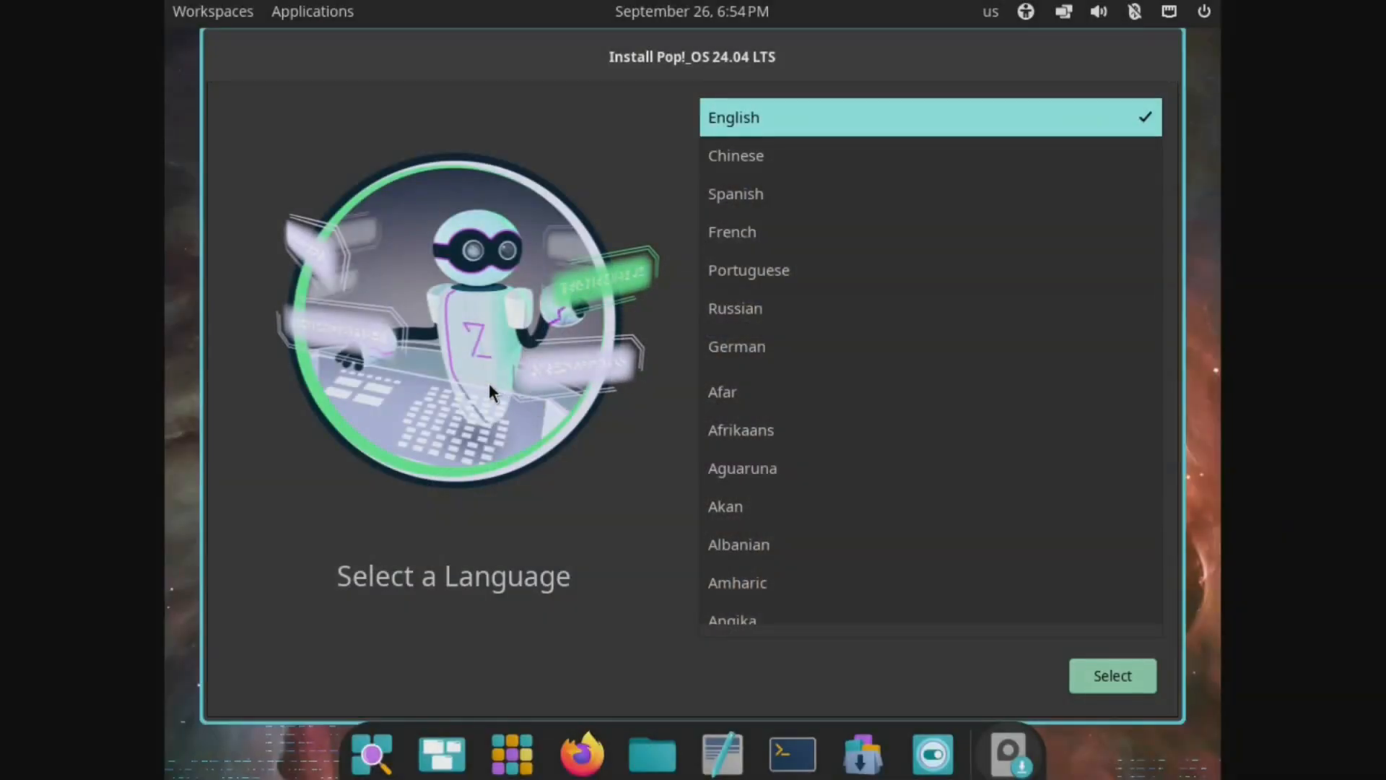
mouse_move(486, 387)
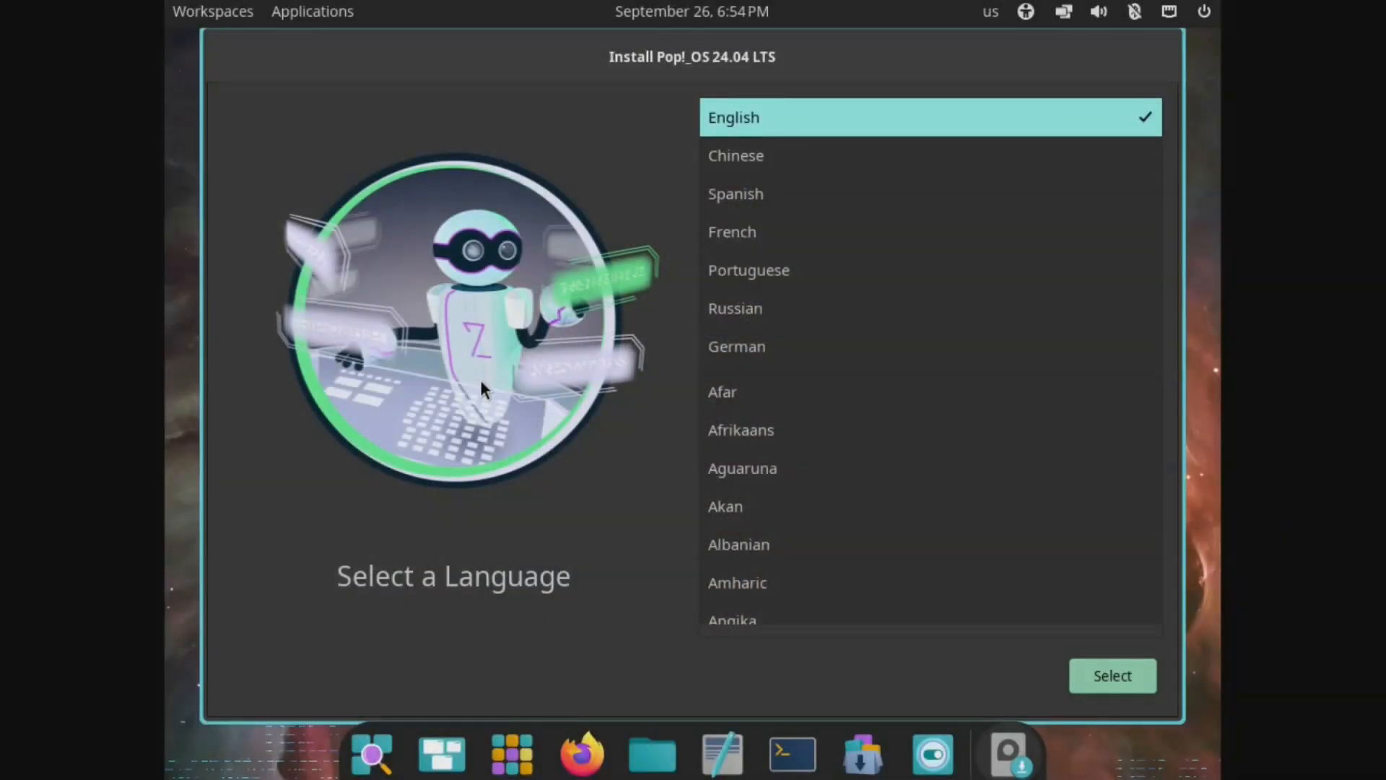
mouse_move(468, 492)
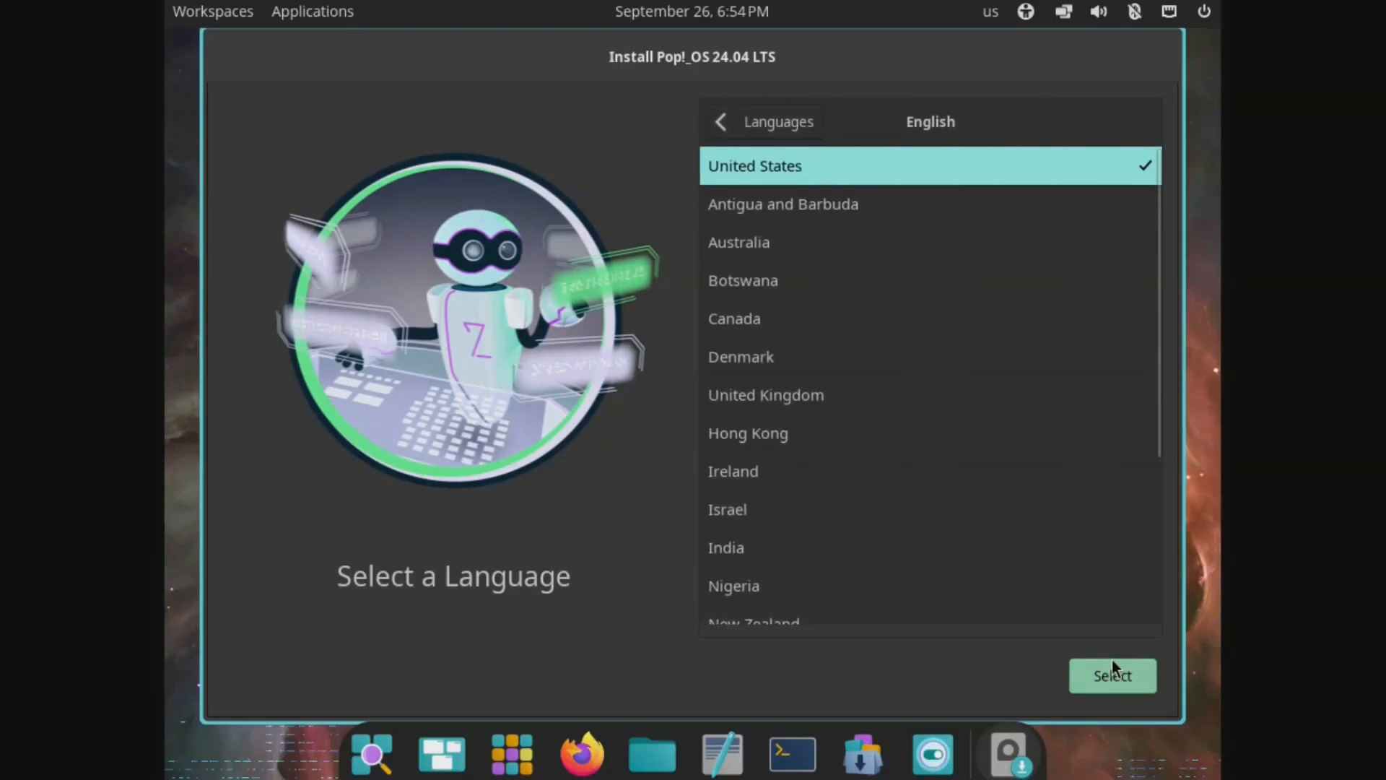
Choose English (United States) as language and the default English (US) keyboard layout.
left_click(1112, 676)
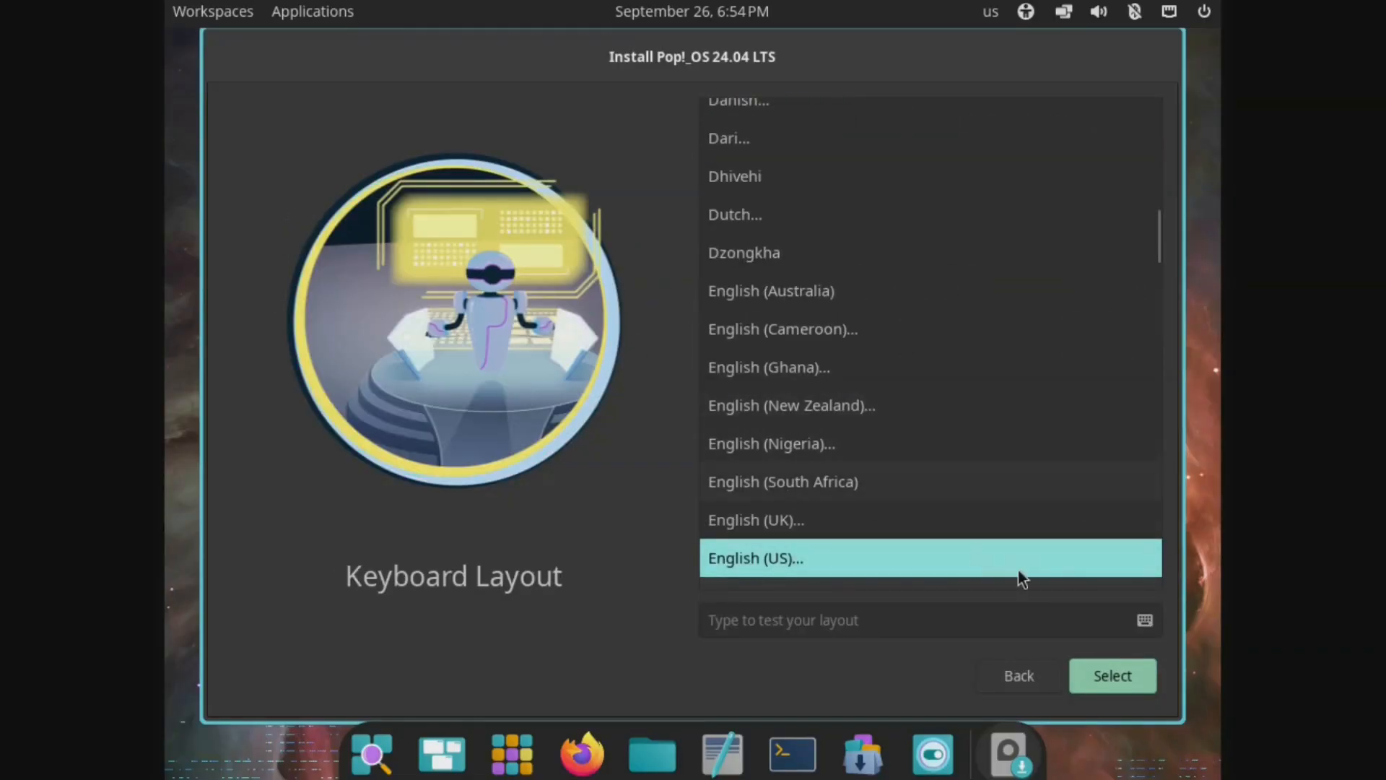
left_click(755, 558)
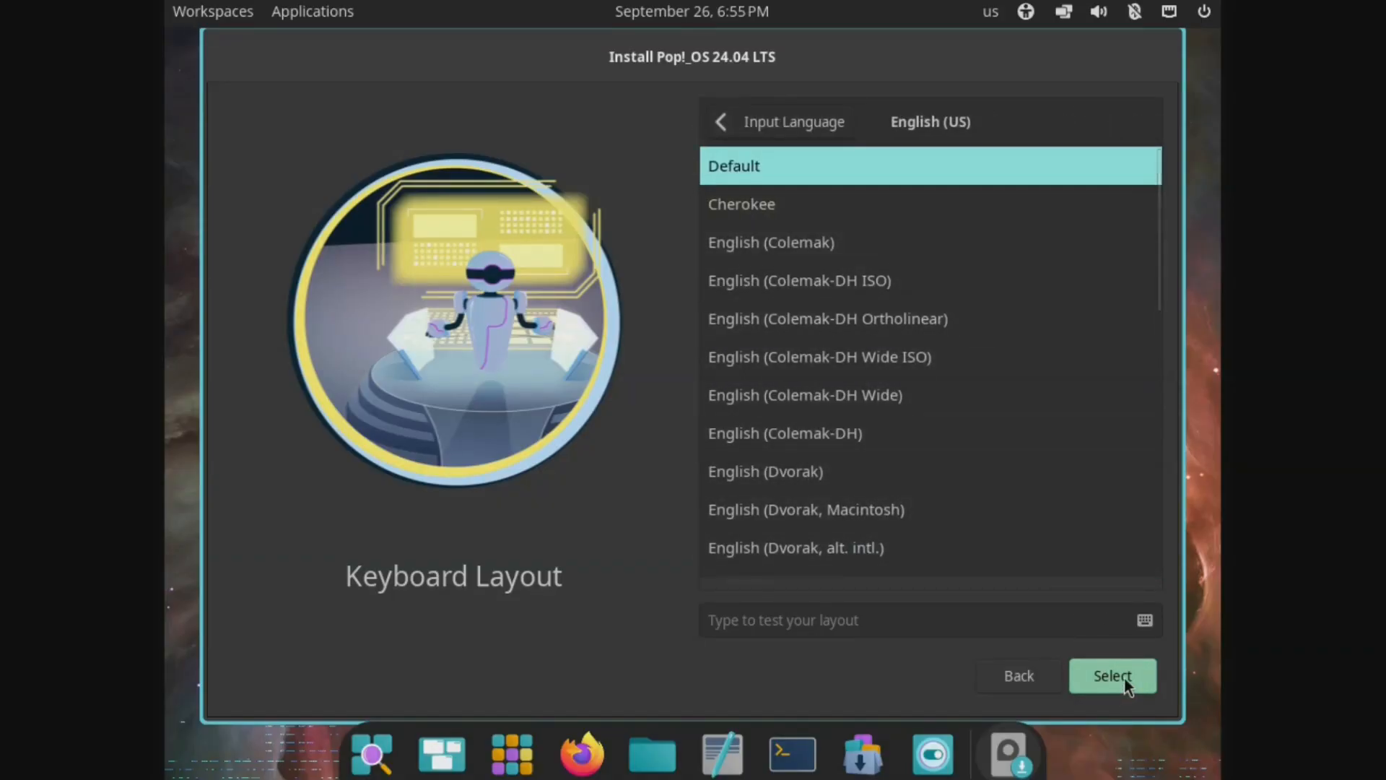
left_click(1113, 676)
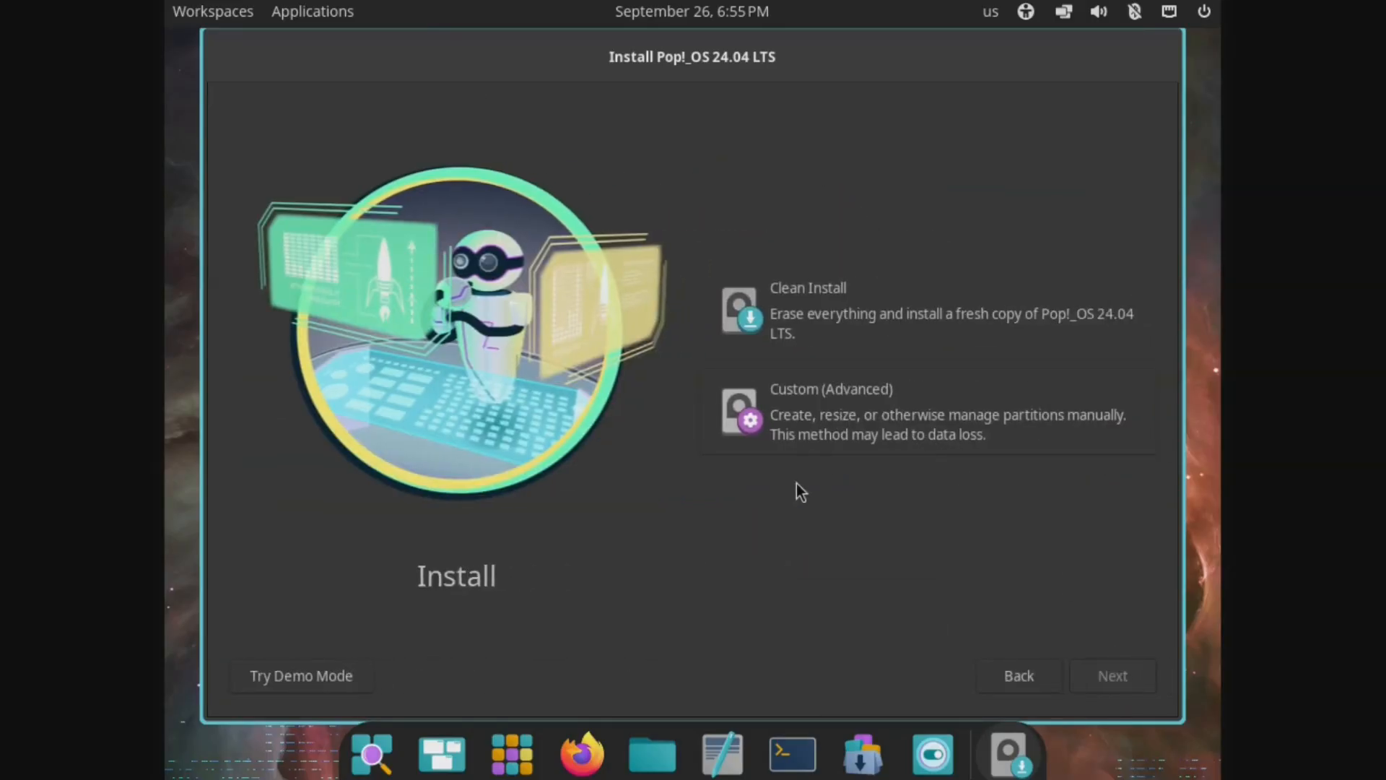
mouse_move(826, 553)
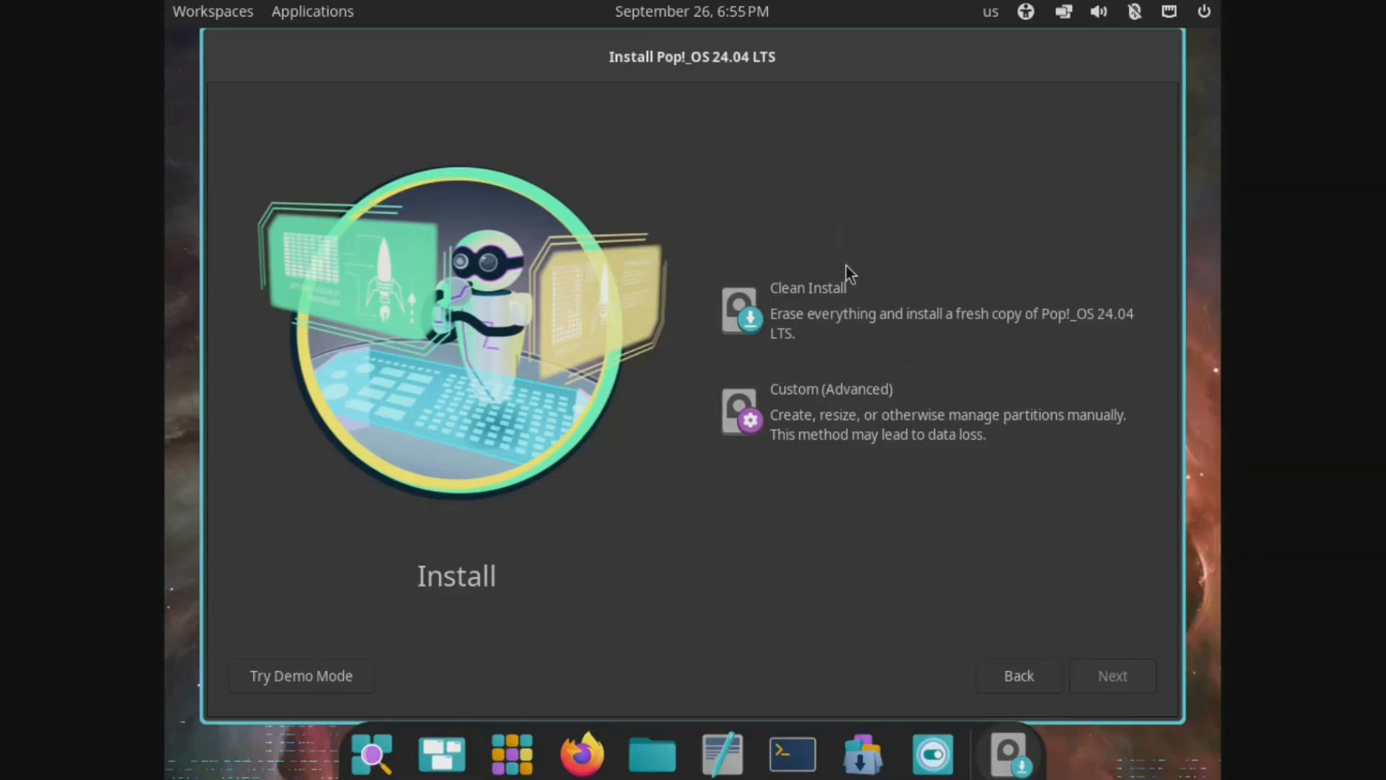
mouse_move(868, 311)
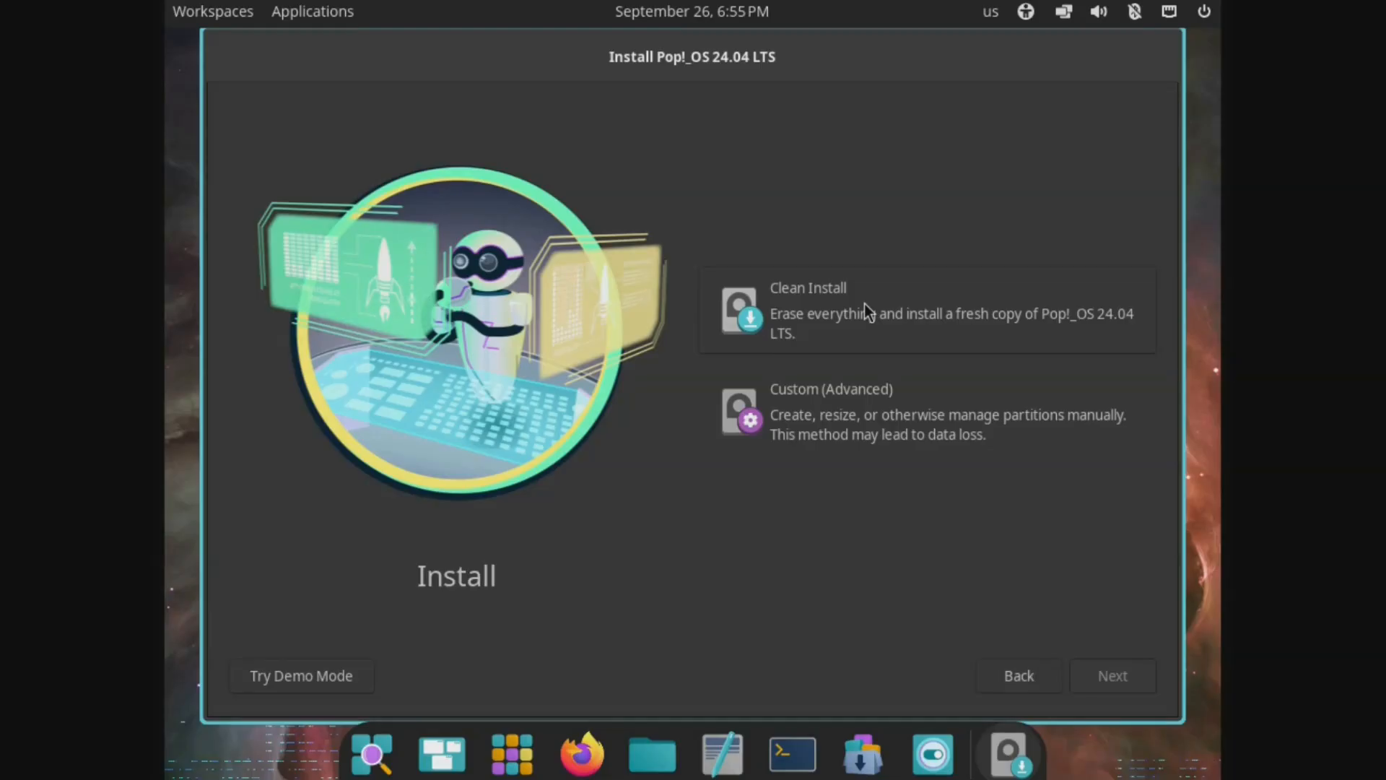
mouse_move(918, 433)
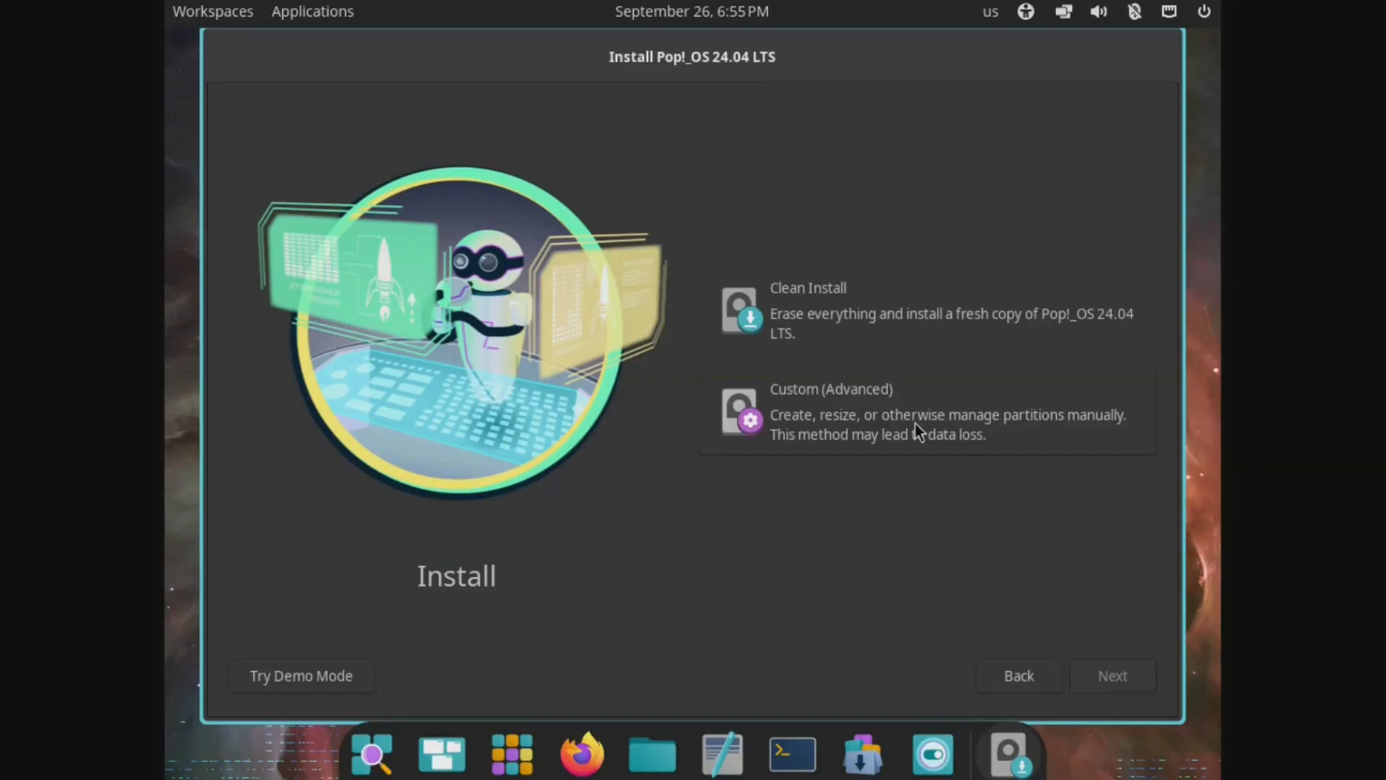
mouse_move(895, 319)
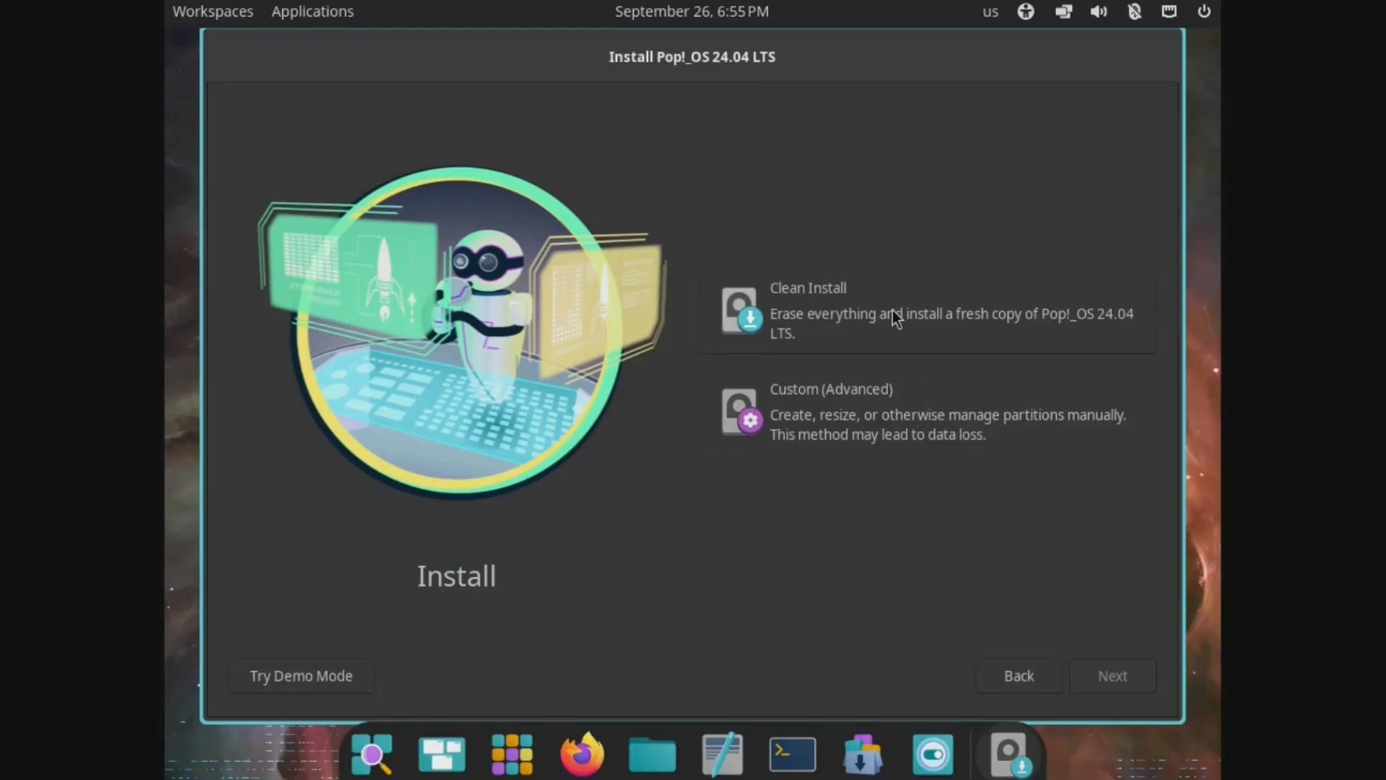
Choose Clean Install and erase the 32 GB QEMU HARDDISK drive for installation.
left_click(897, 313)
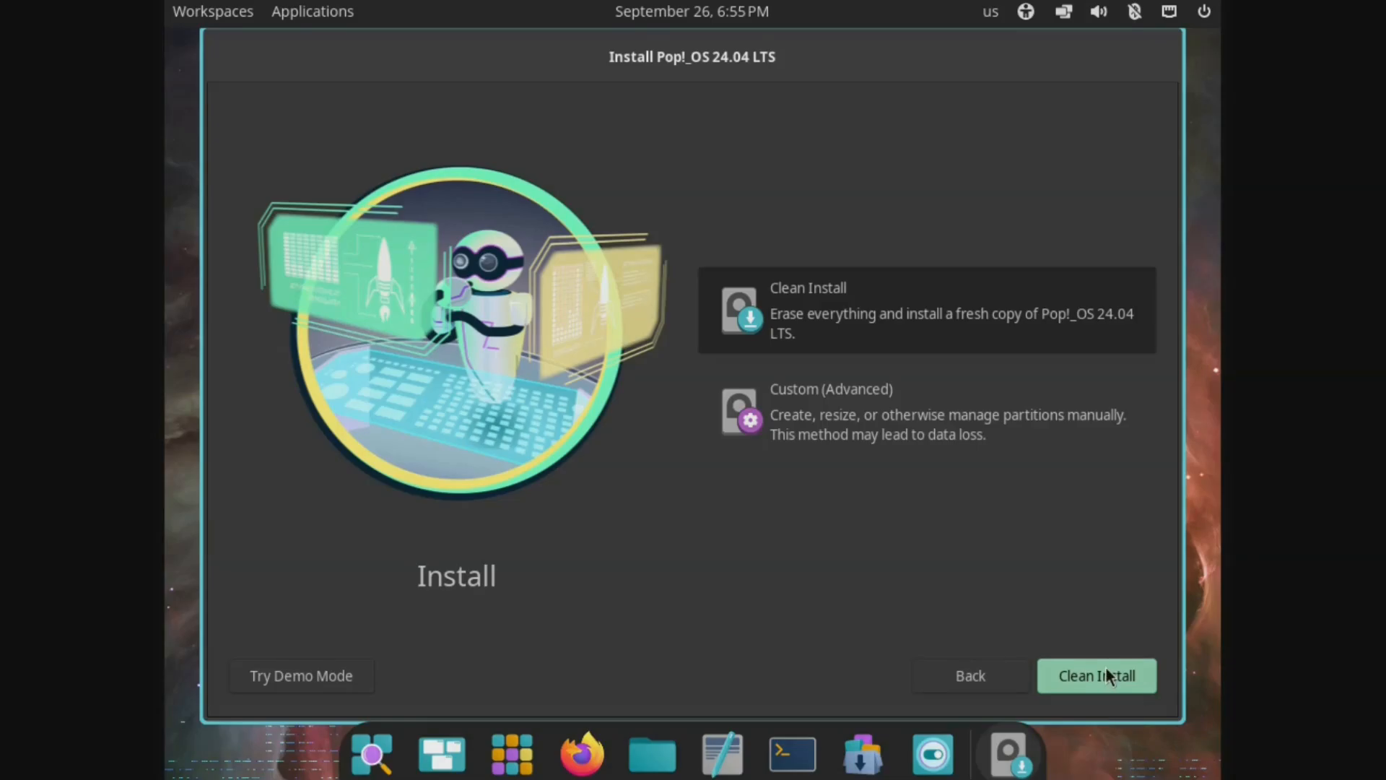
left_click(1096, 675)
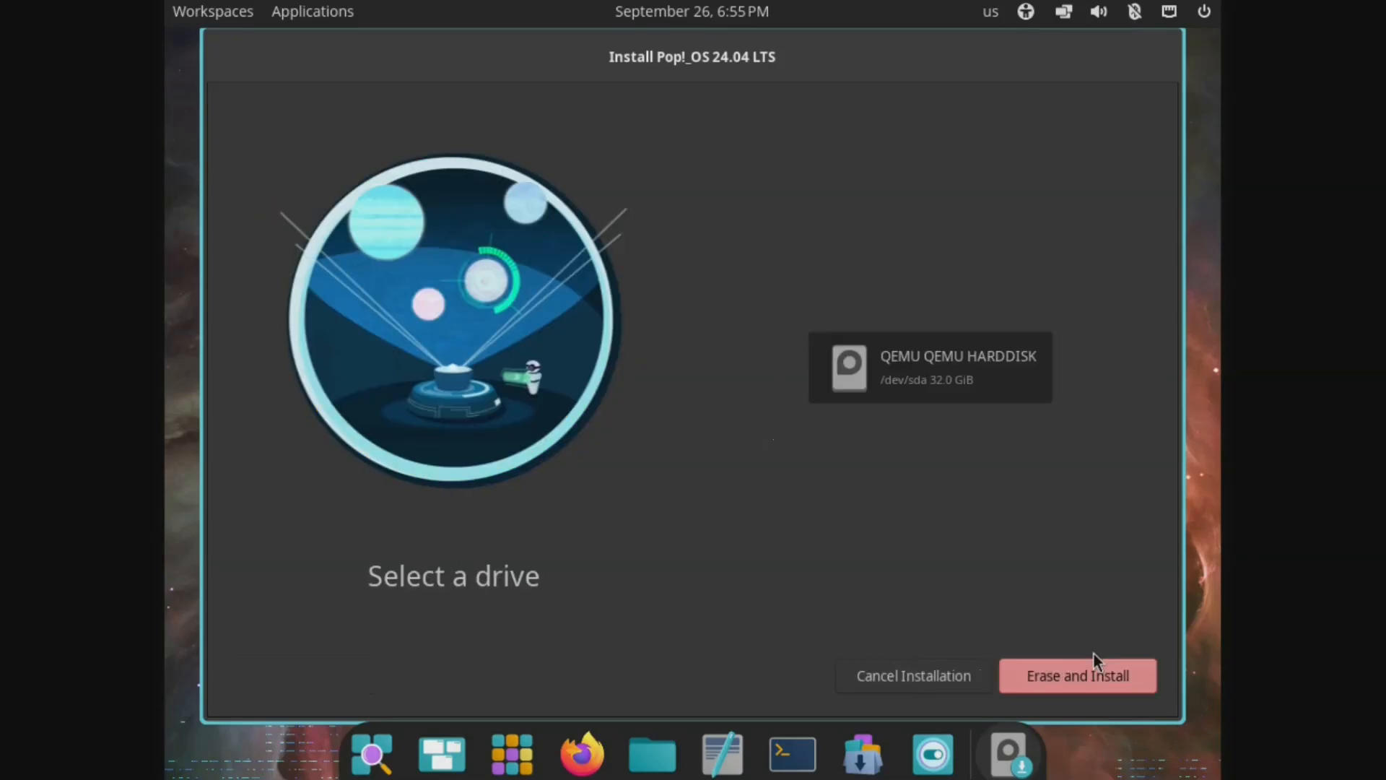
left_click(1078, 676)
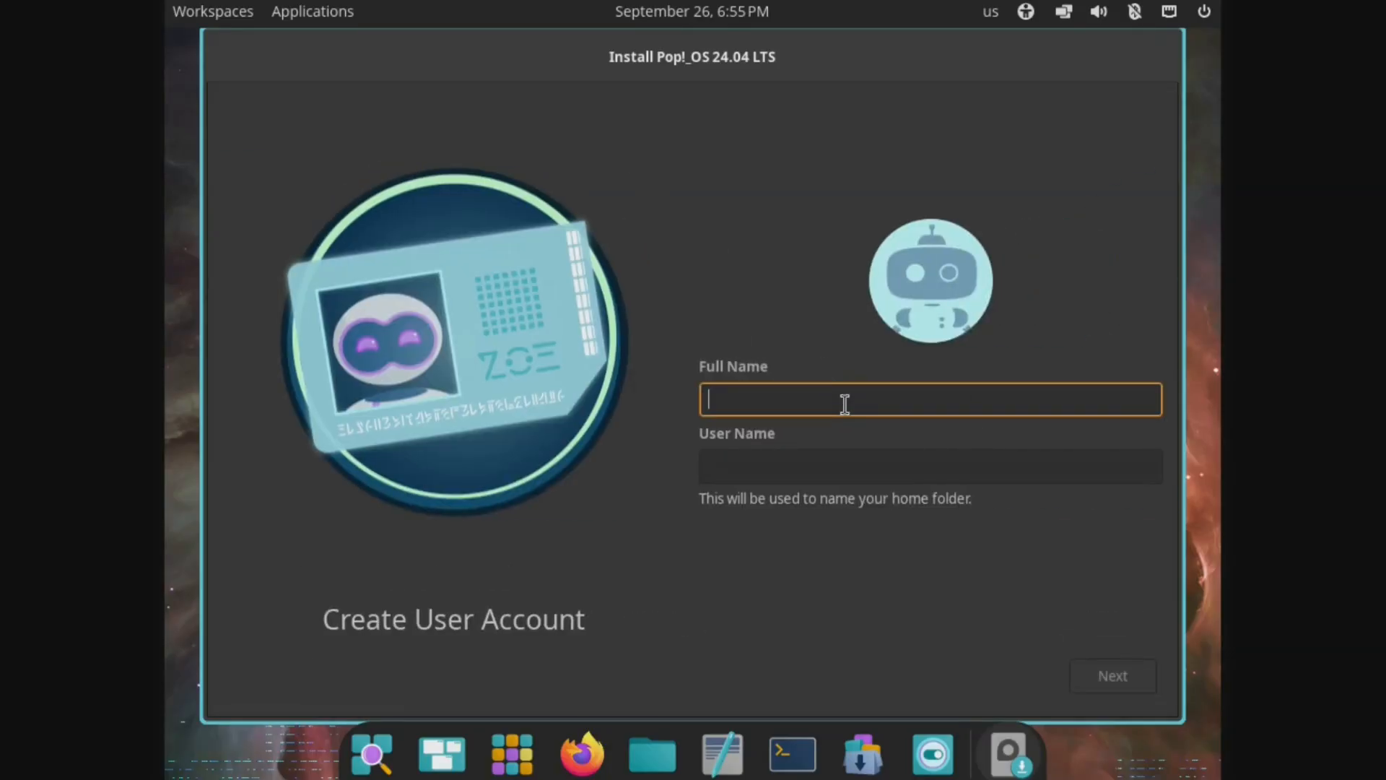
Create the user account 'josh' with a confirmed password.
type("josh")
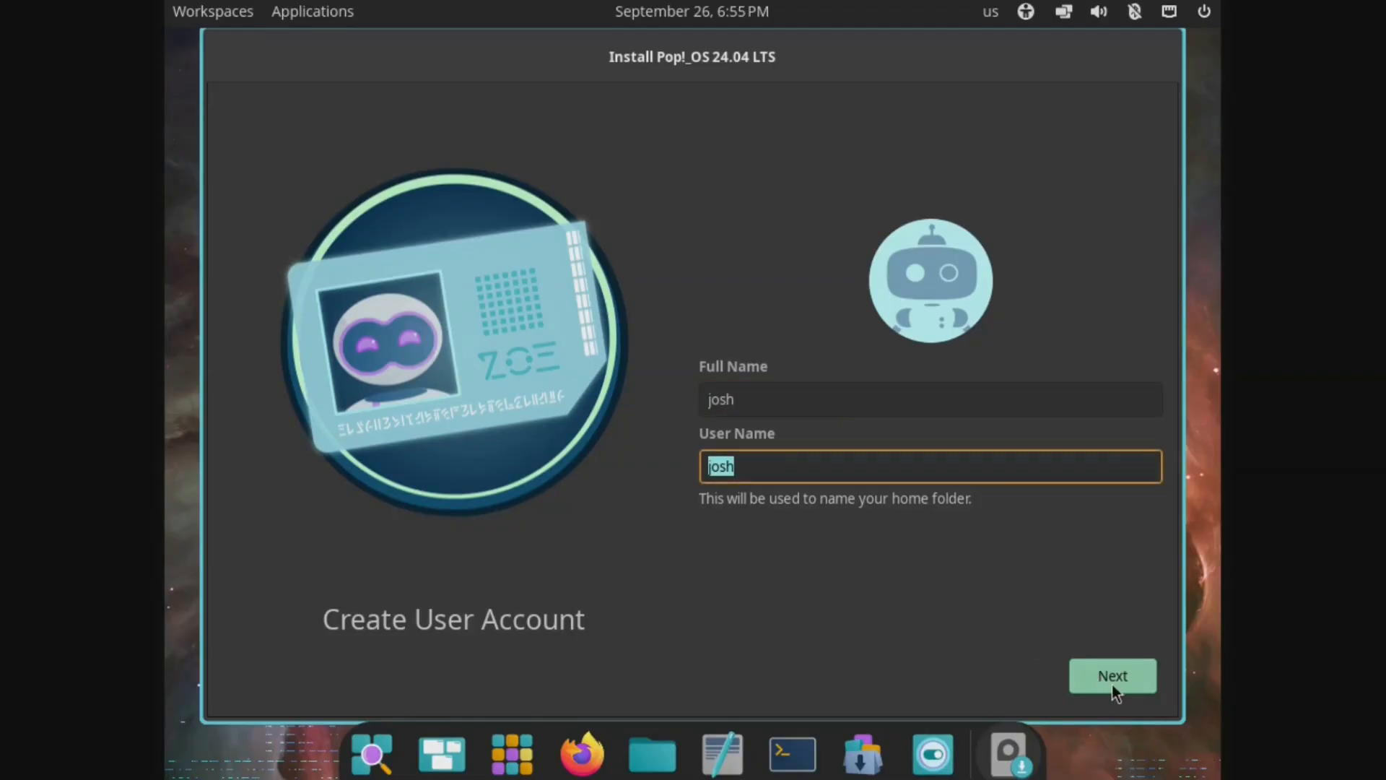
left_click(1113, 676)
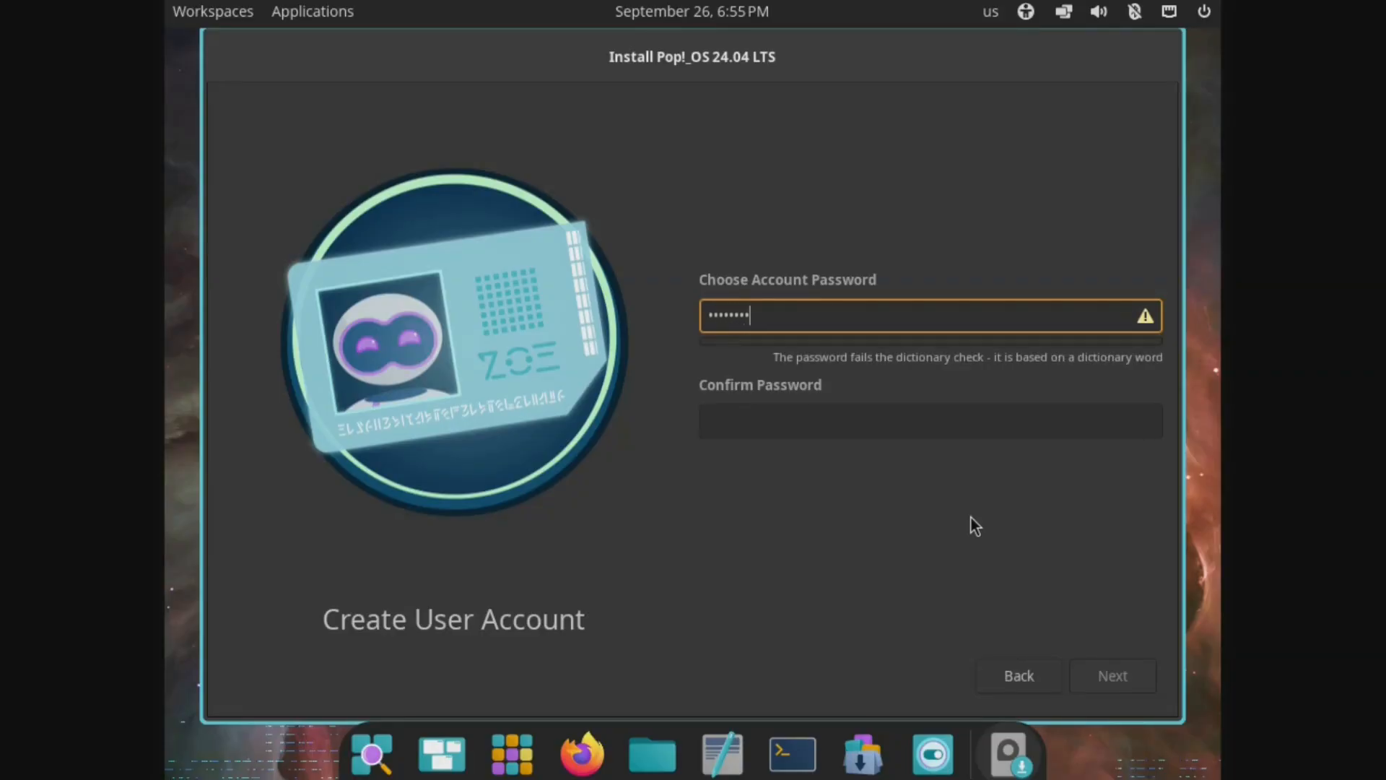
type("•")
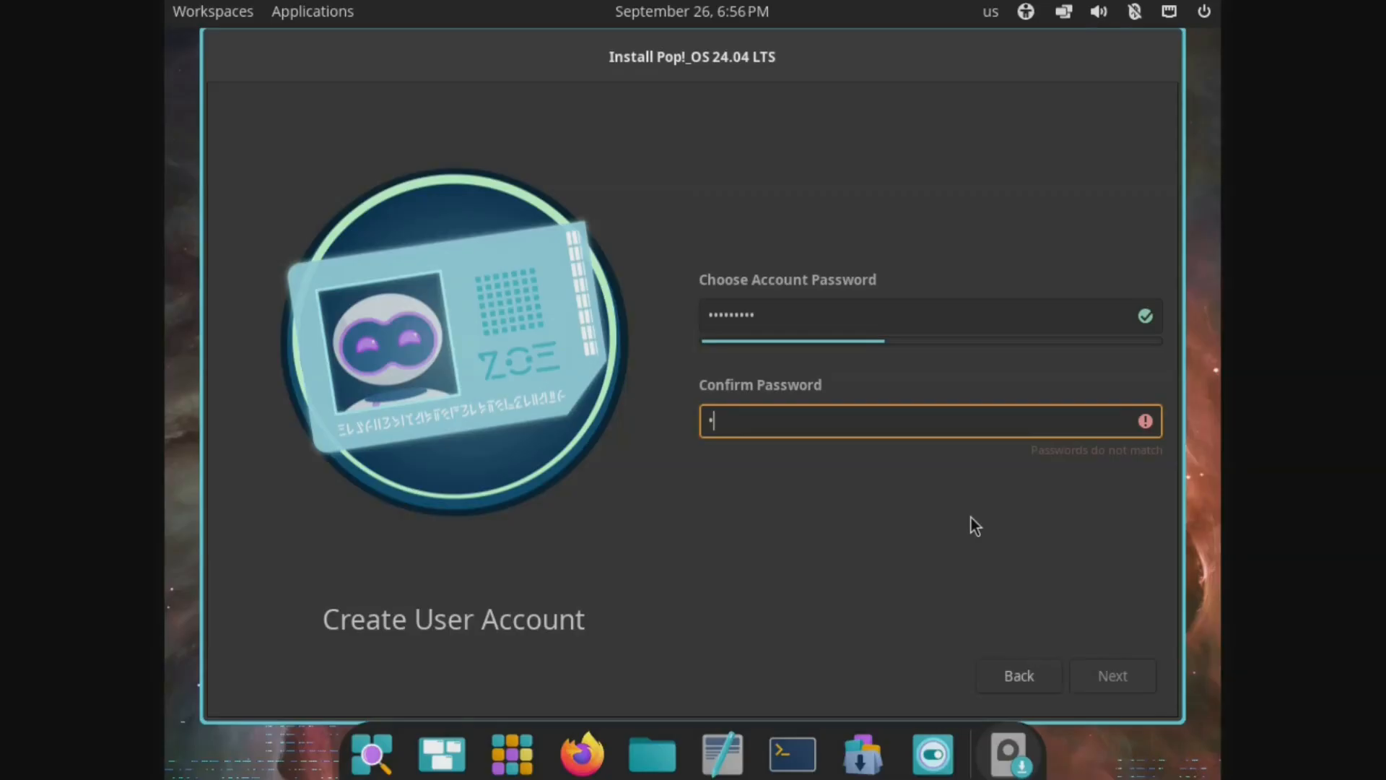
left_click(1113, 675)
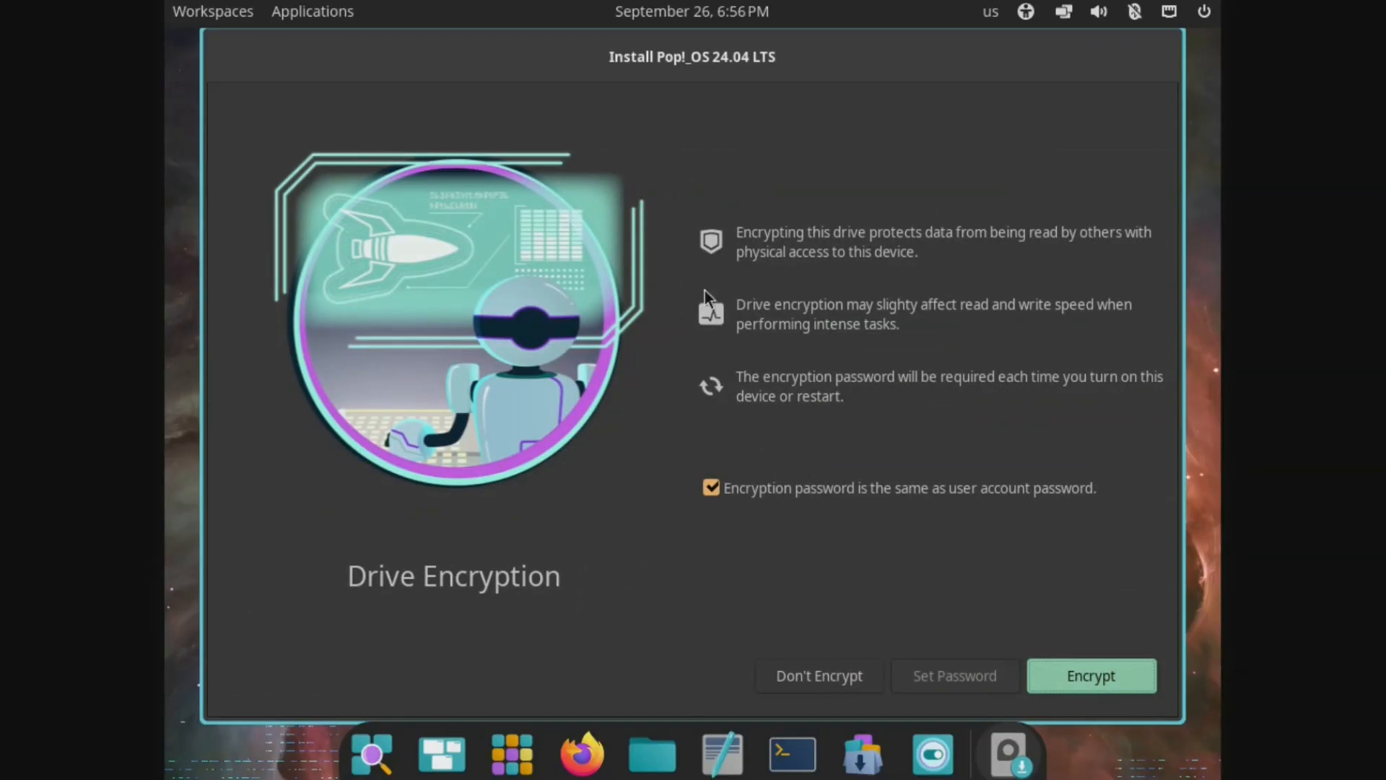
mouse_move(831, 687)
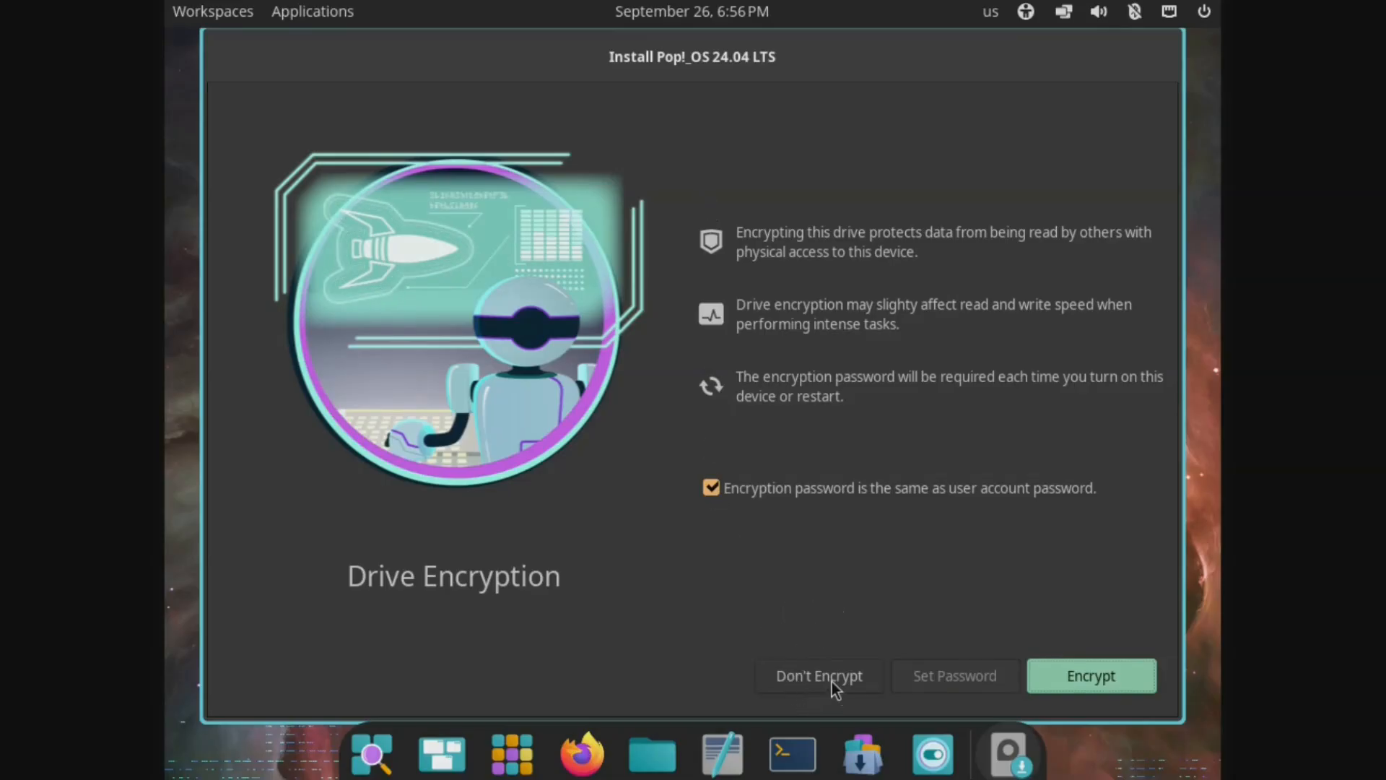
mouse_move(853, 494)
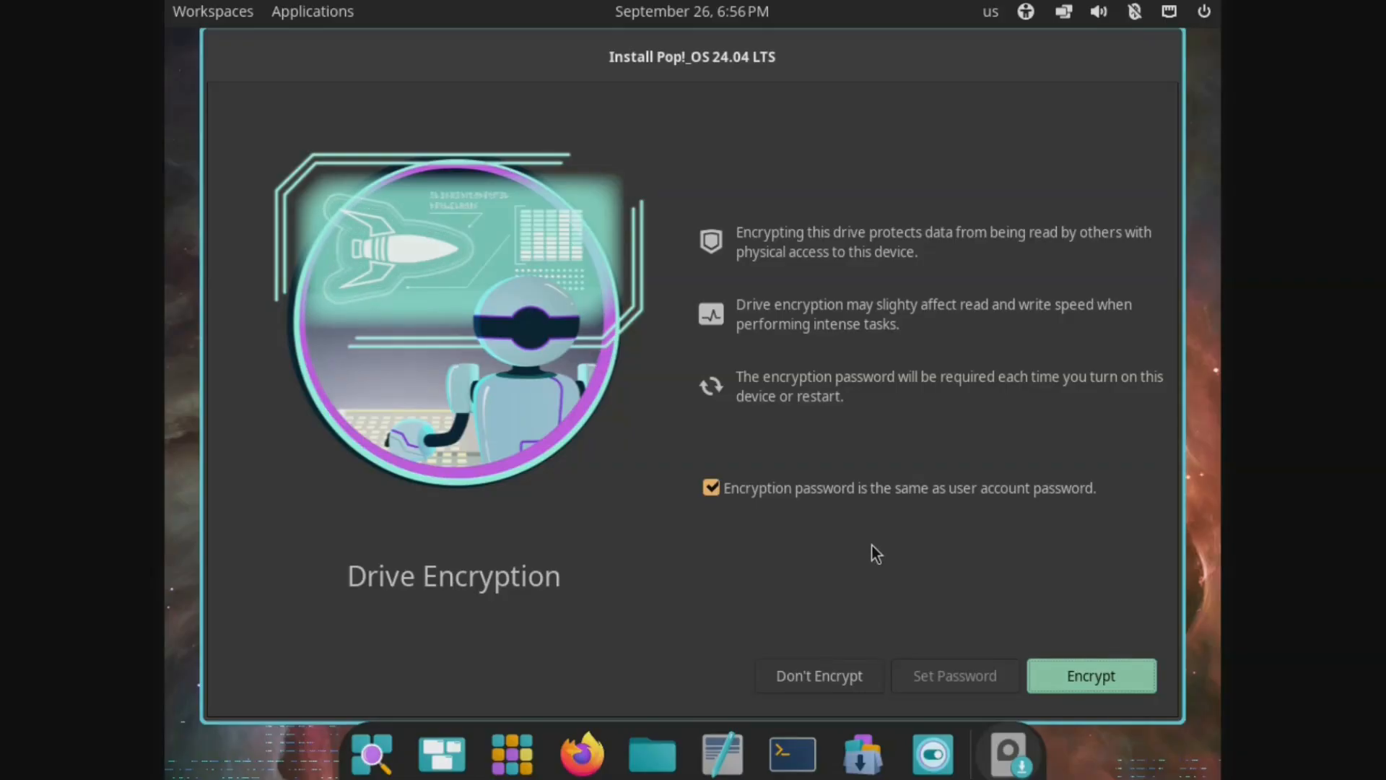
mouse_move(828, 645)
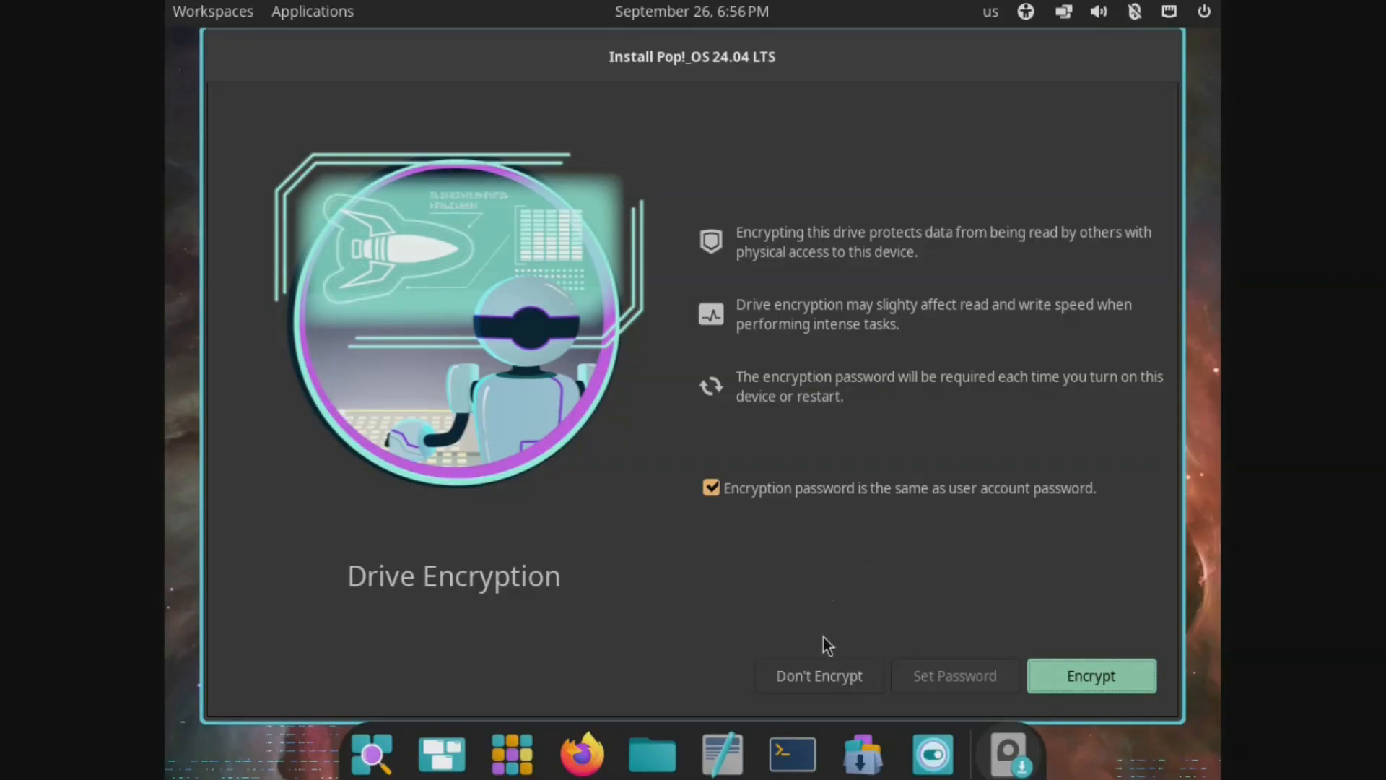
mouse_move(816, 683)
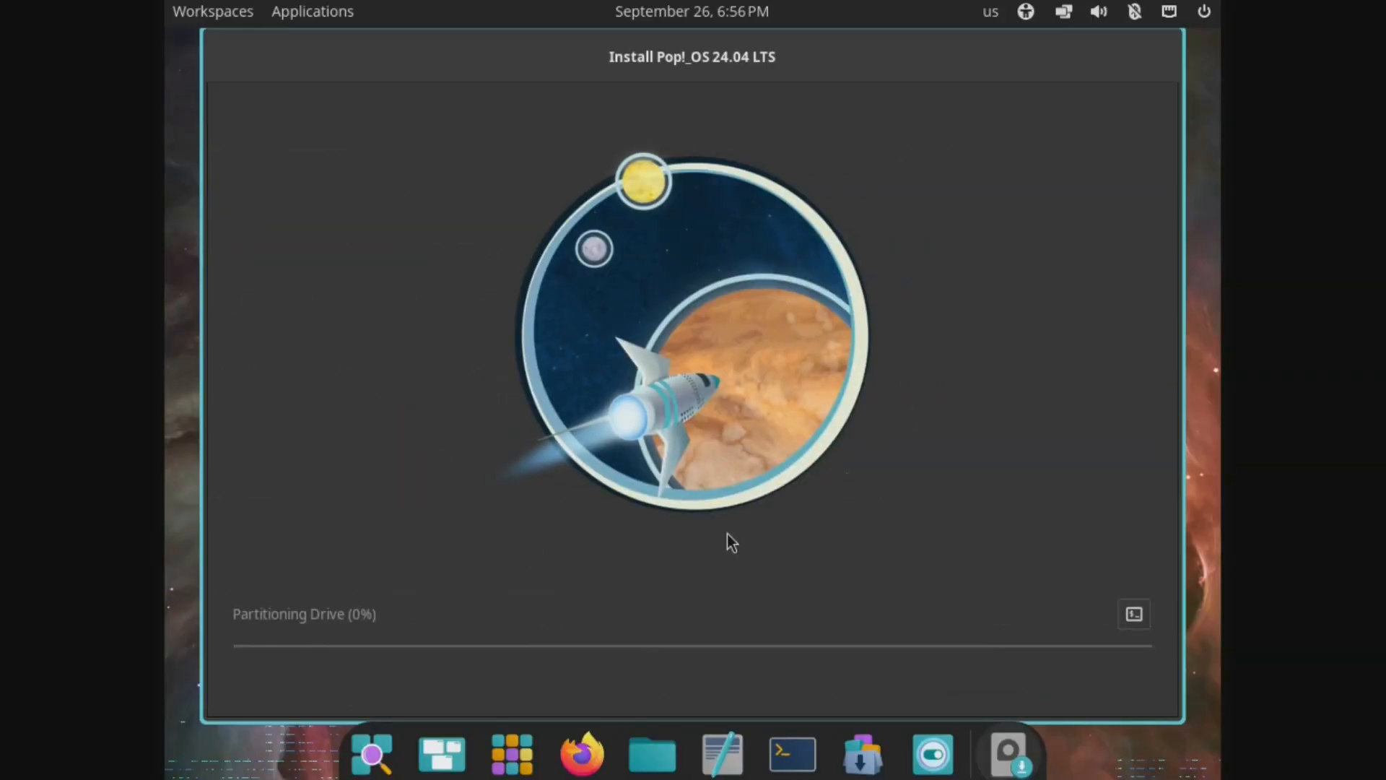
mouse_move(634, 565)
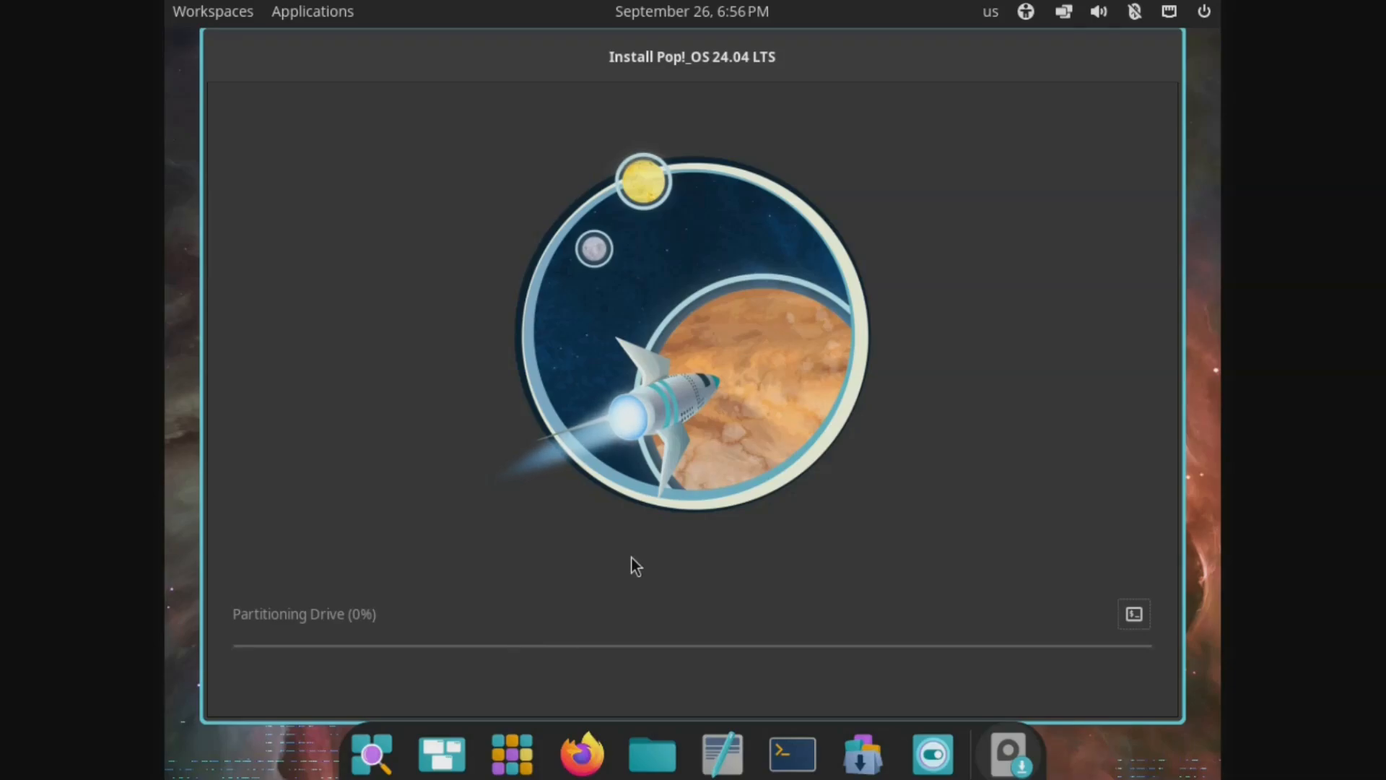
mouse_move(753, 556)
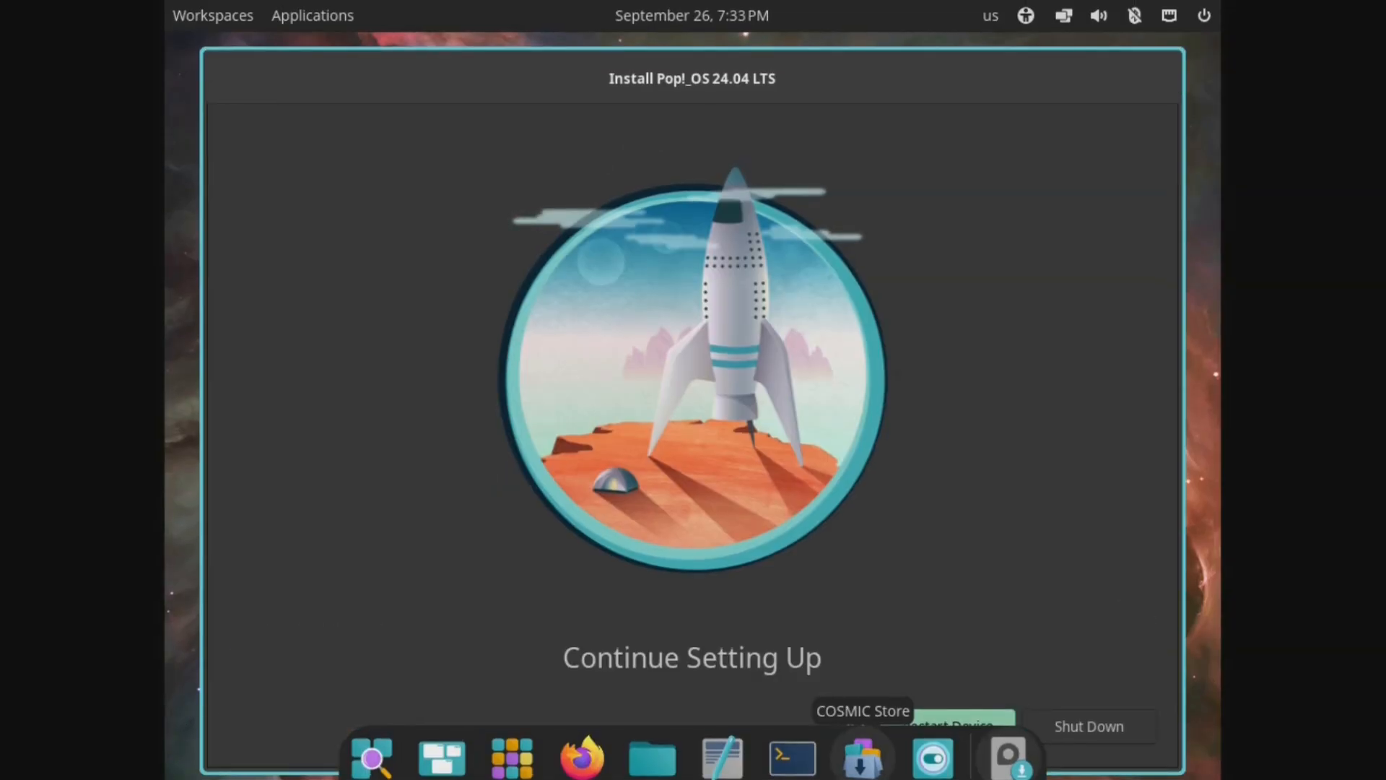
mouse_move(594, 632)
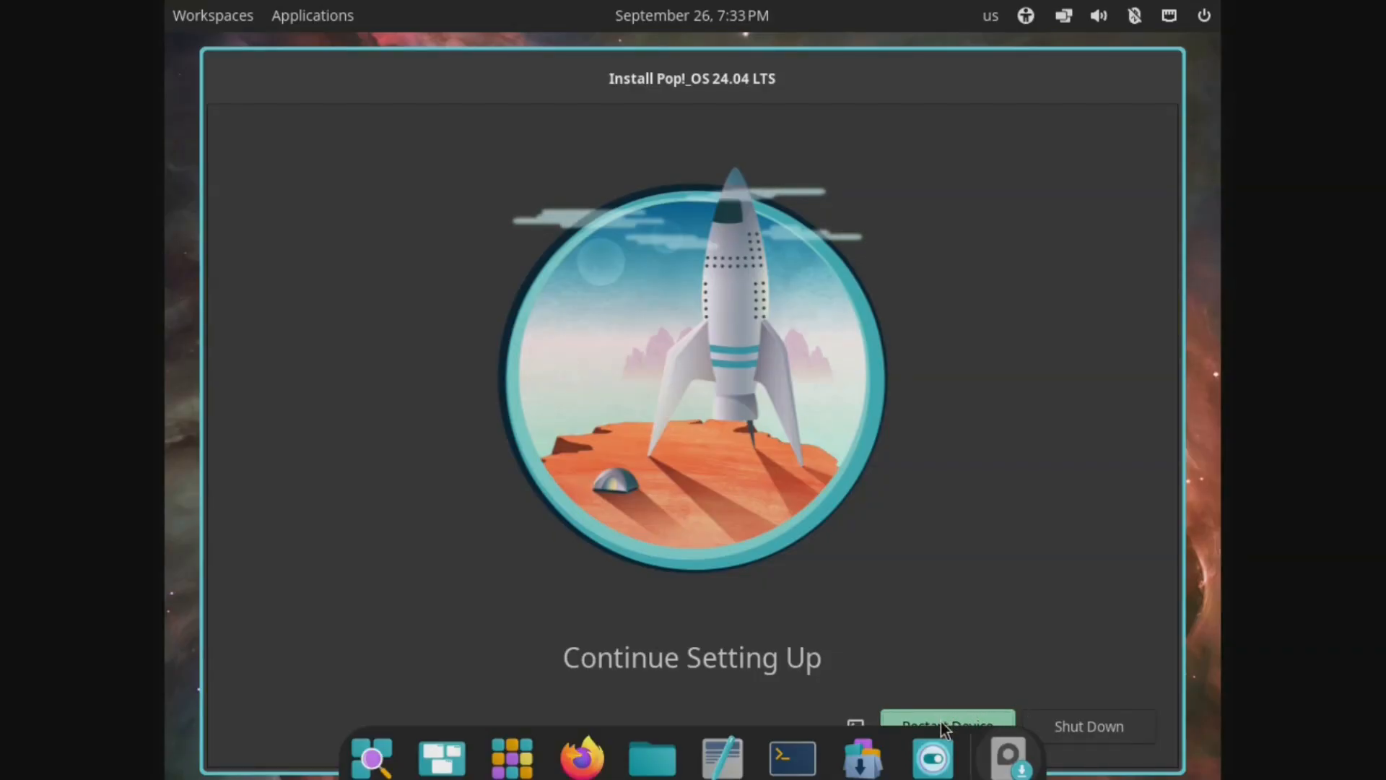
Restart the device from the Continue Setting Up screen.
left_click(943, 725)
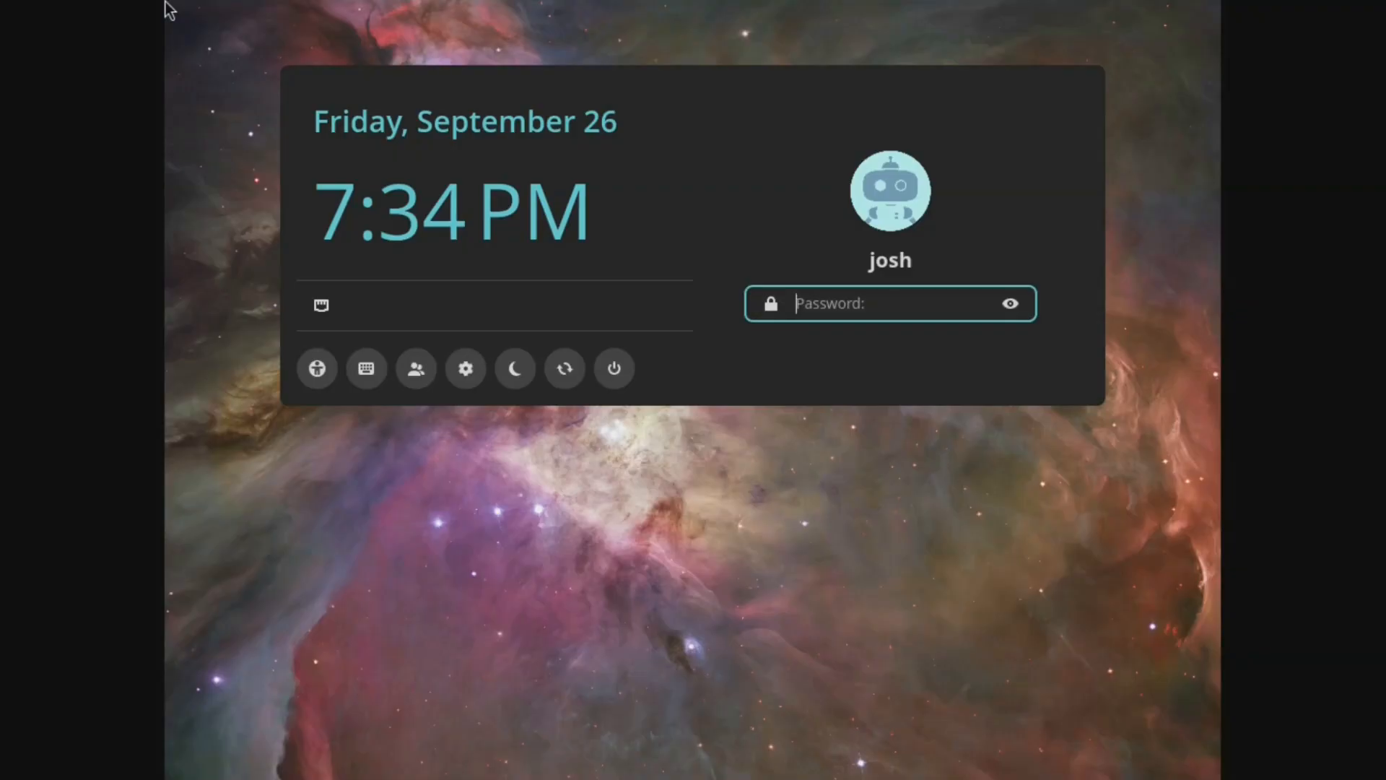
mouse_move(395, 398)
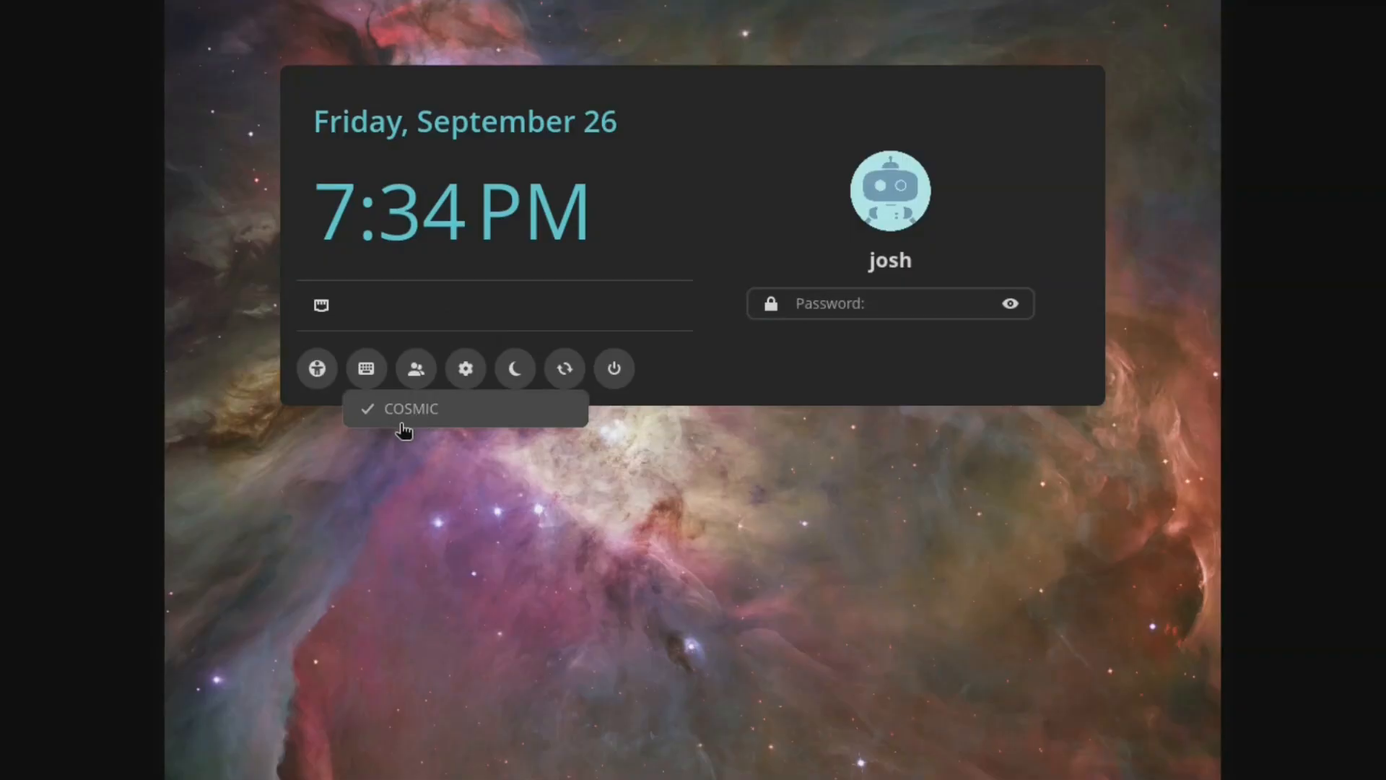
mouse_move(465, 379)
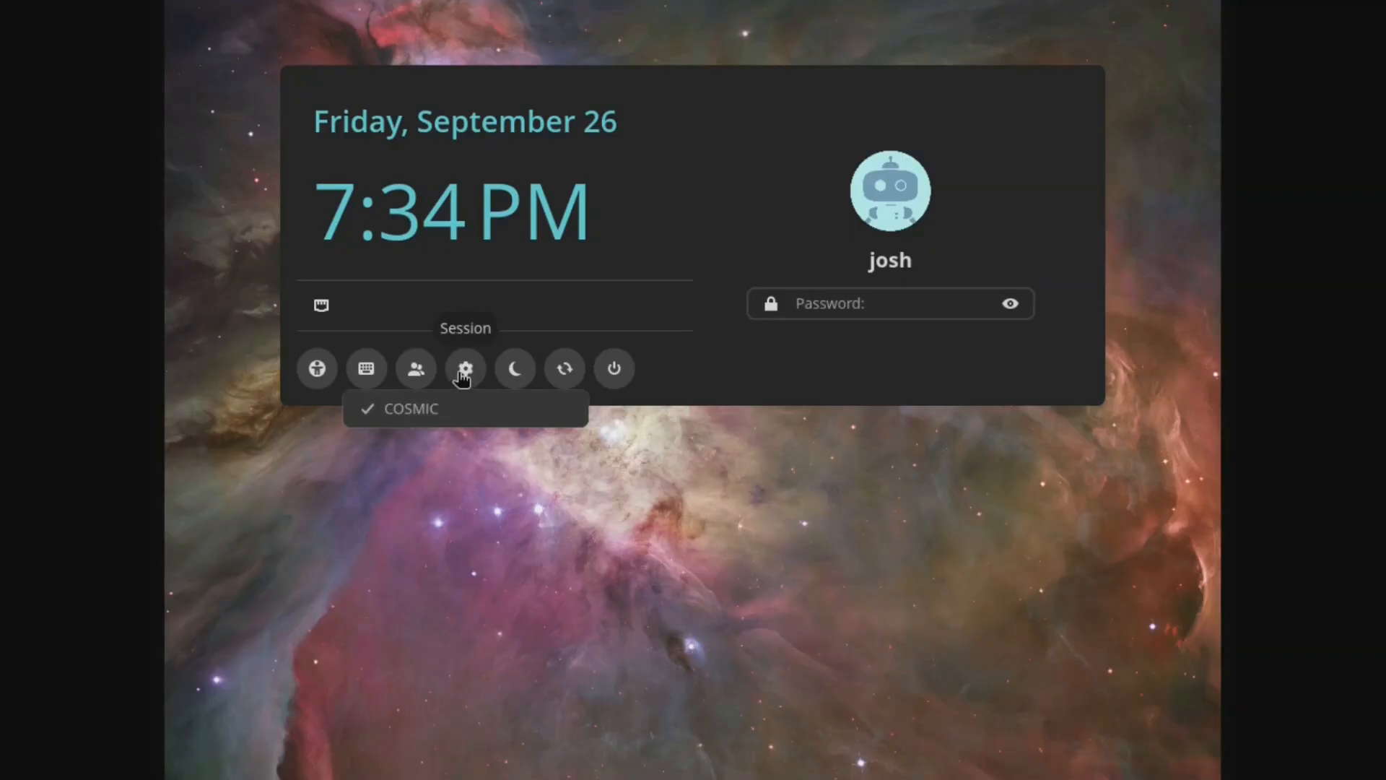
mouse_move(437, 372)
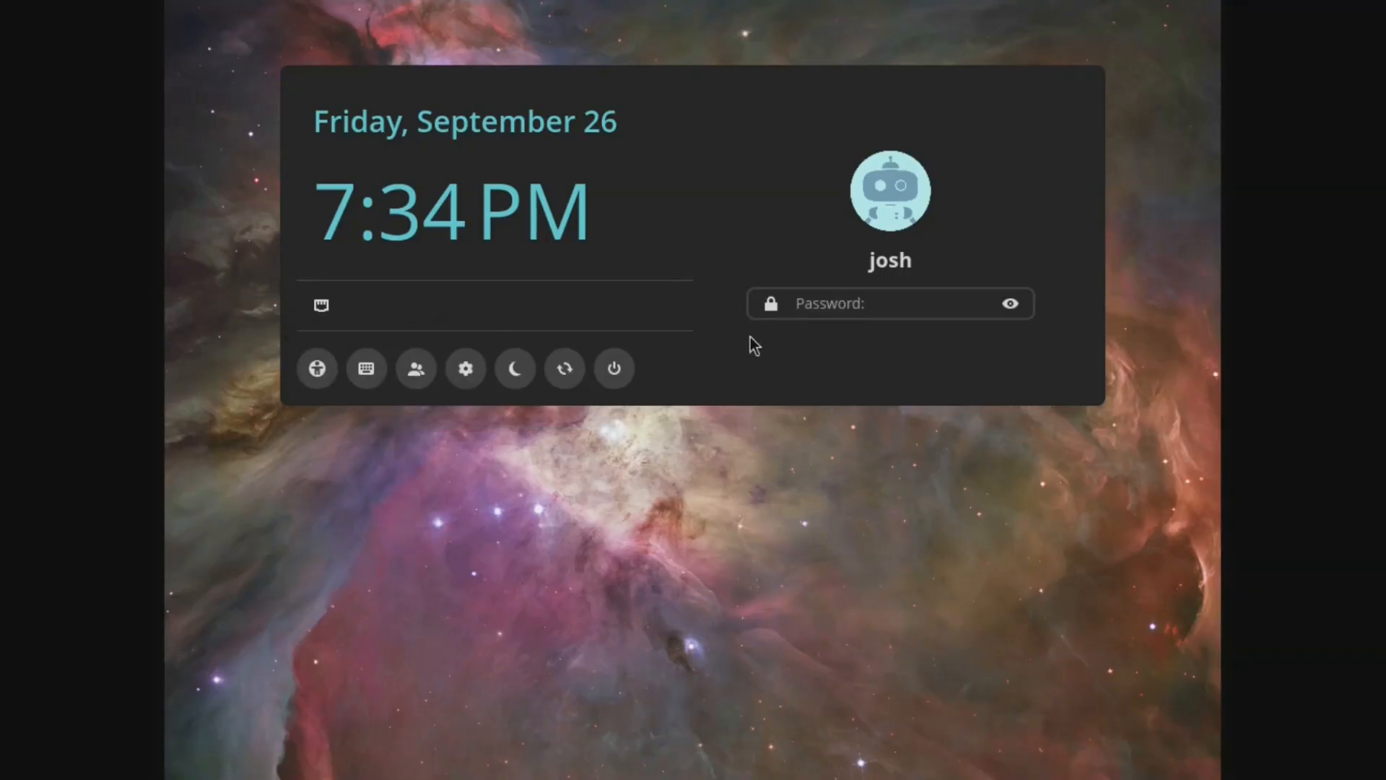
Log in to the new account with the COSMIC session.
left_click(889, 304)
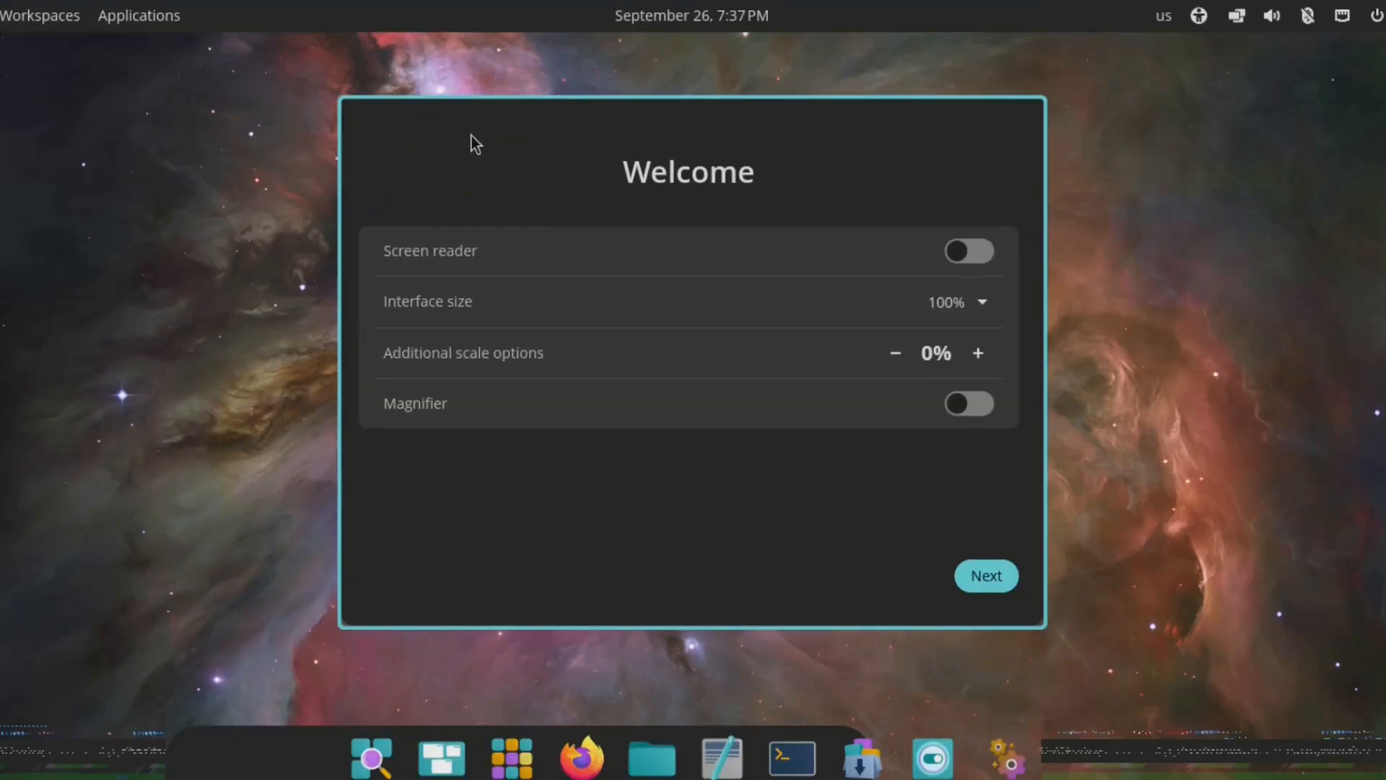
mouse_move(892, 549)
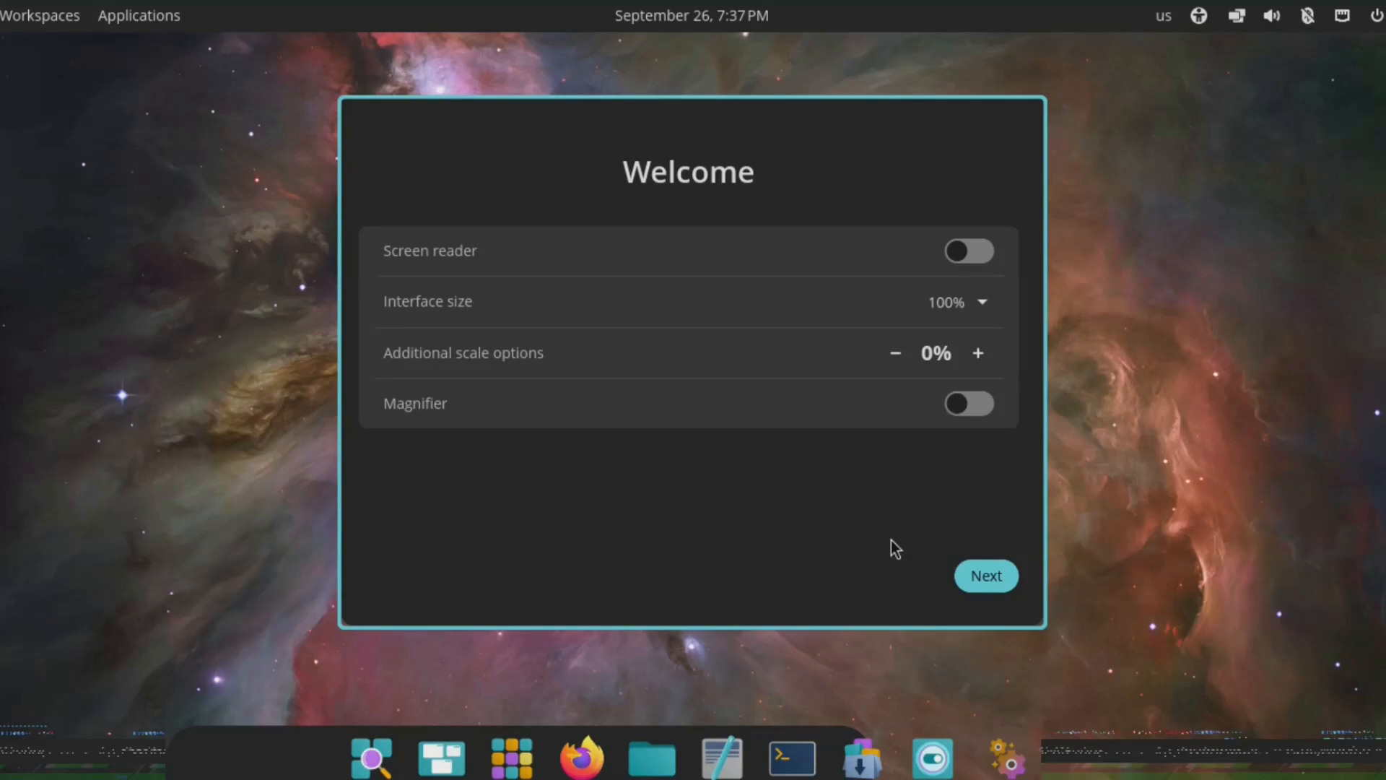
mouse_move(1000, 748)
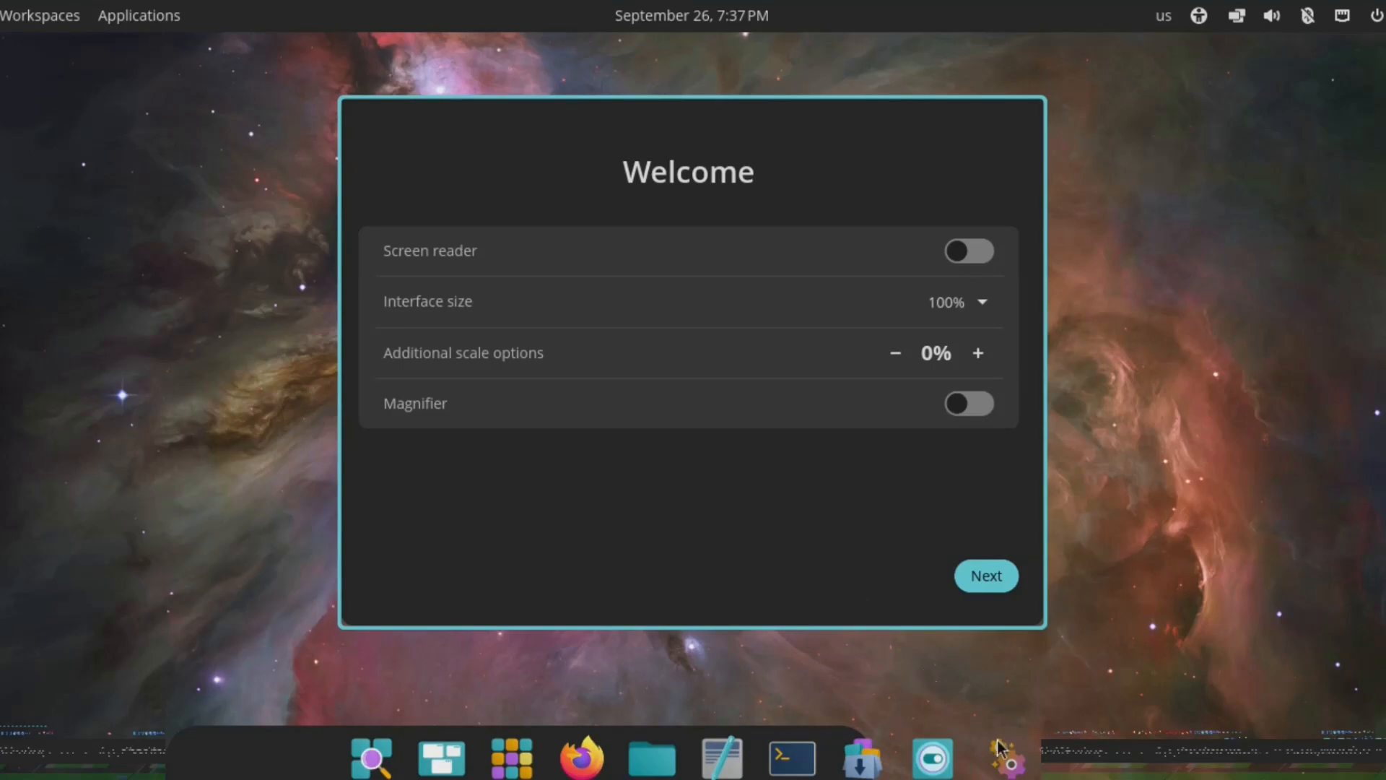
mouse_move(1137, 400)
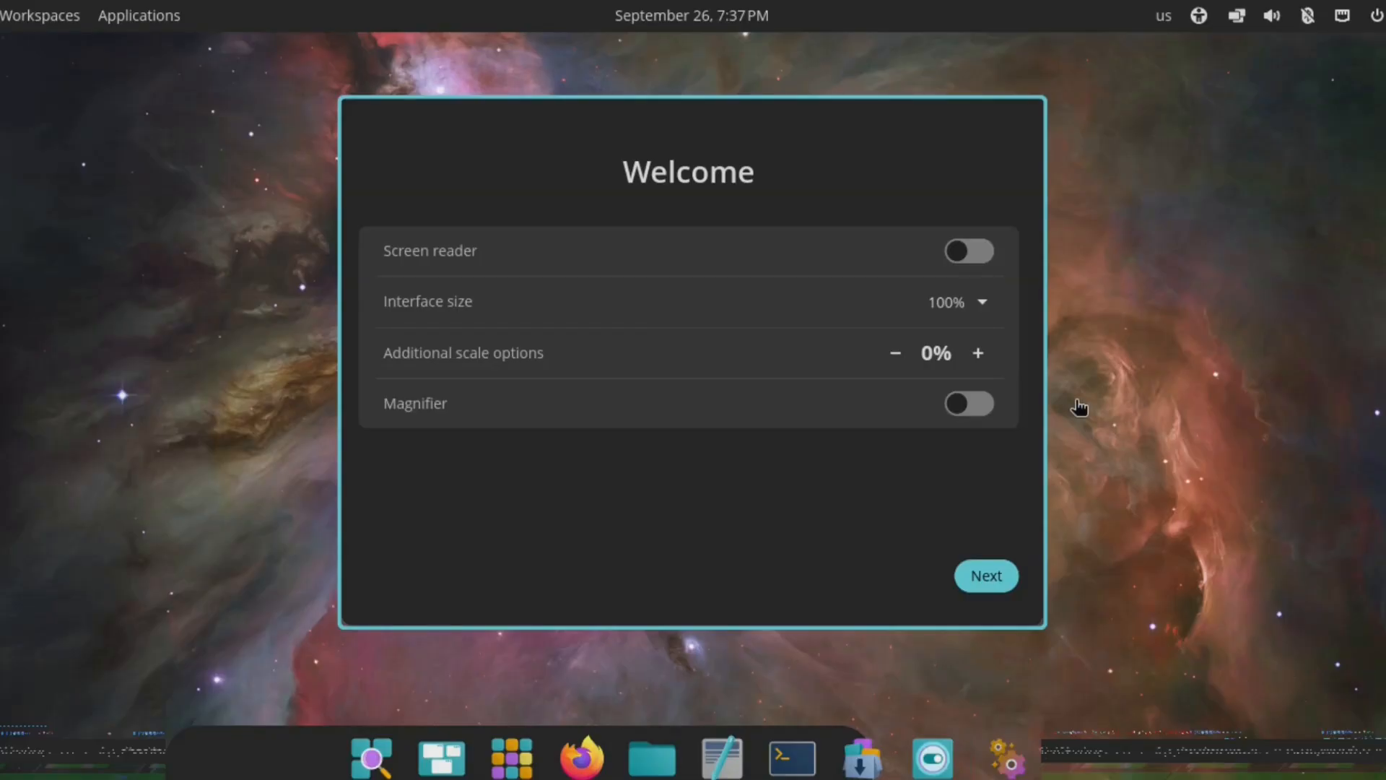
mouse_move(1132, 775)
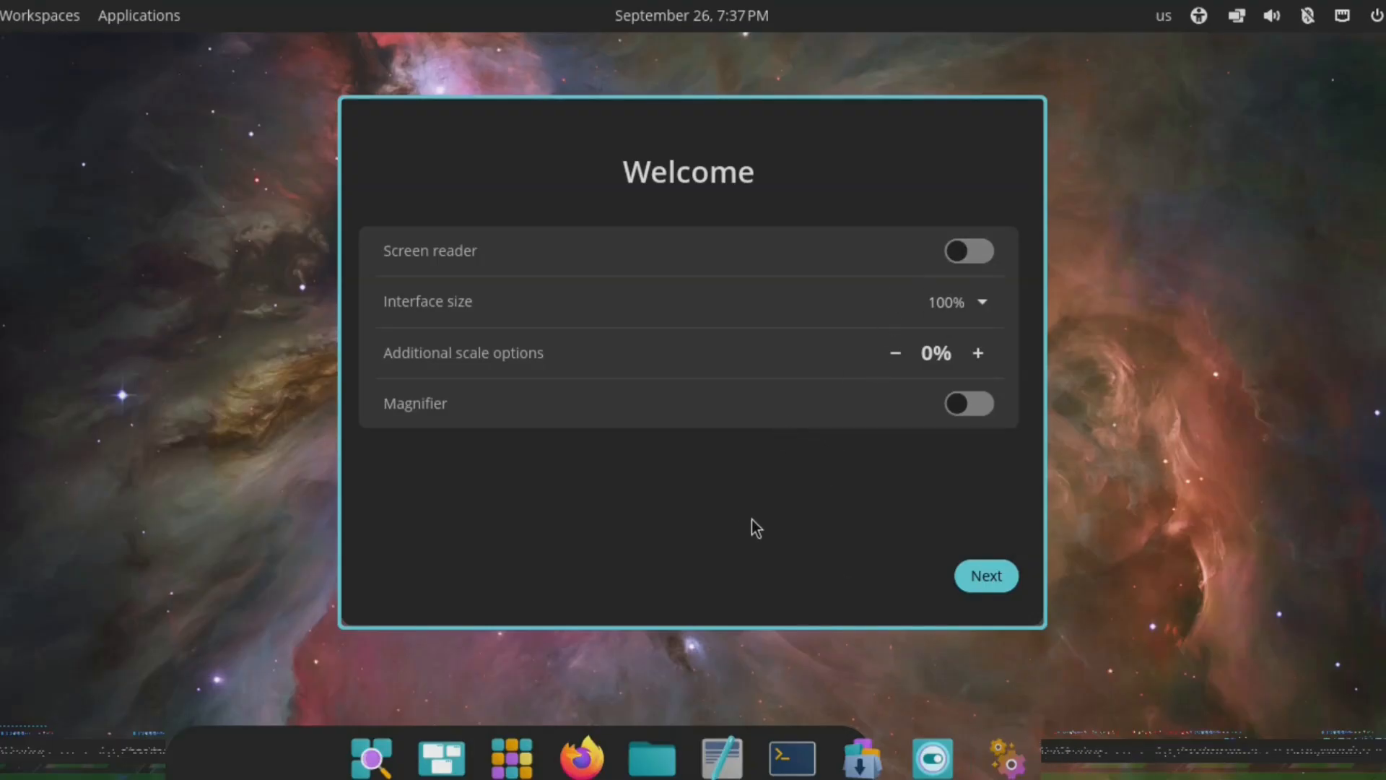
mouse_move(989, 582)
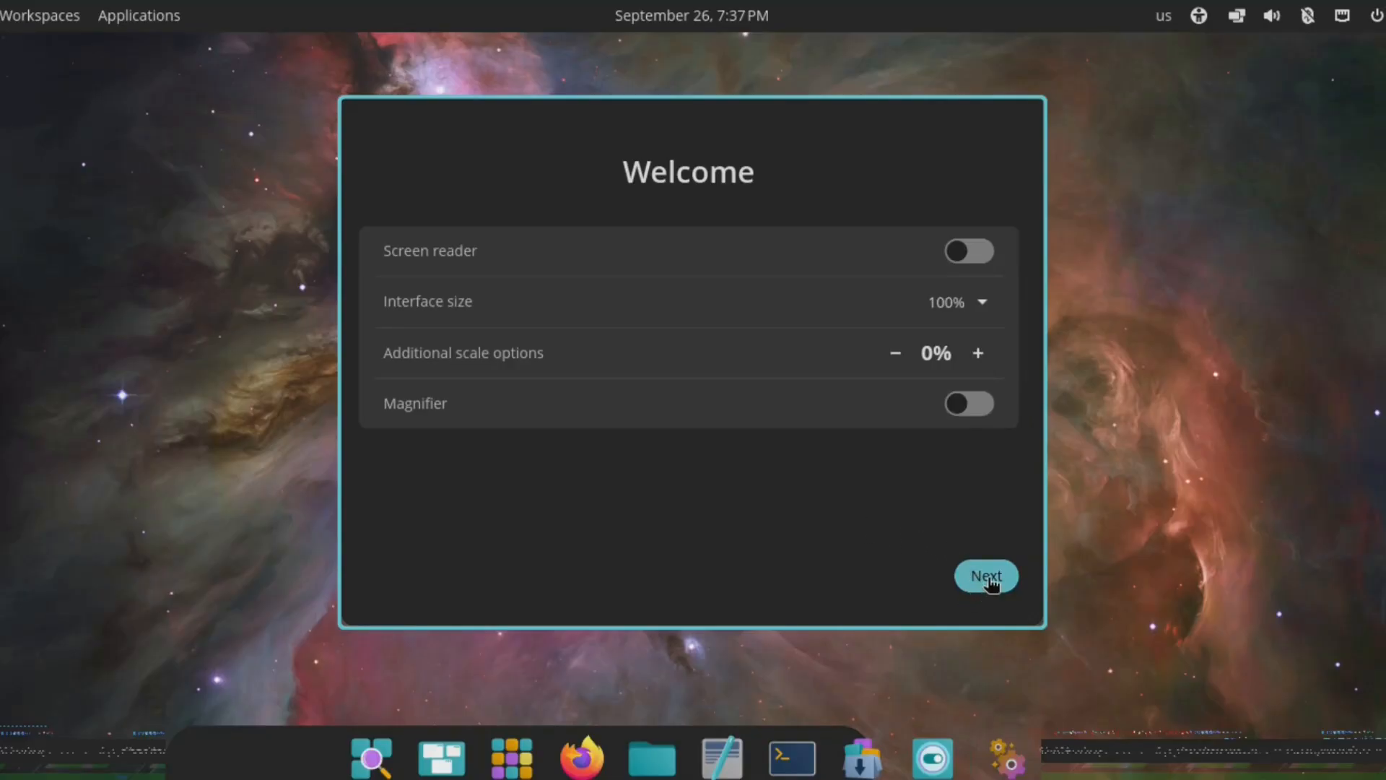
Pass the Welcome, network and language pages, then set a timezone found by searching 'lo'.
left_click(987, 576)
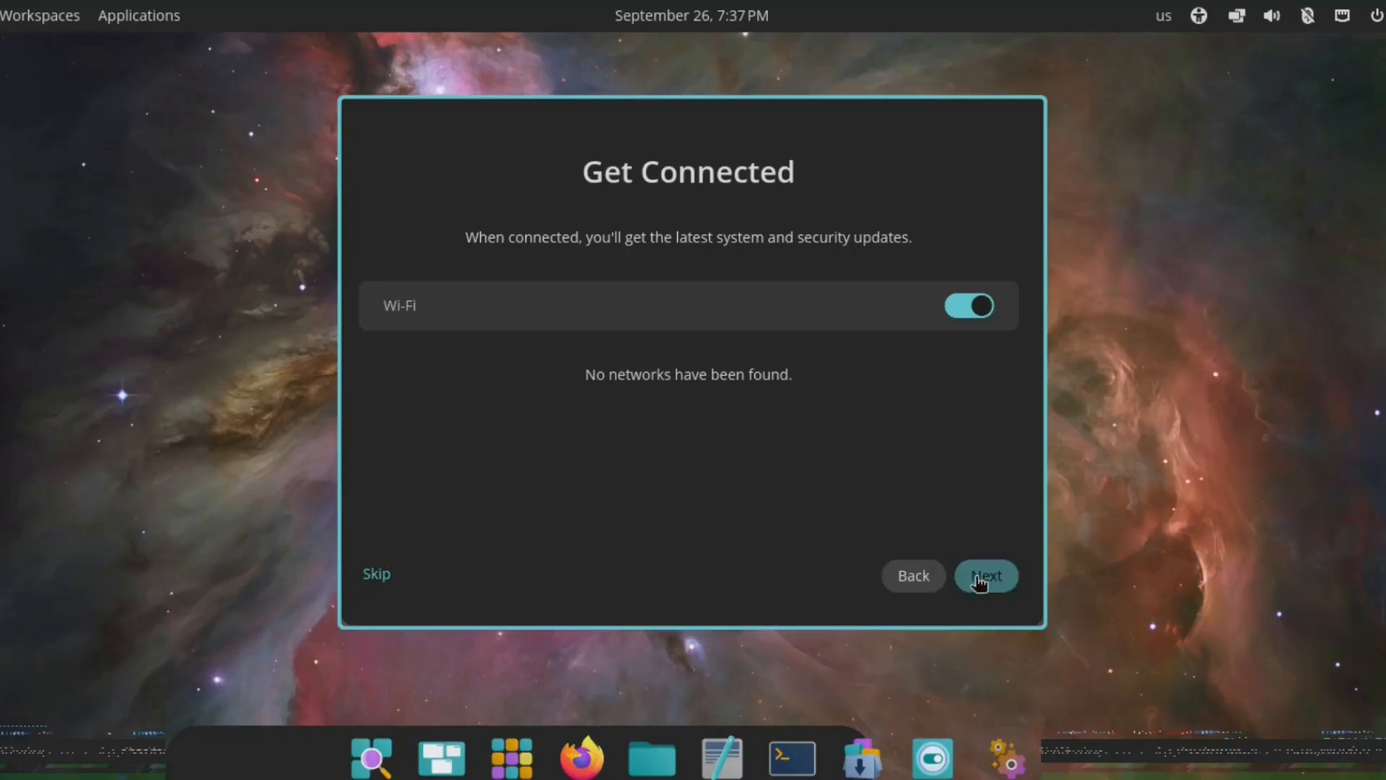
left_click(986, 575)
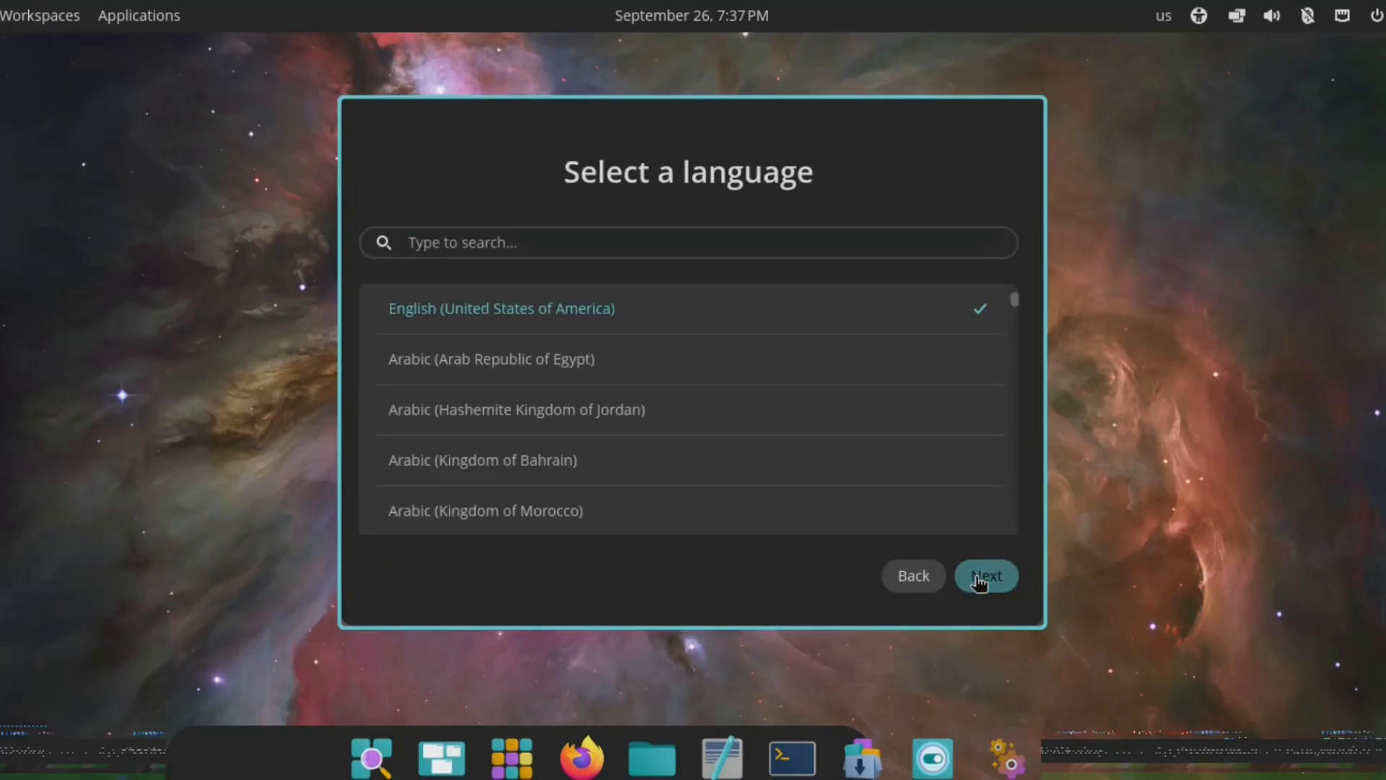
left_click(986, 576)
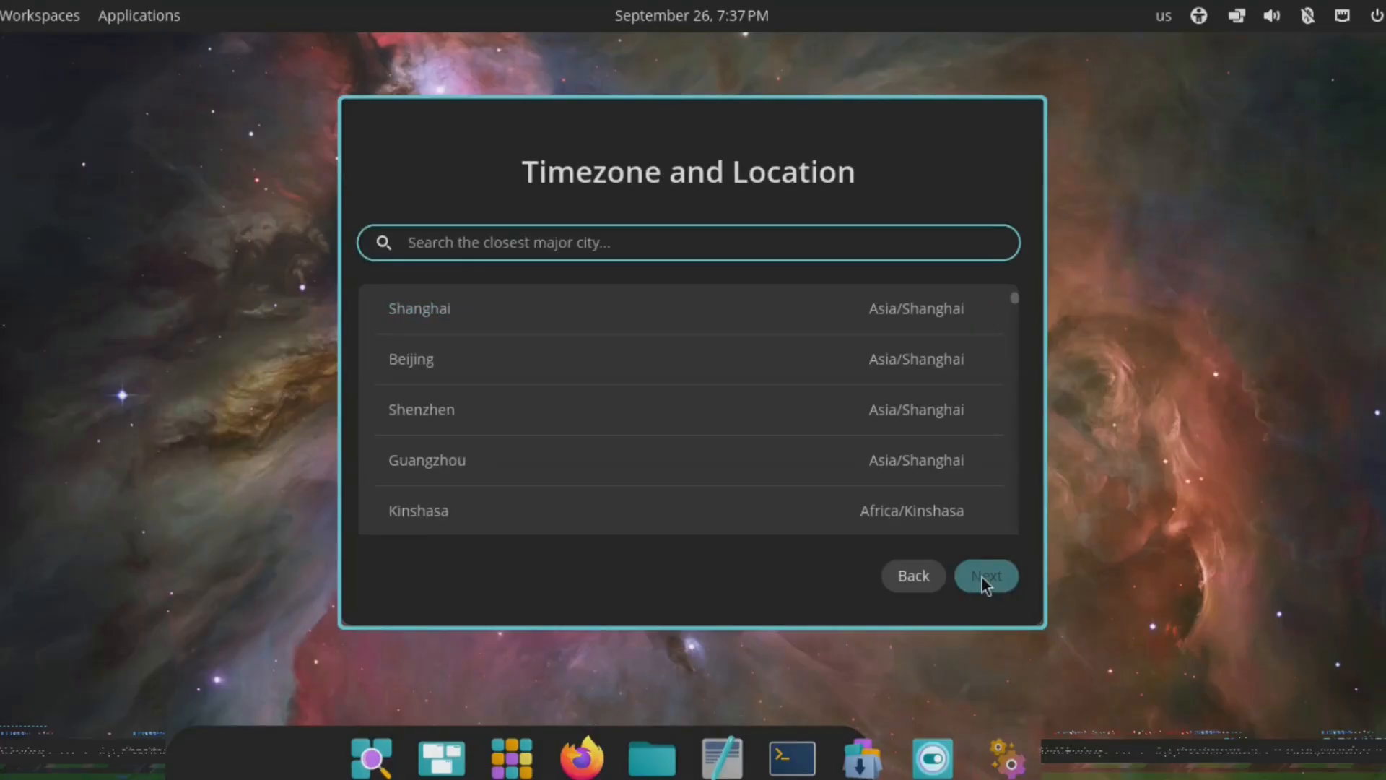
type("lo")
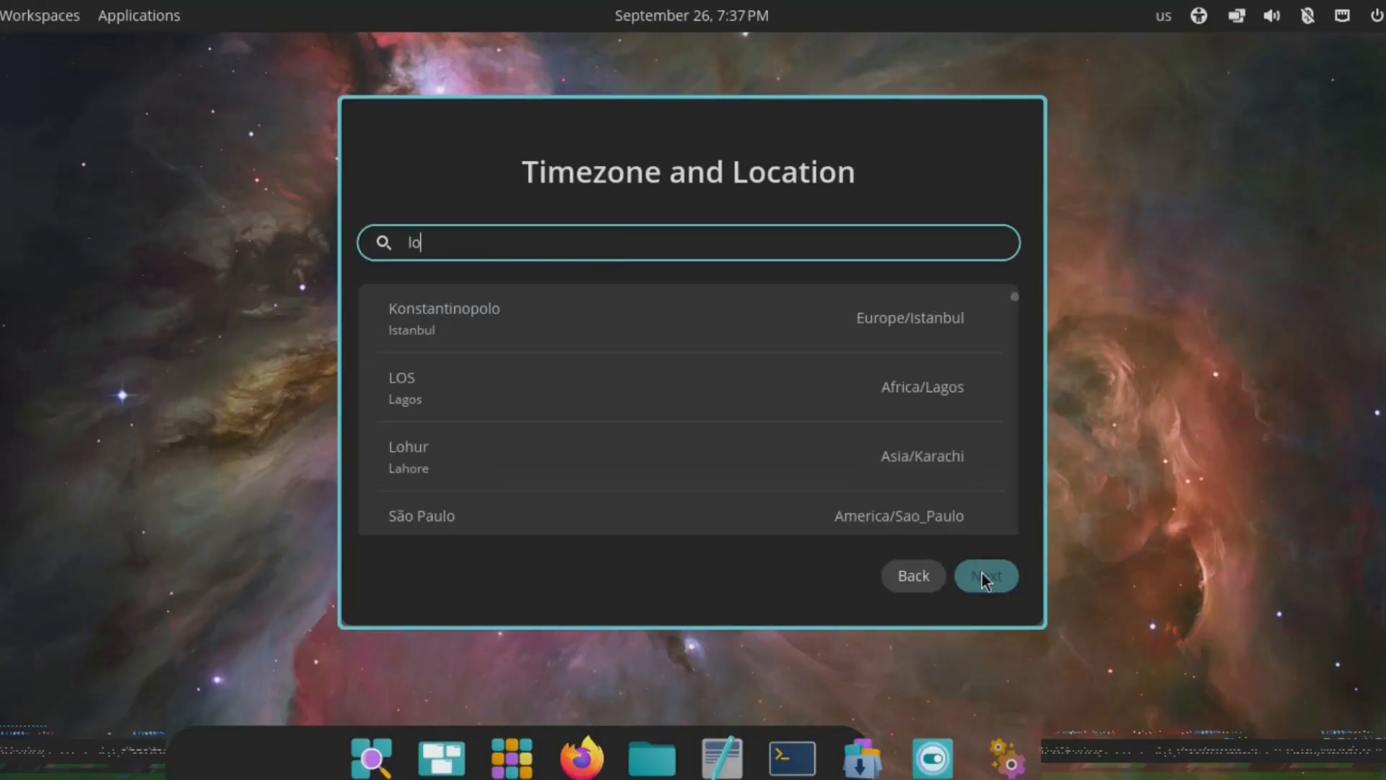
left_click(986, 575)
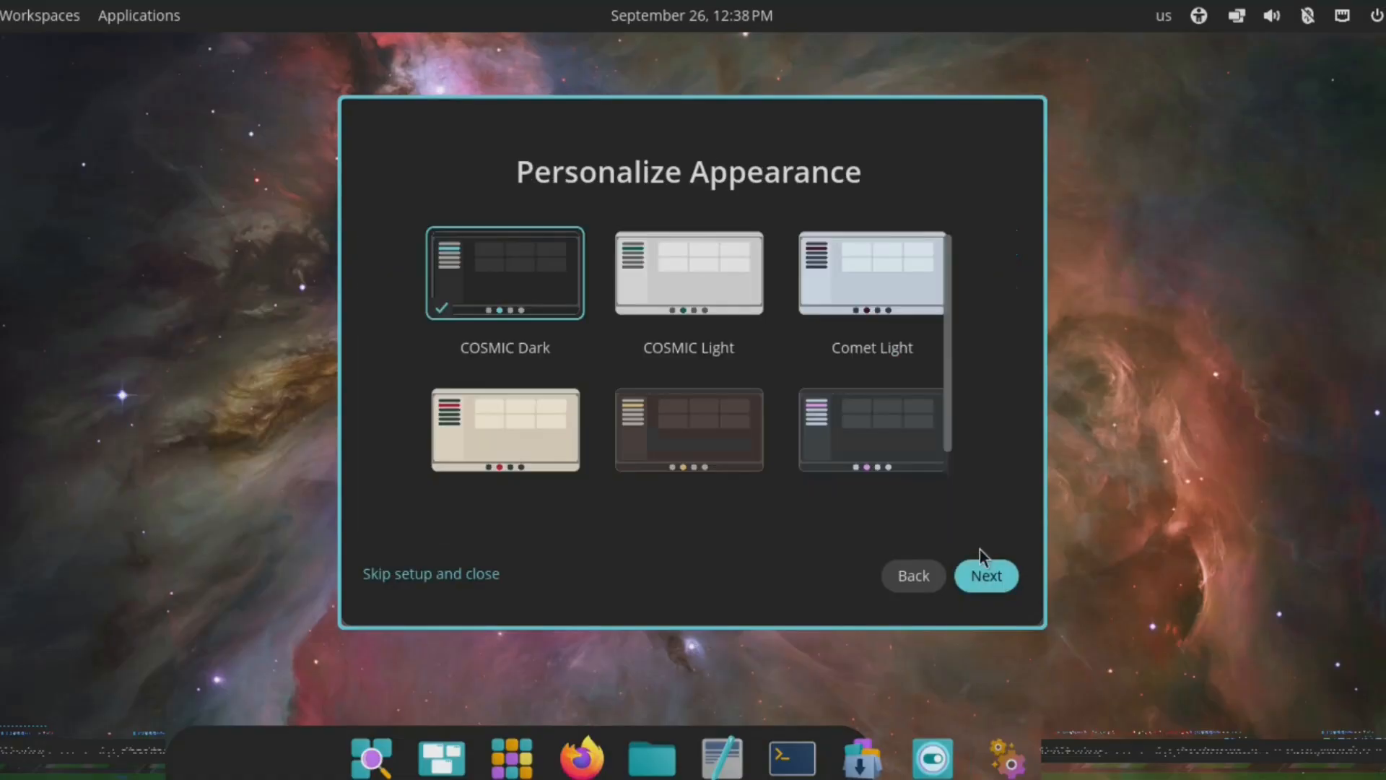
mouse_move(519, 313)
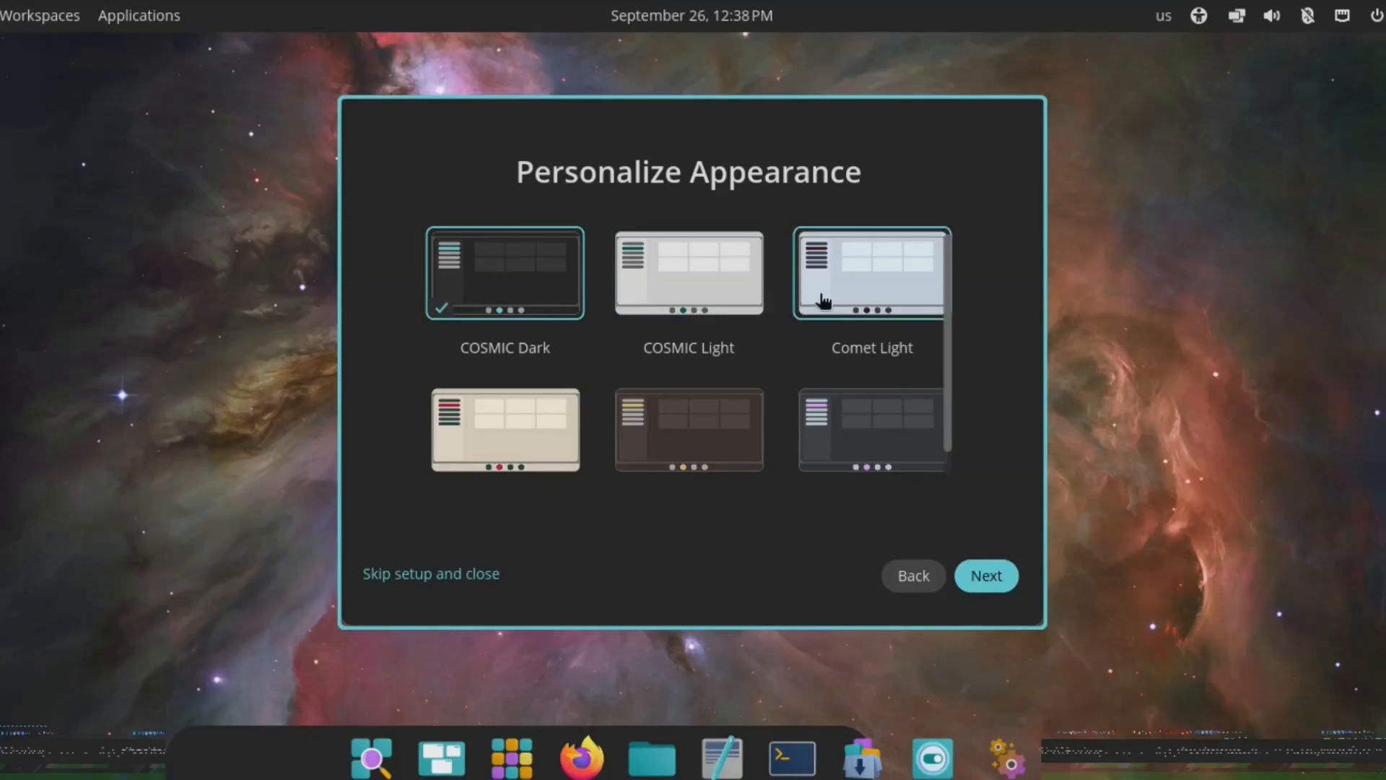
Apply the Cream Light theme from the theme grid and continue to layout.
scroll("down", 3)
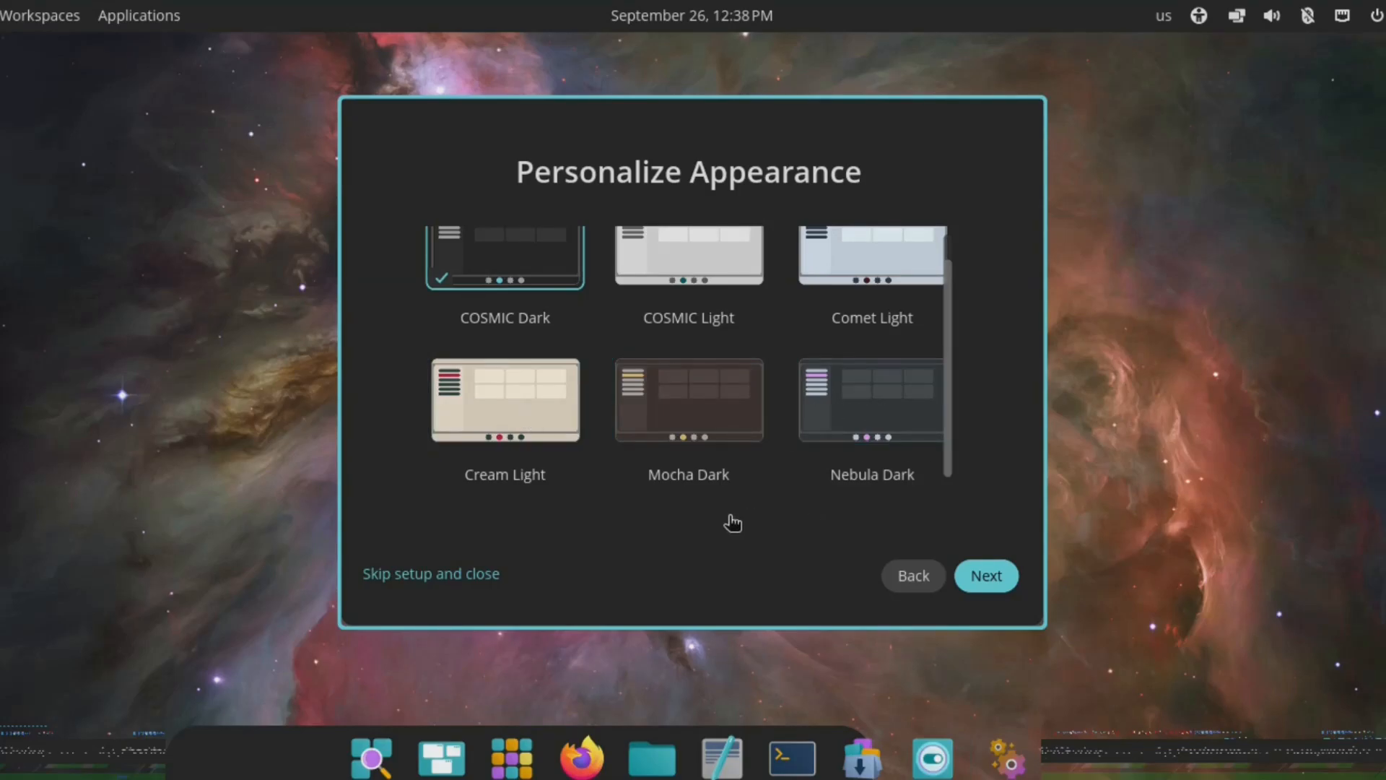
left_click(505, 400)
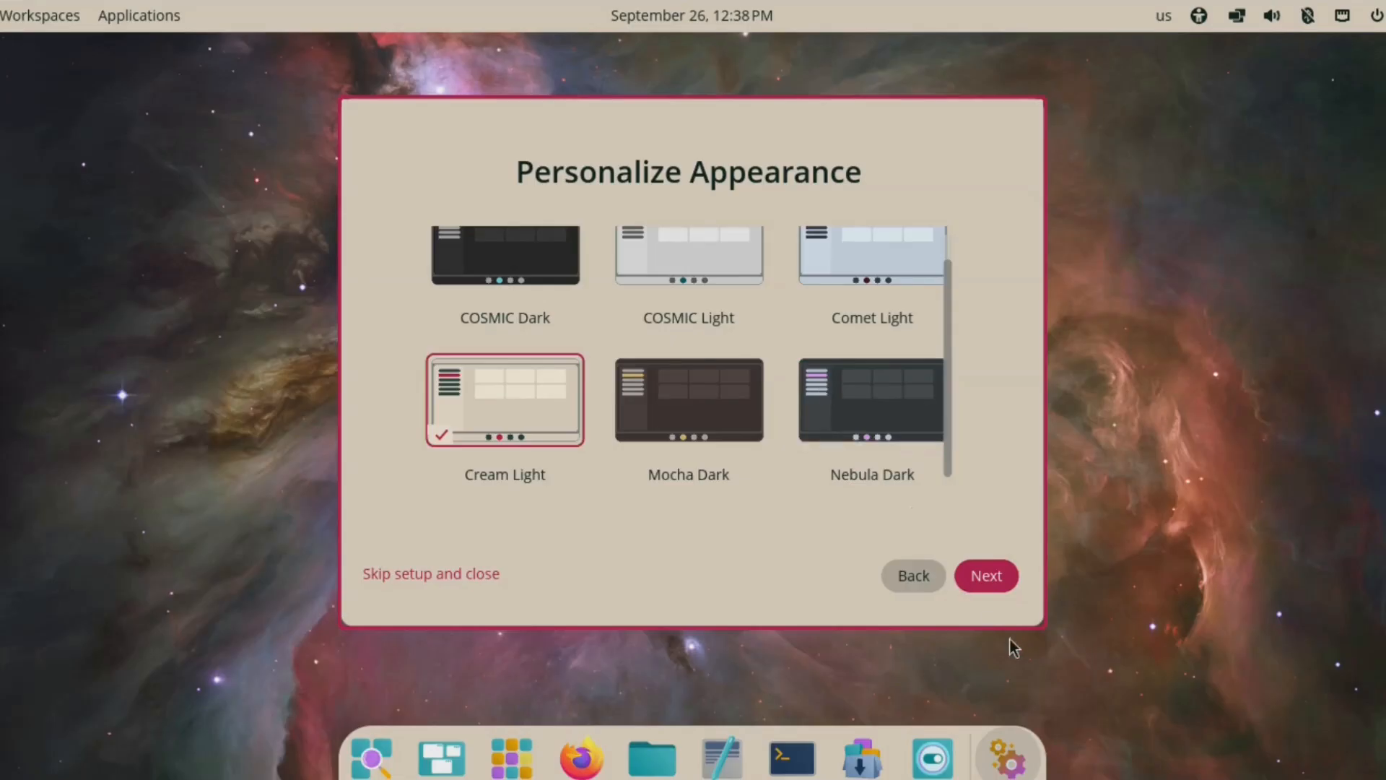
left_click(987, 575)
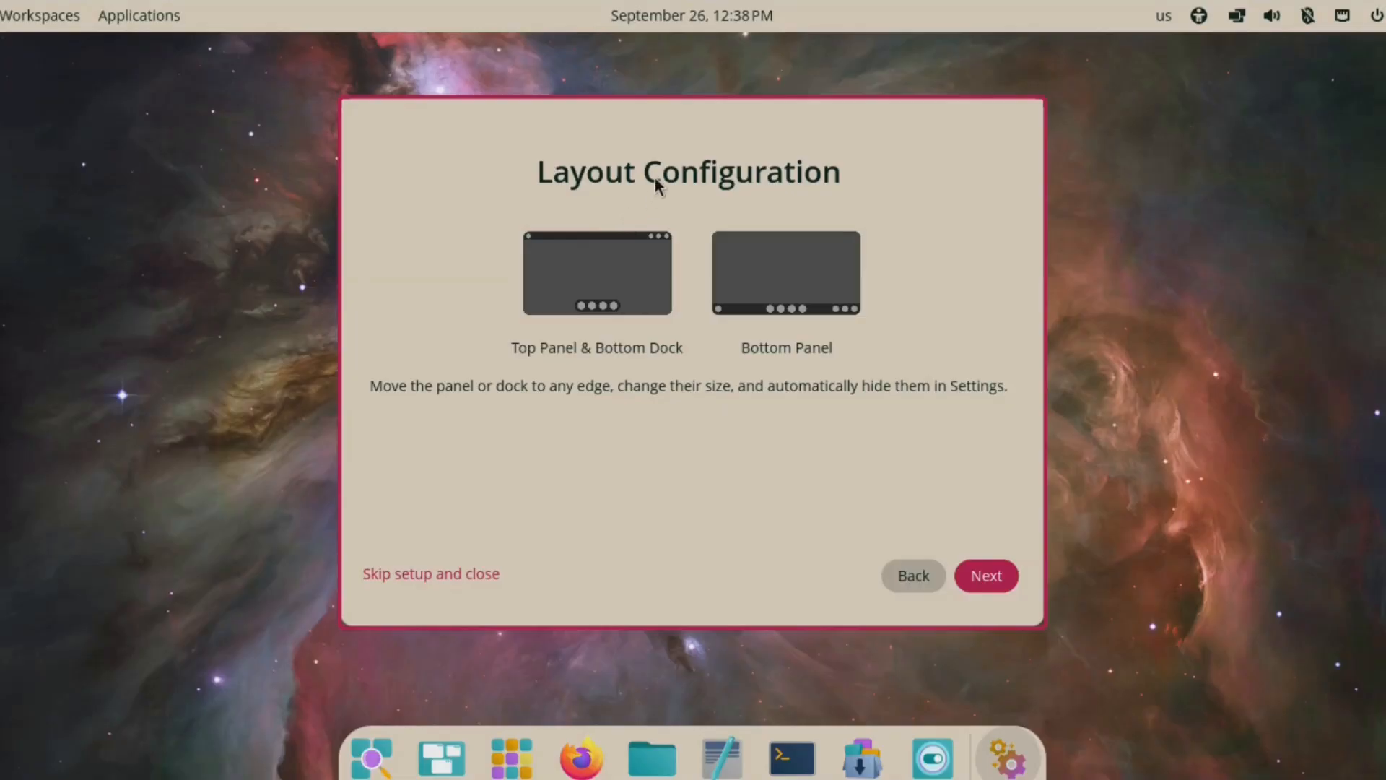
mouse_move(620, 362)
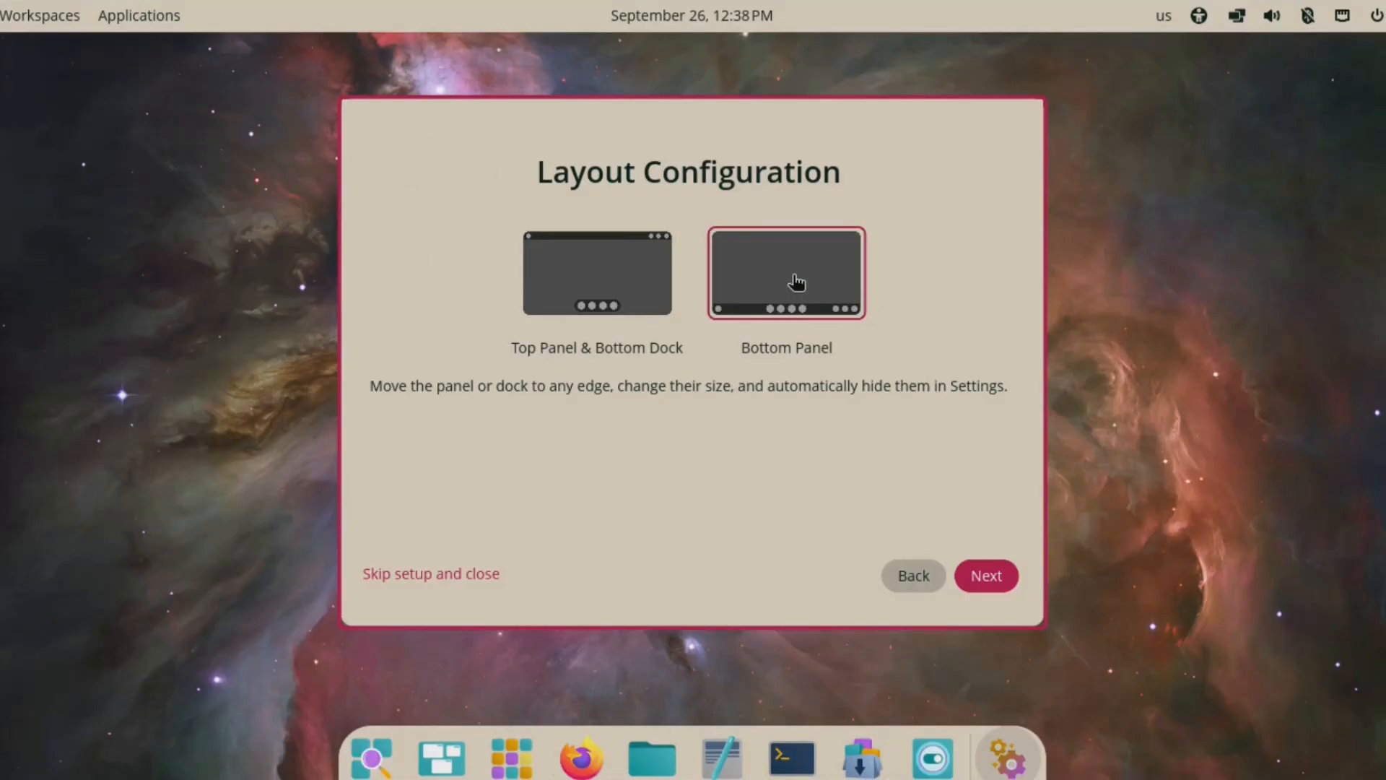
Settle on the Top Panel & Bottom Dock layout after trying Bottom Panel.
left_click(596, 283)
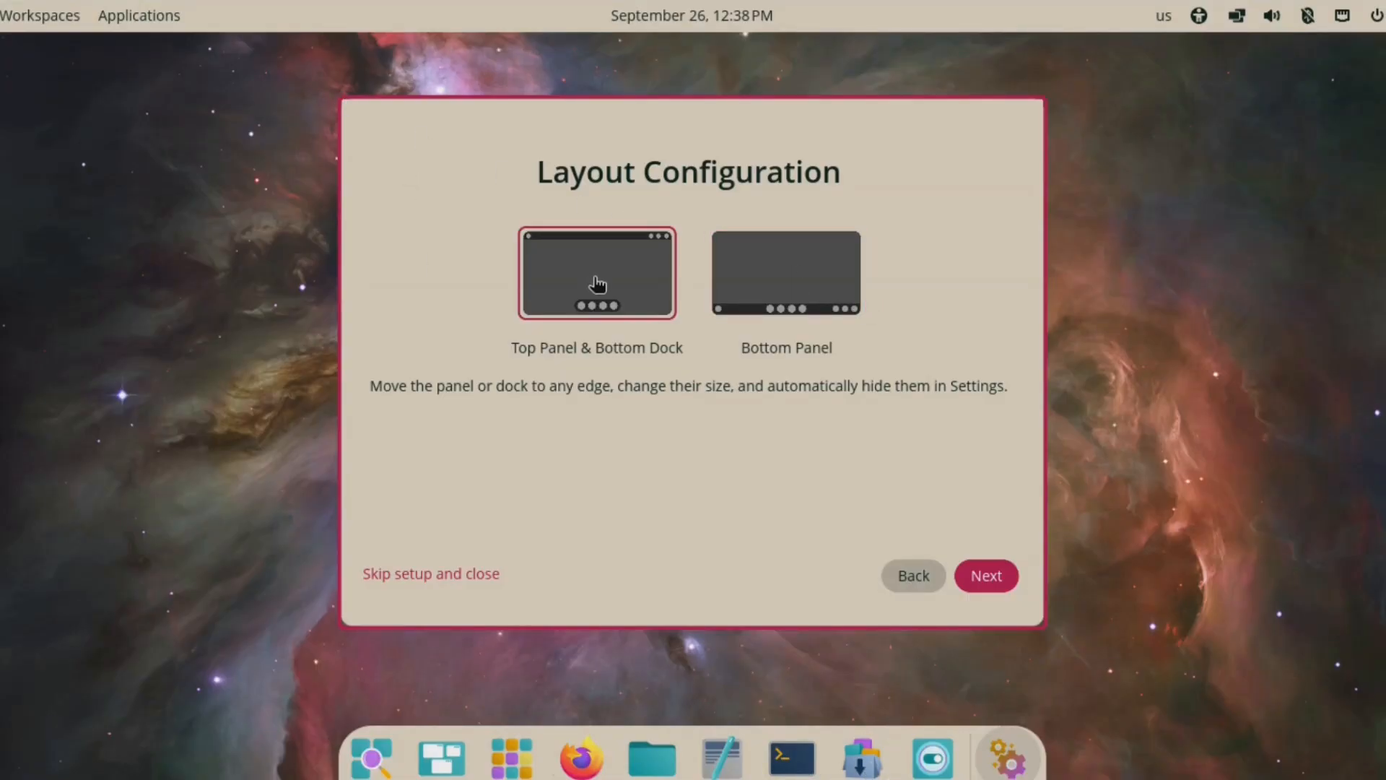
left_click(790, 282)
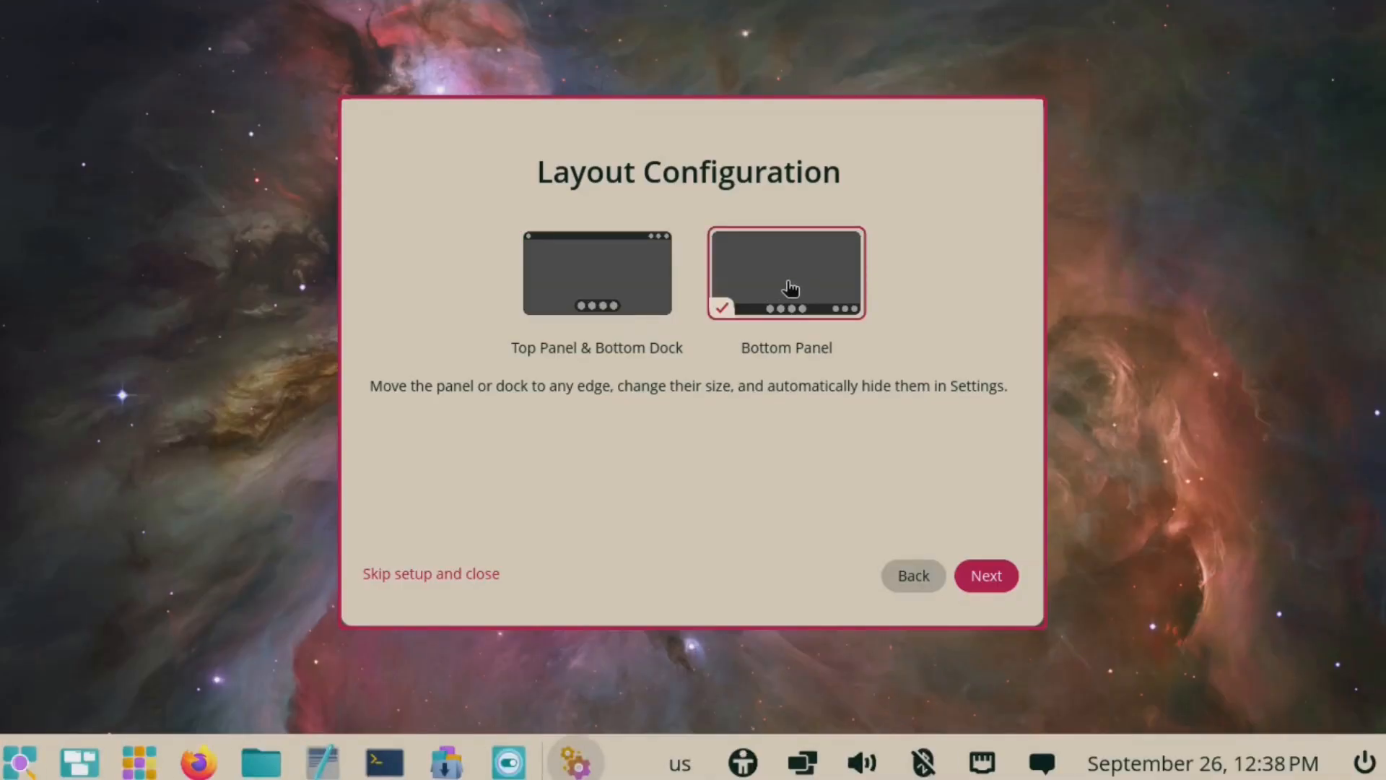
left_click(562, 265)
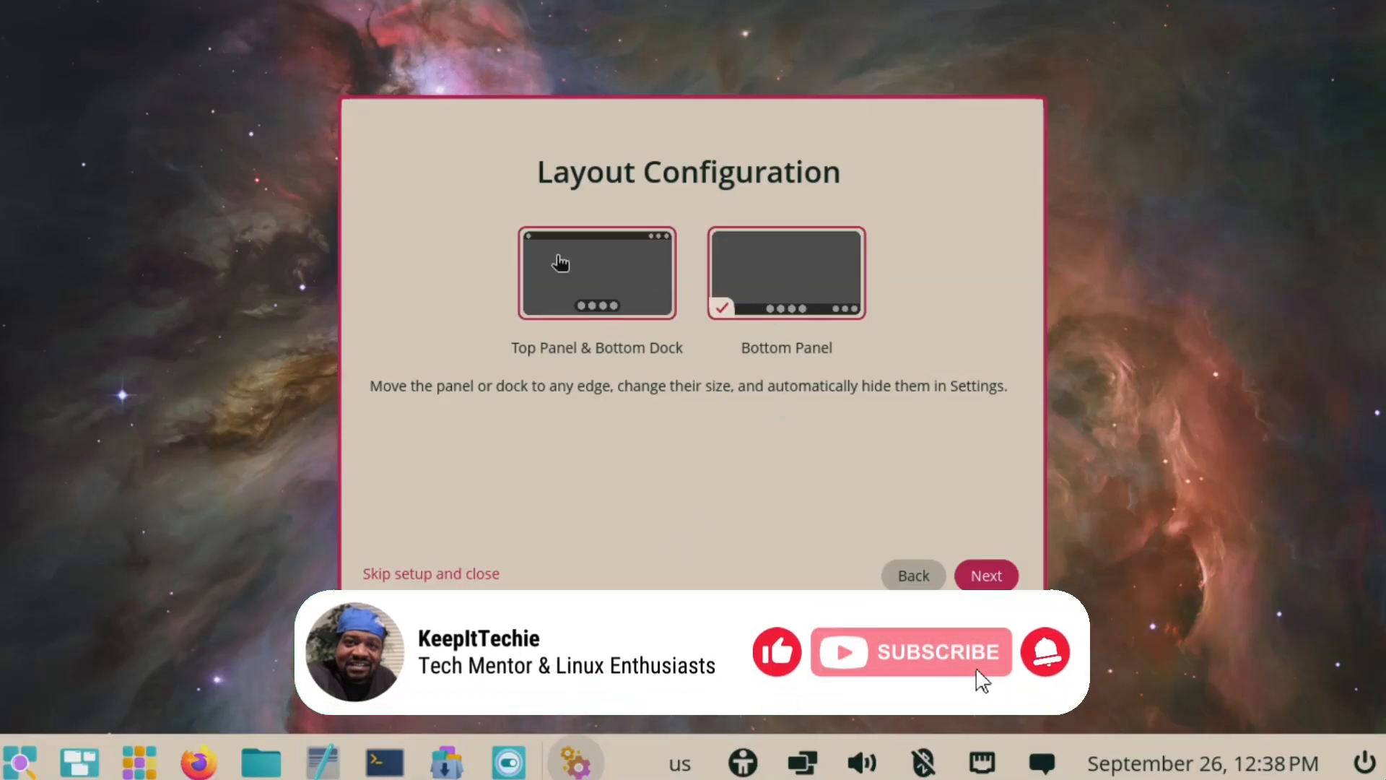
left_click(597, 272)
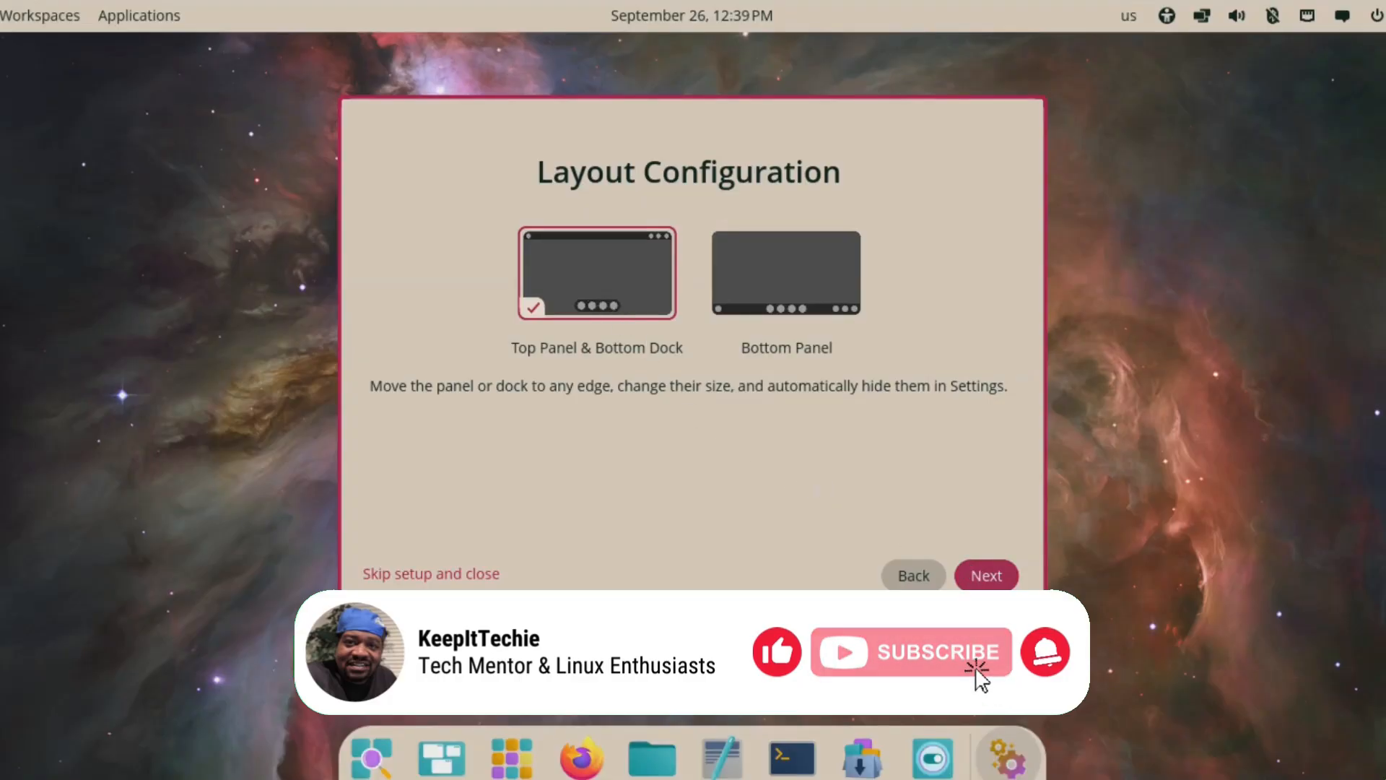
left_click(986, 575)
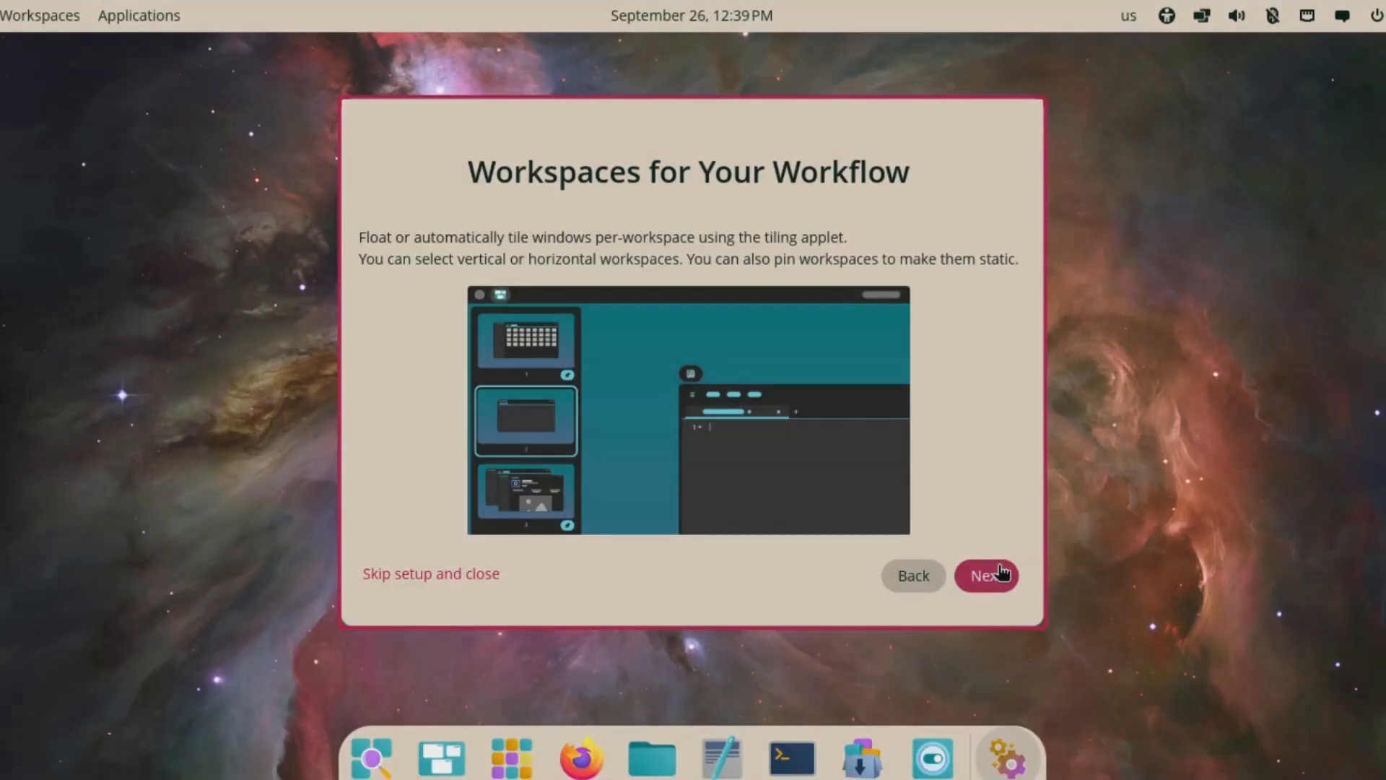
mouse_move(991, 417)
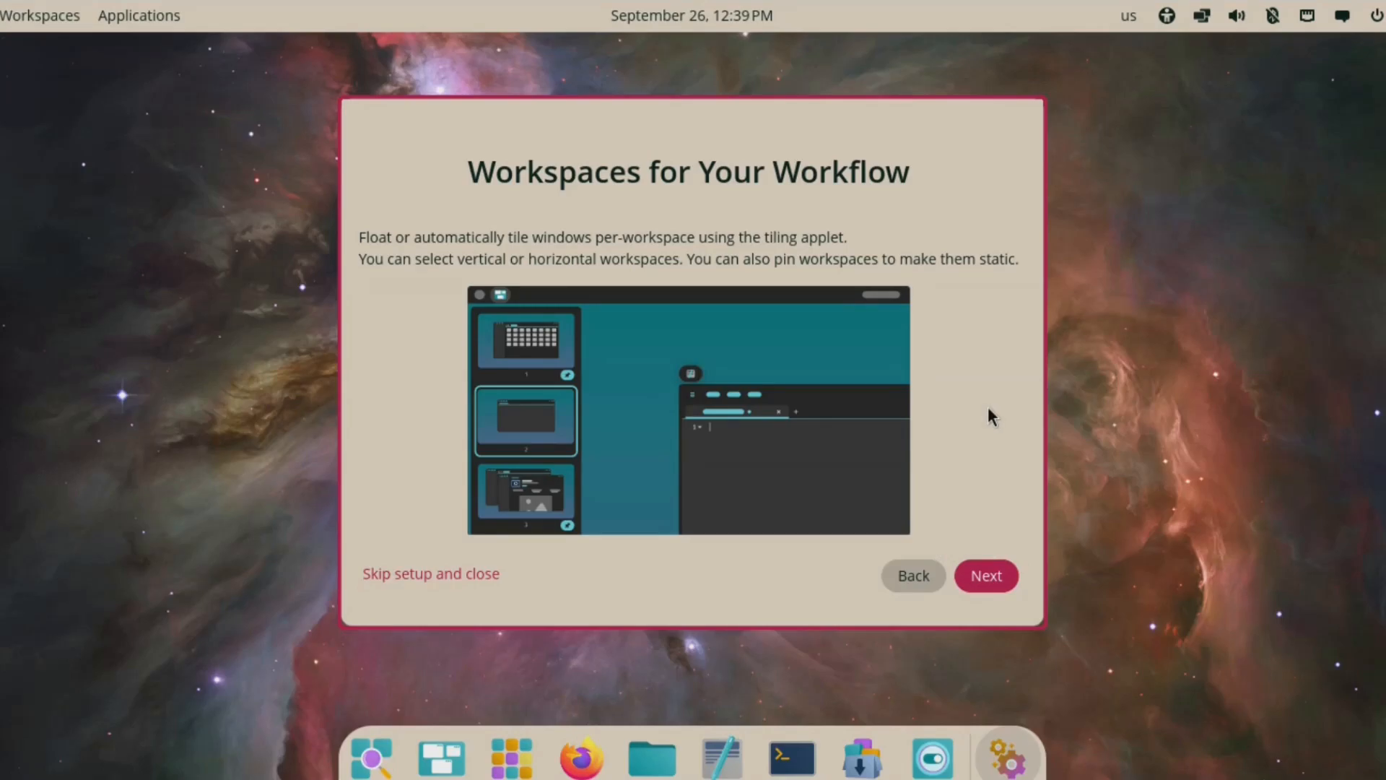
Pass the Workspaces, Keyboard Shortcuts and launcher tips pages and finish the tour.
left_click(986, 576)
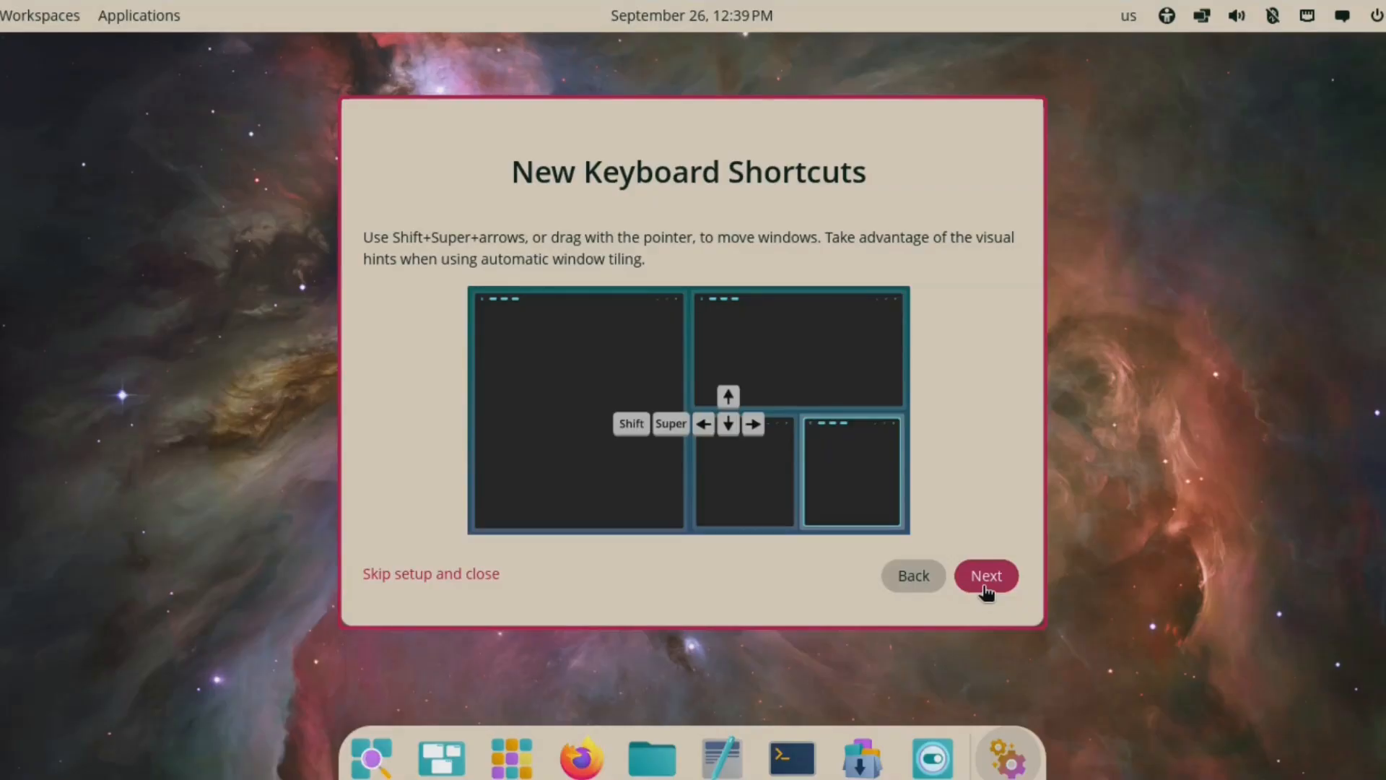
left_click(986, 576)
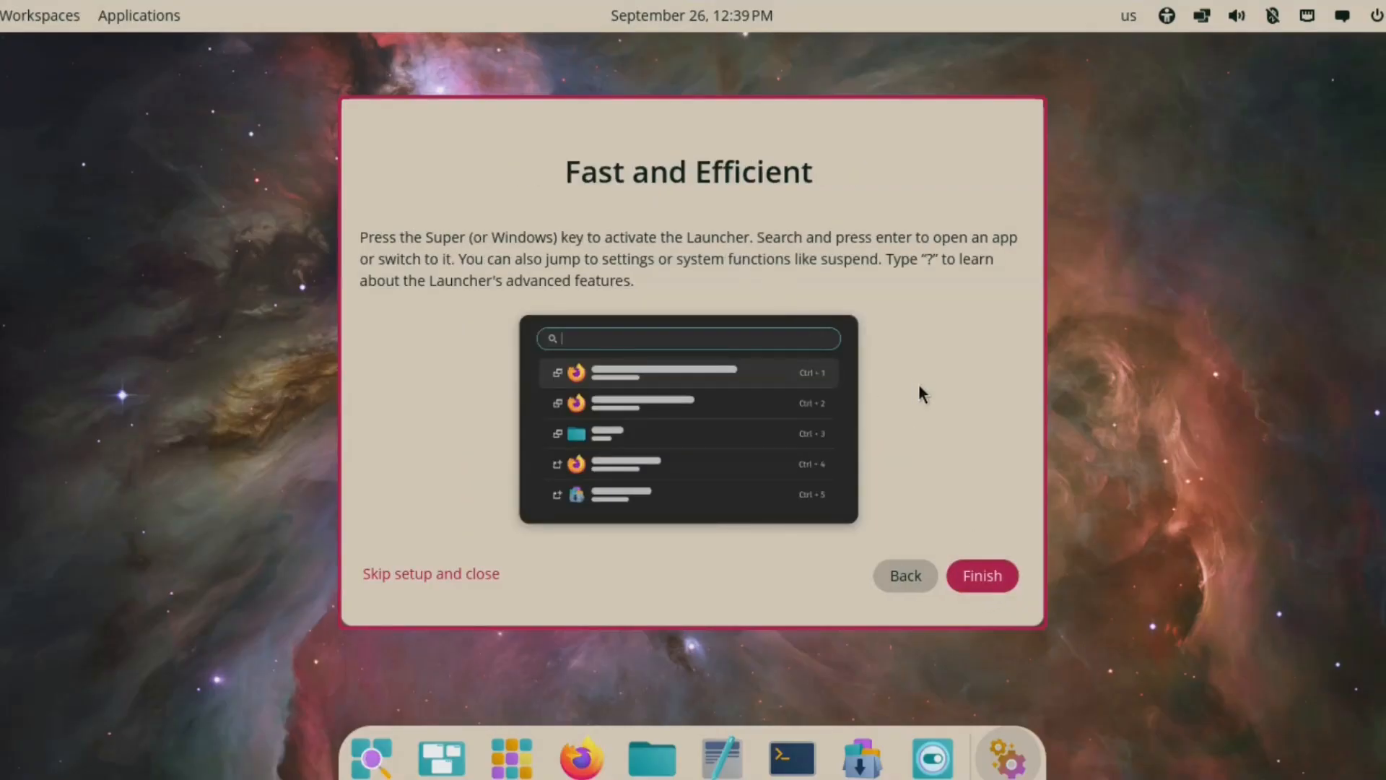
mouse_move(990, 588)
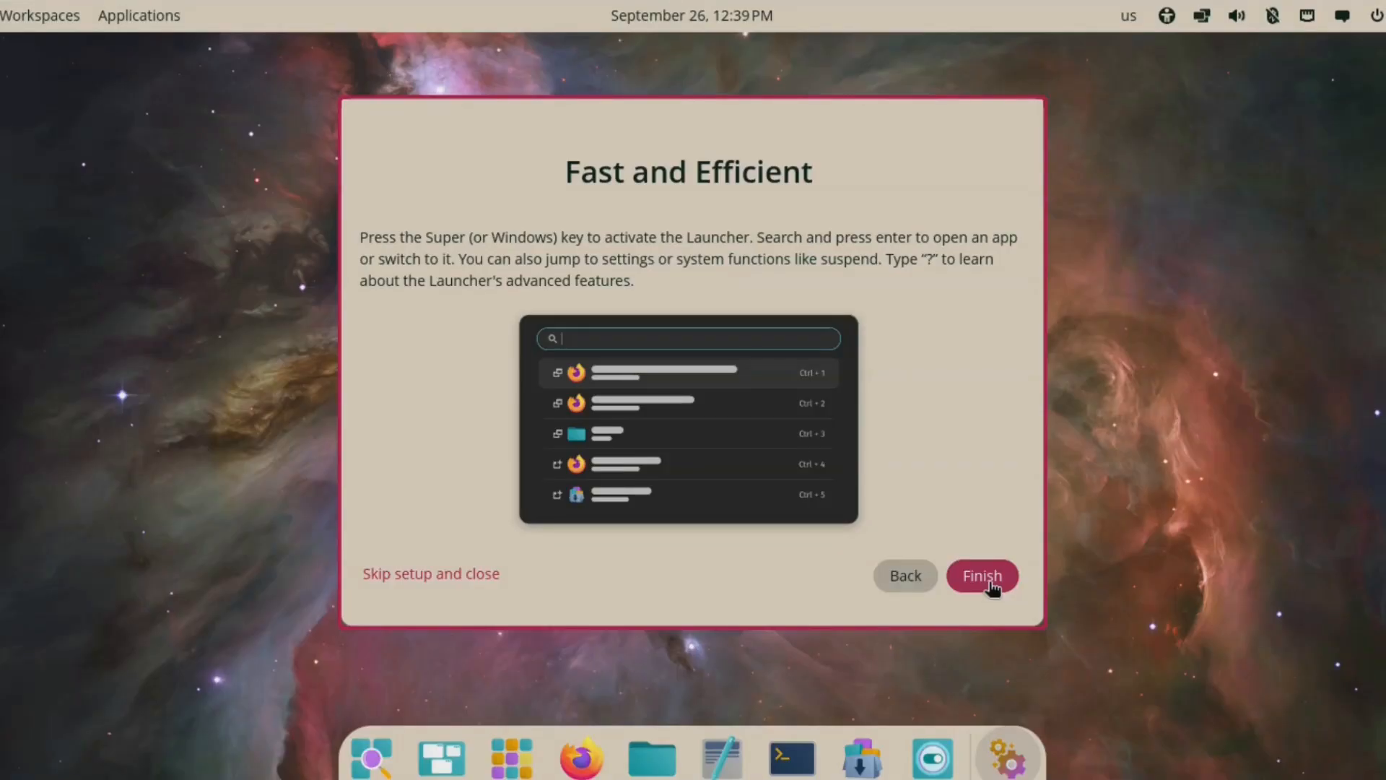
left_click(983, 575)
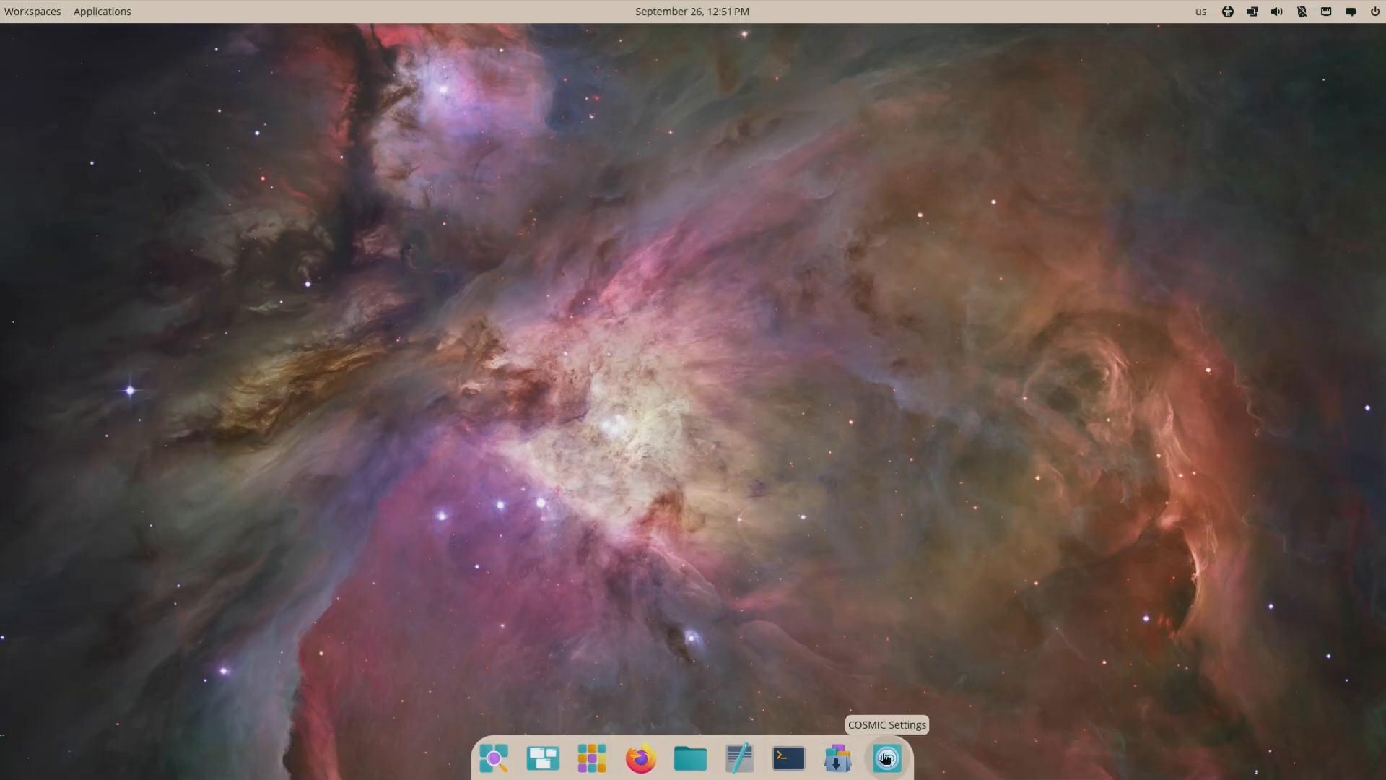
left_click(887, 759)
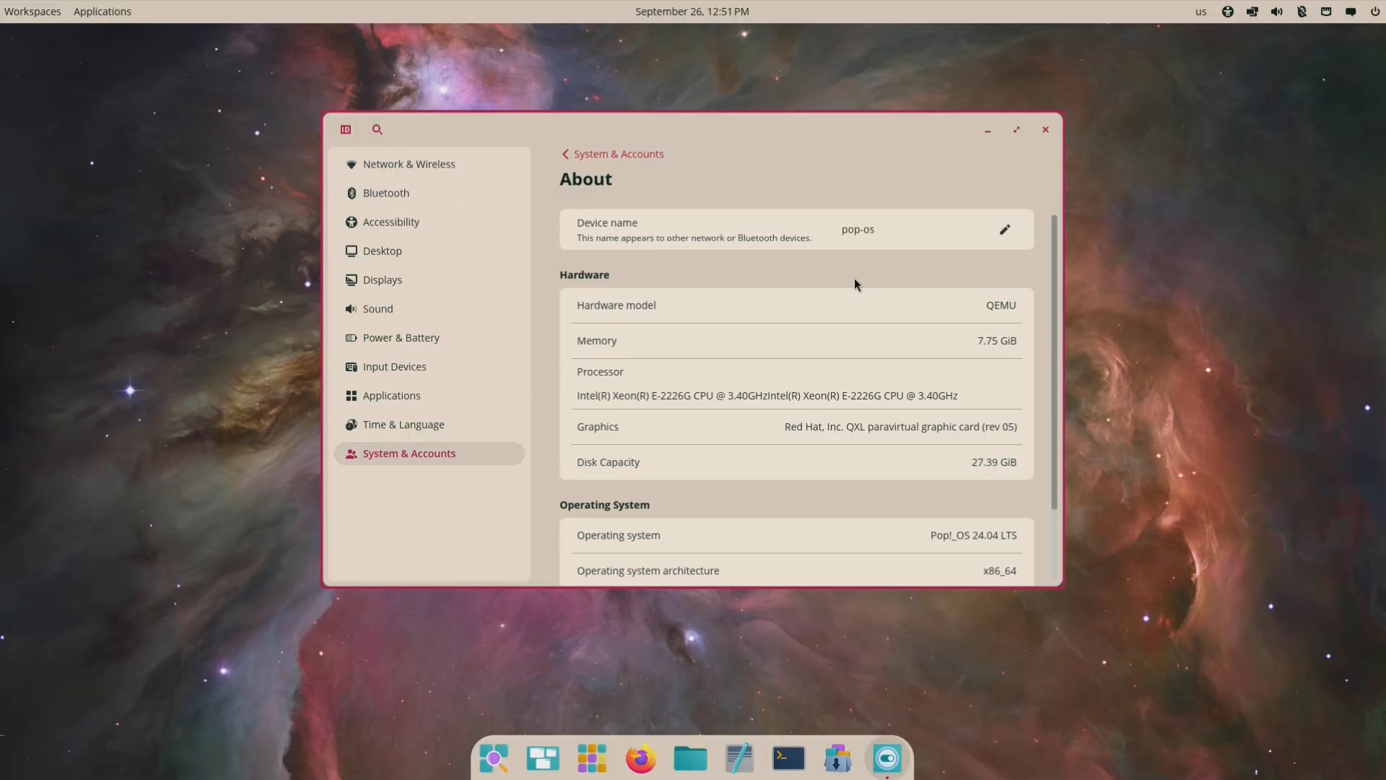
scroll("down", 3)
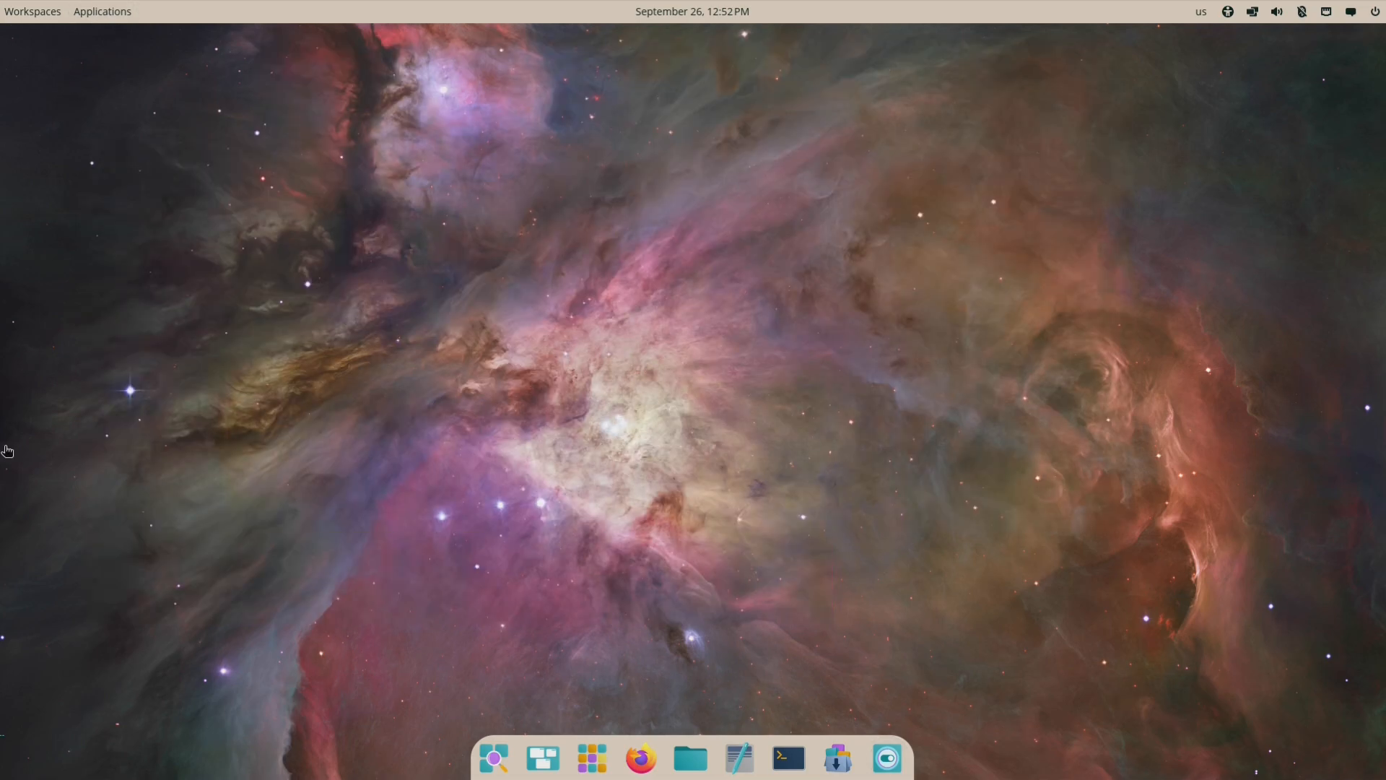
Open Files from the dock and save a new 'test' folder in Documents.
left_click(692, 759)
type("test")
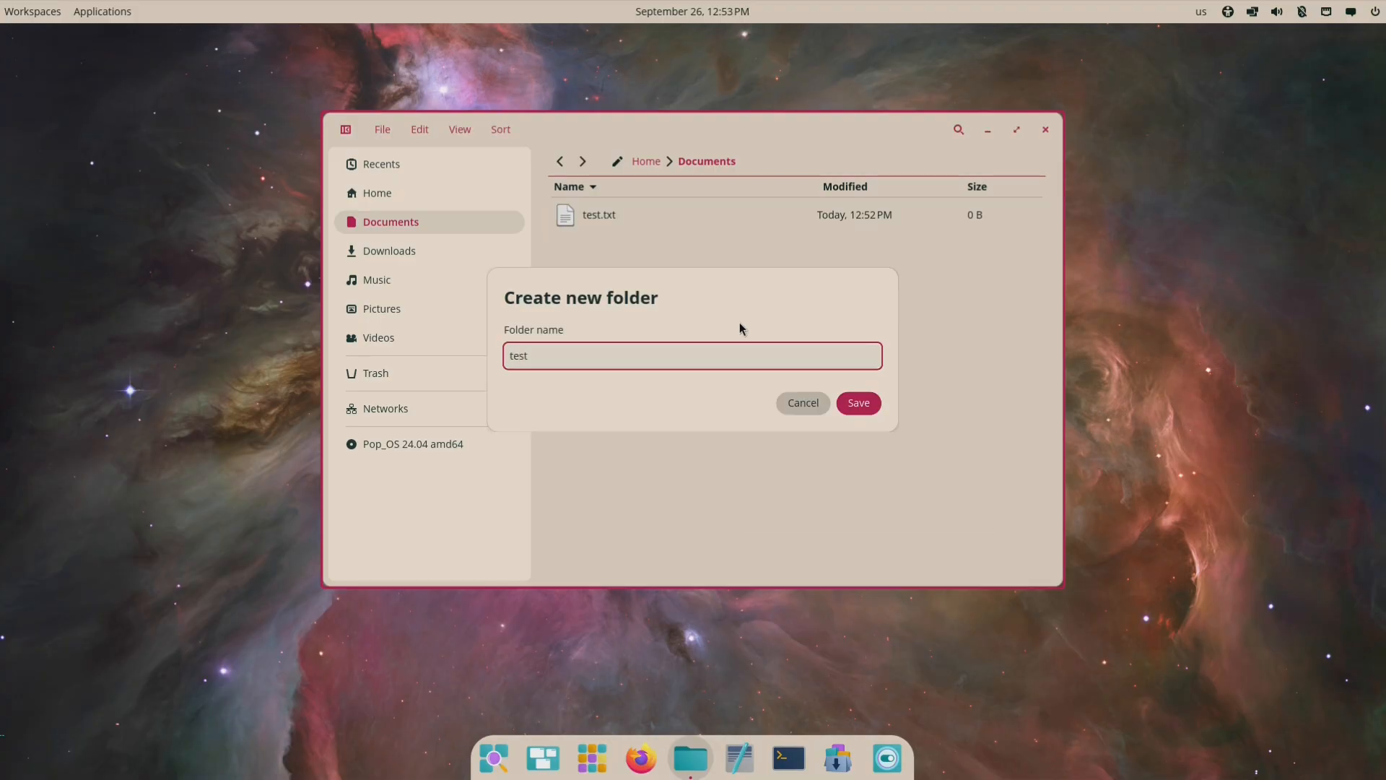
left_click(858, 403)
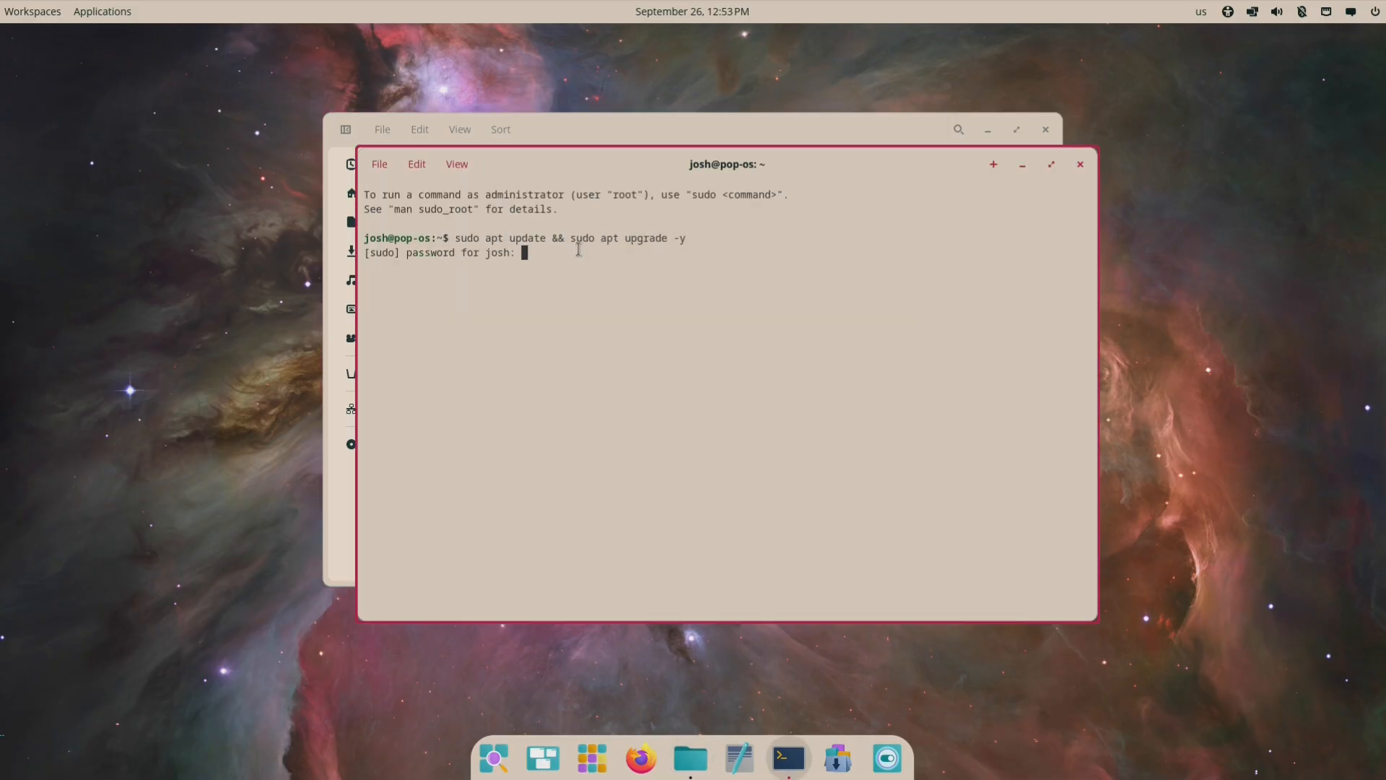
Finish the system upgrade, try fastfetch (not found), install neofetch, and launch COSMIC Store.
right_click(788, 757)
type("neo")
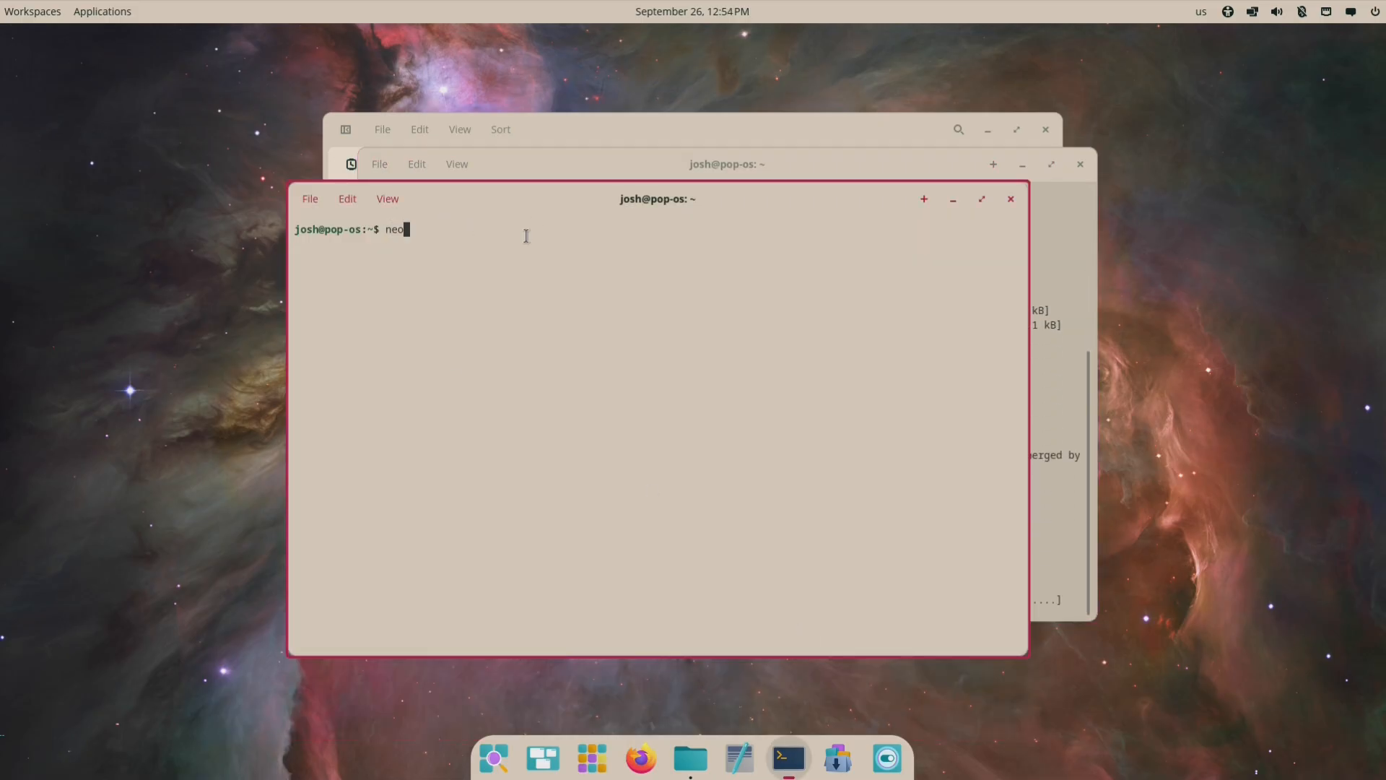
key("Return")
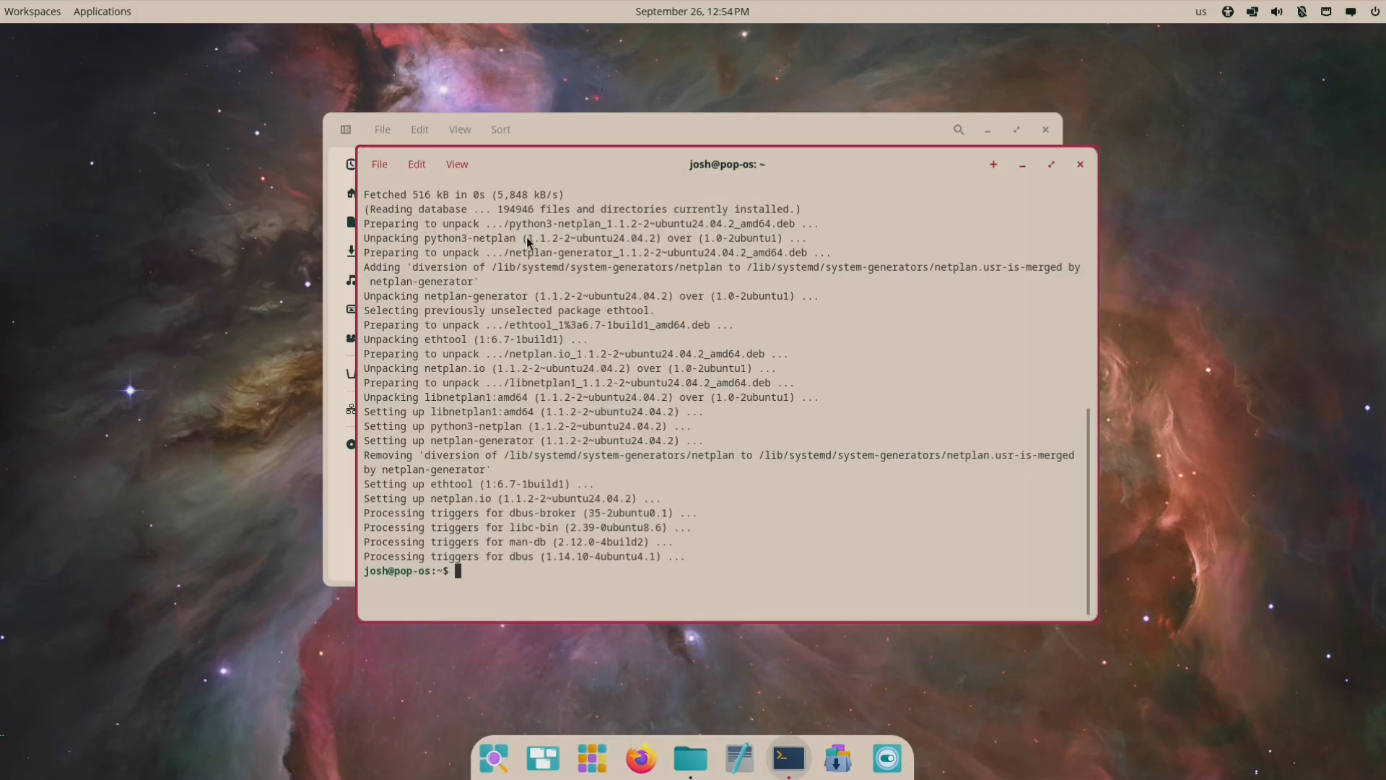
type("sudo apt install fastfetch")
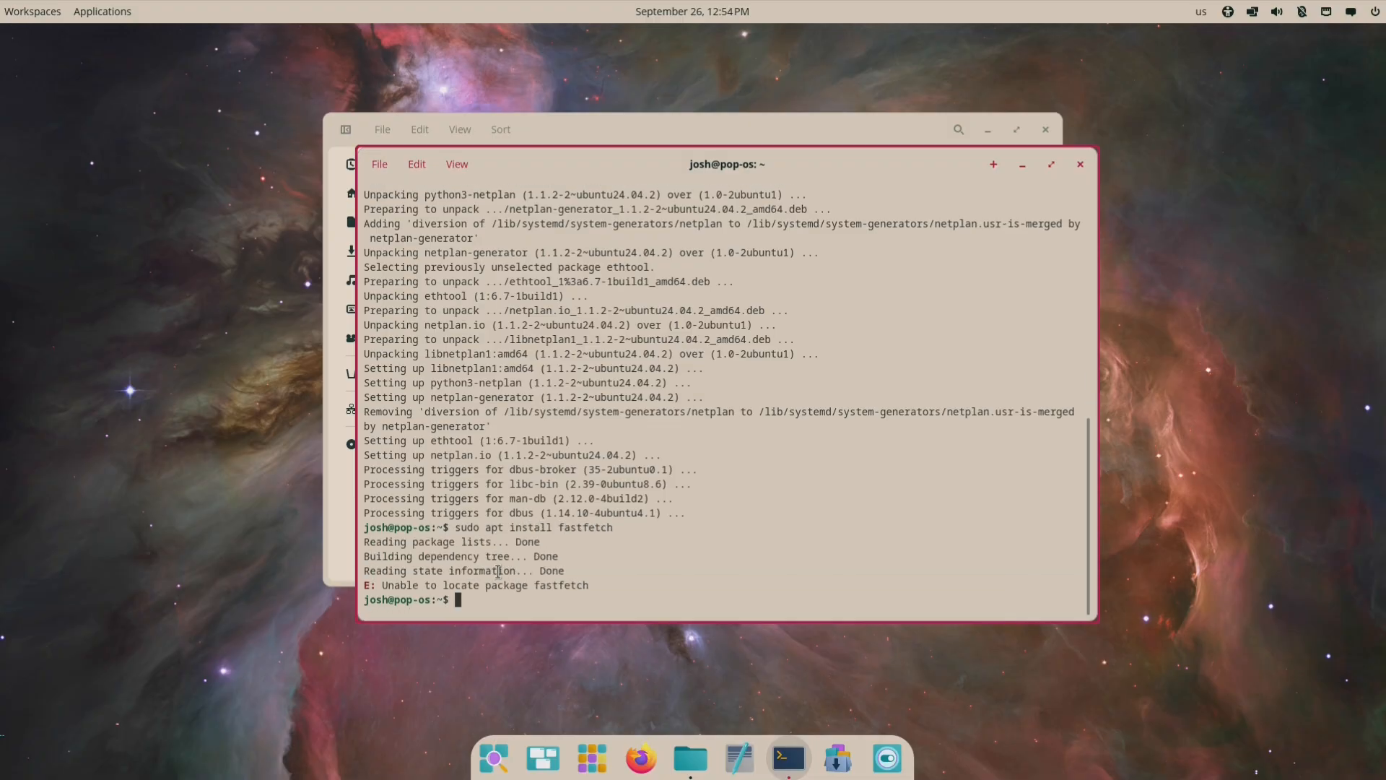
type("sudo apt install neofetch")
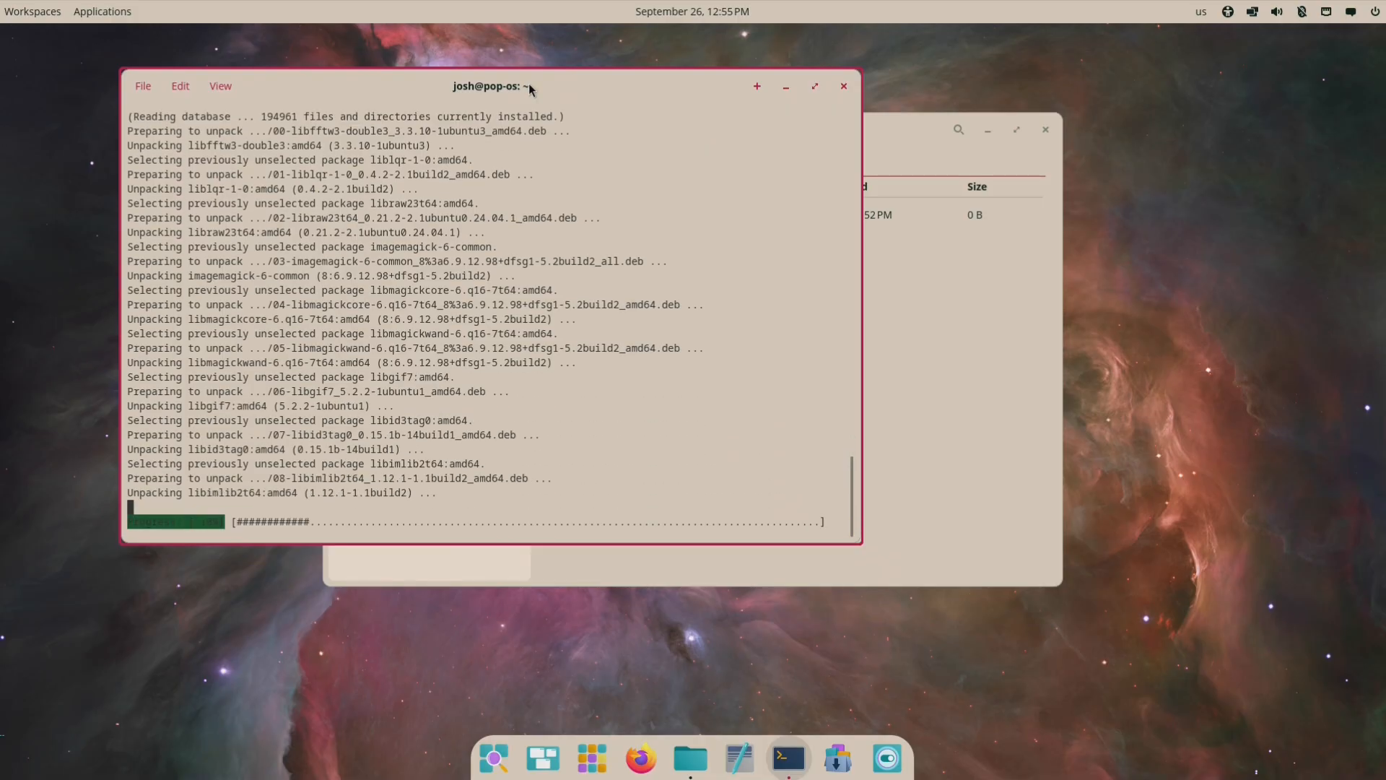
mouse_move(838, 758)
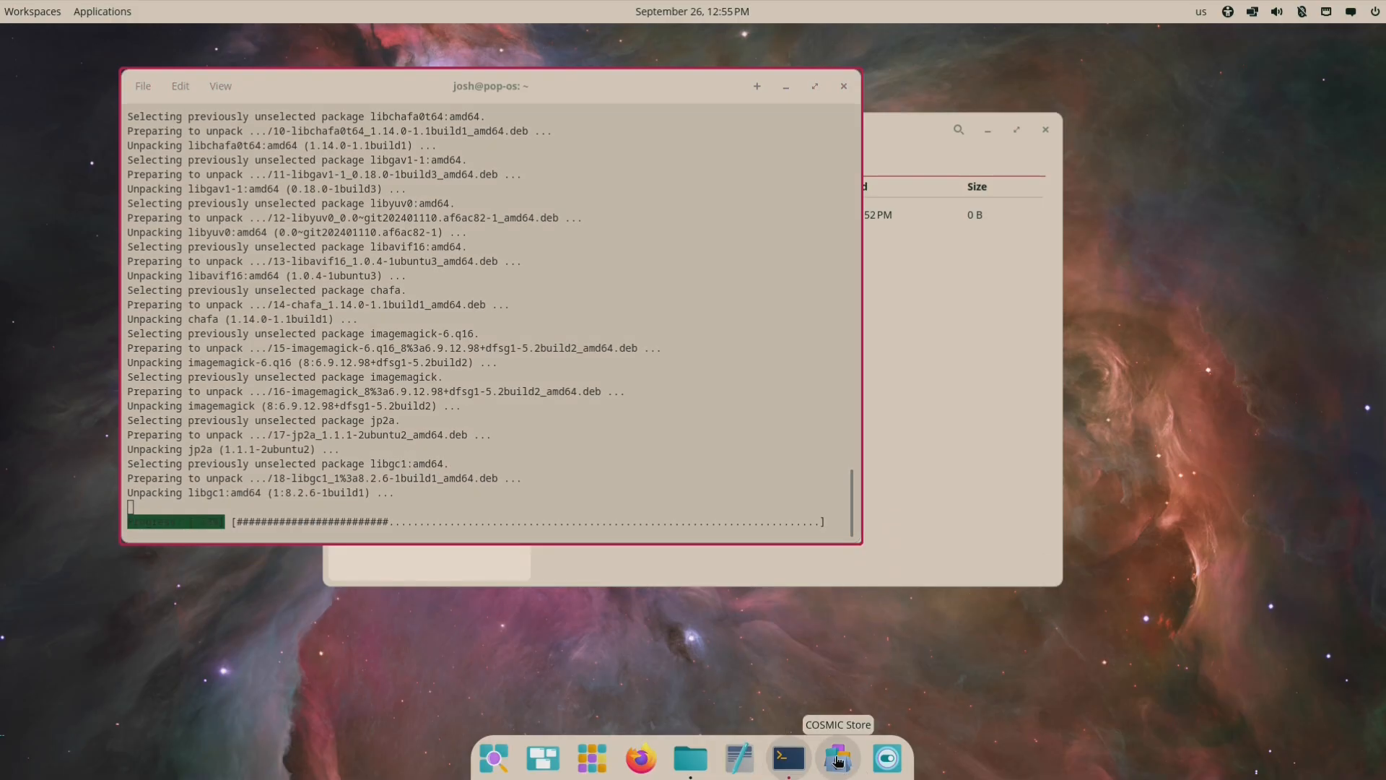
left_click(837, 759)
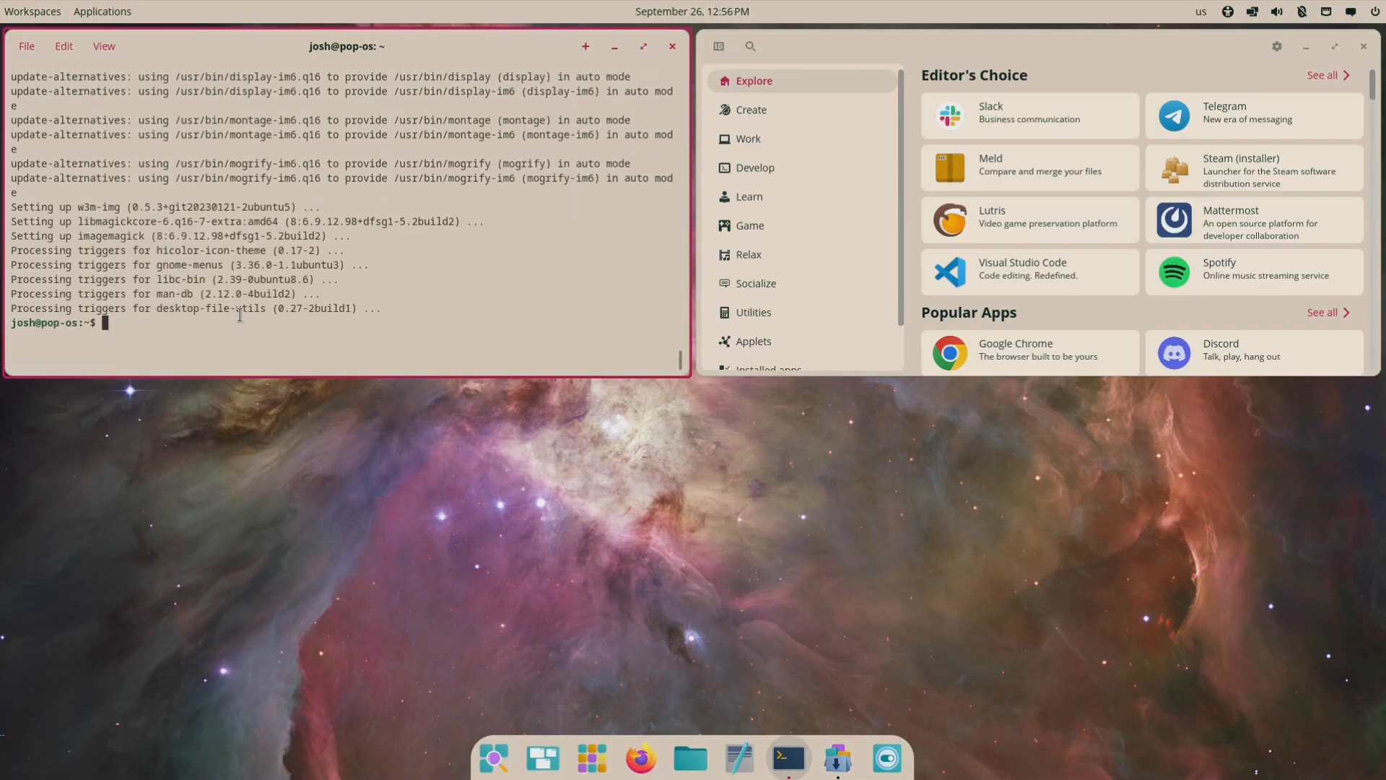
Run neofetch and install lsb-release to confirm Pop!_OS 24.04 LTS noble details.
type("neofetch")
type("uname -a")
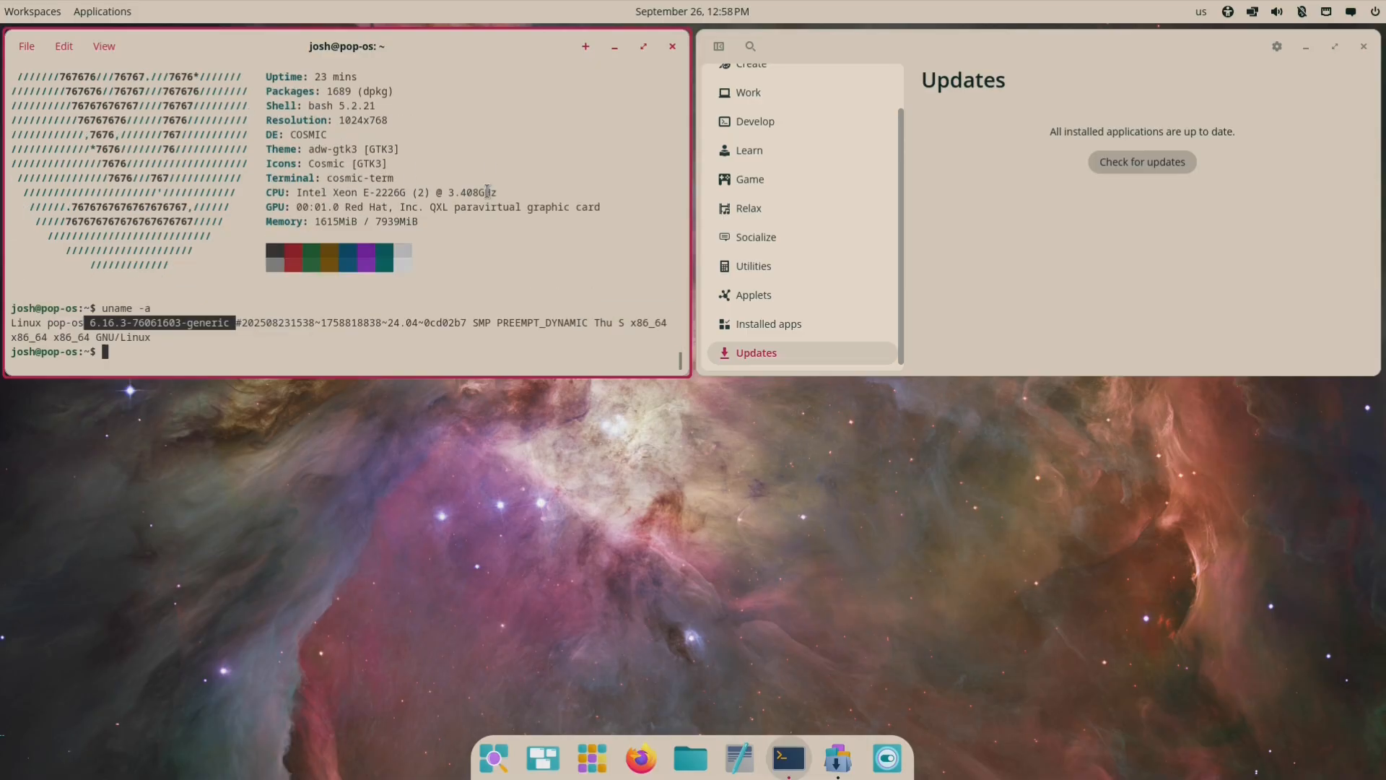
type("lsb-rele")
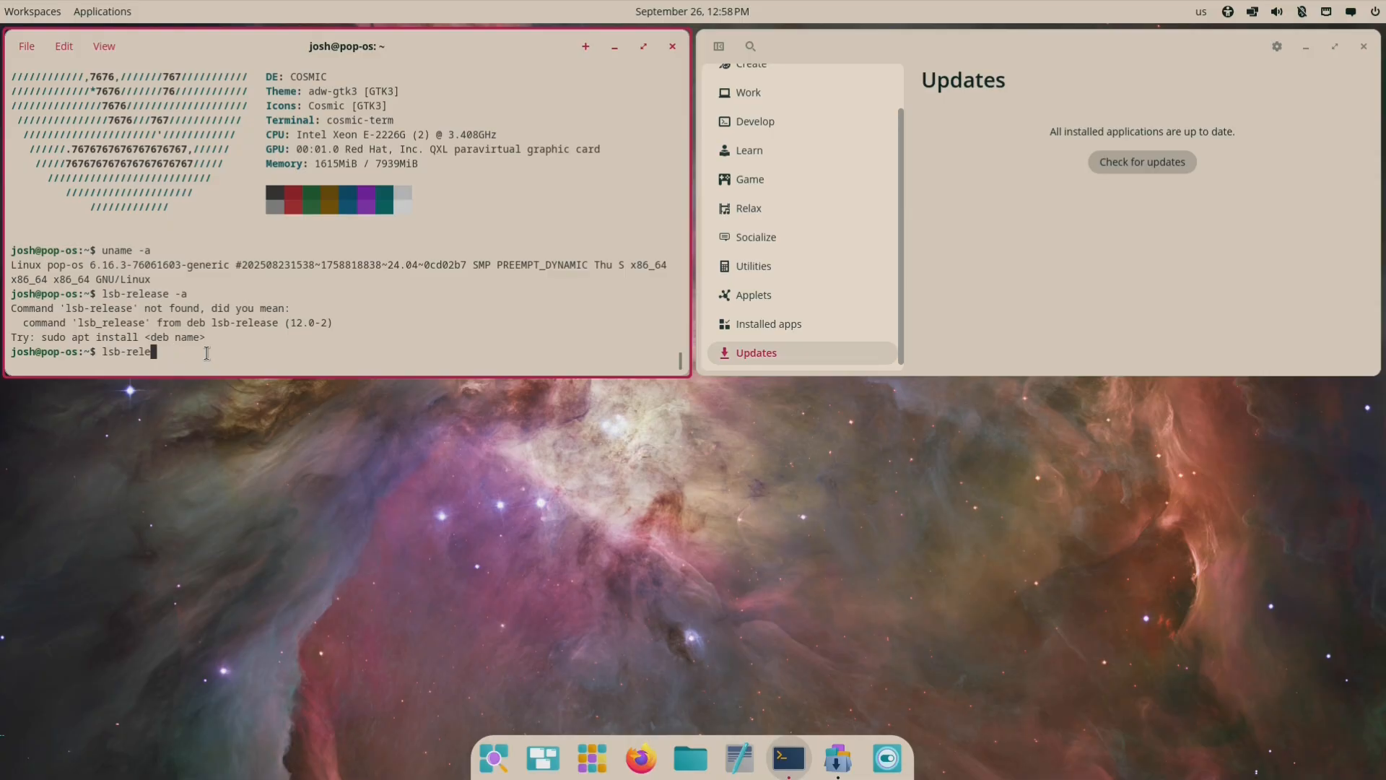
type("sudo apt install lsb-release")
type("lsb_release -a")
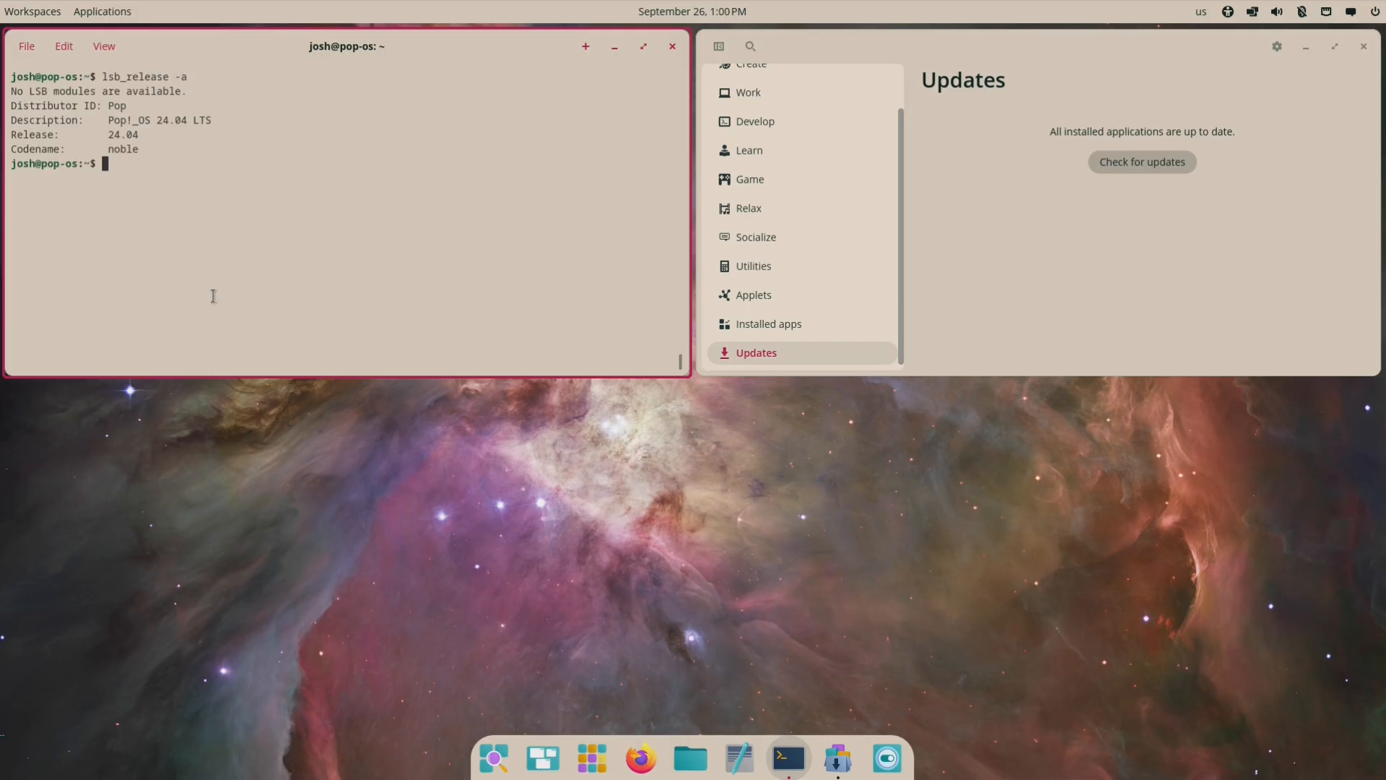
mouse_move(3, 218)
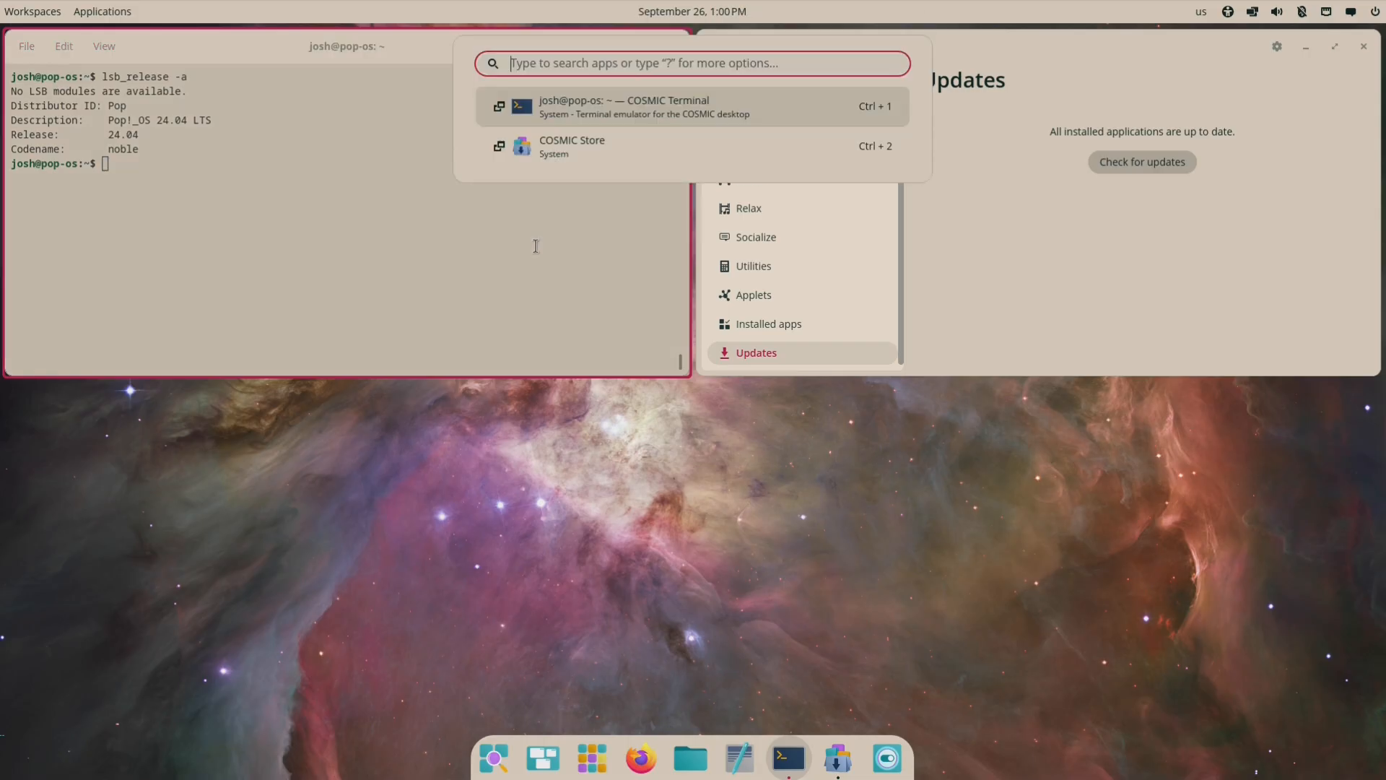
key("Escape")
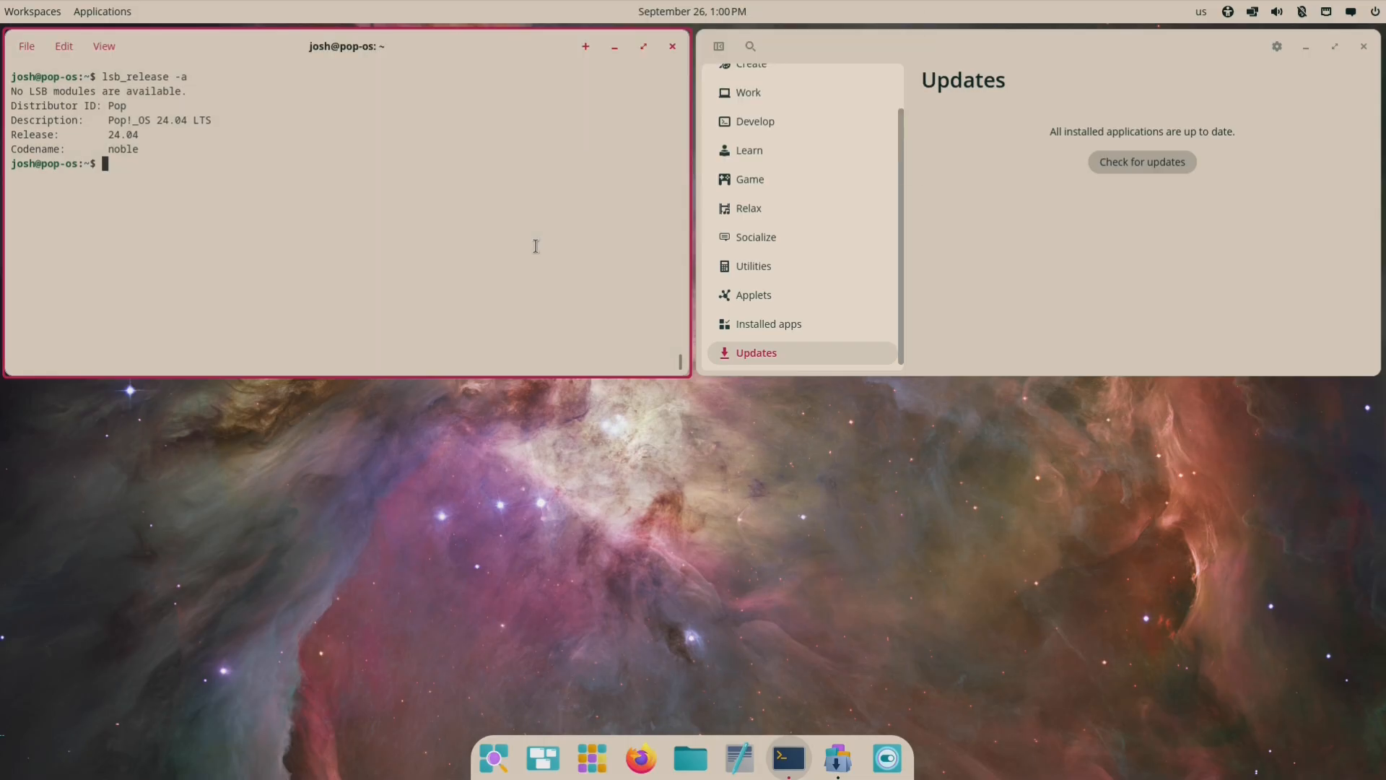